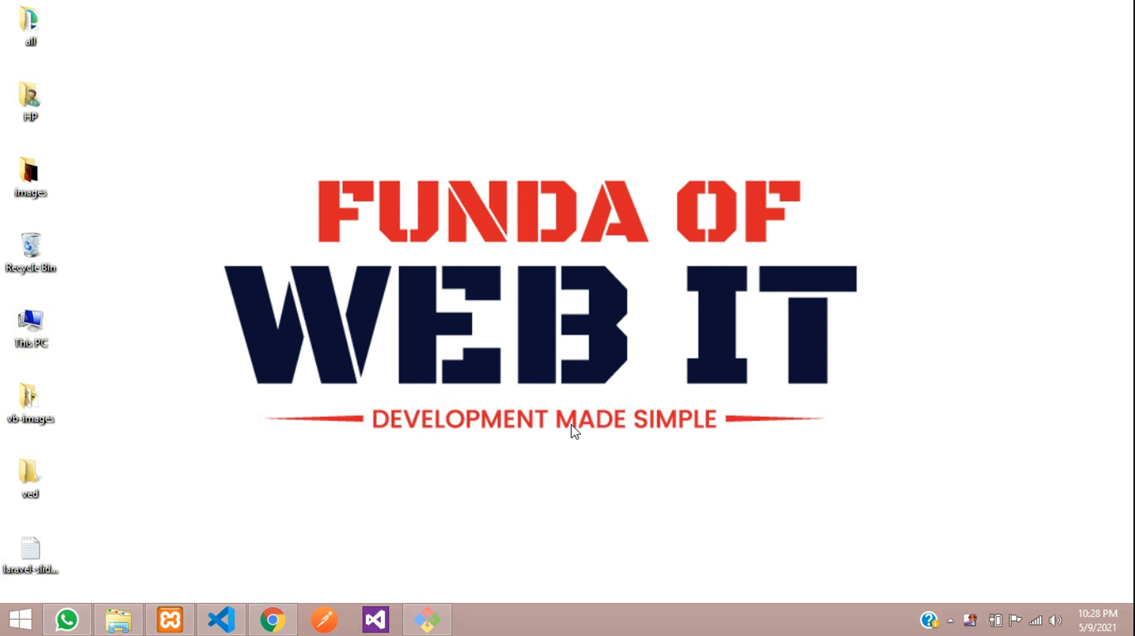
Switch to Chrome showing the Laravel app's home page at localhost:8000.
left_click(272, 616)
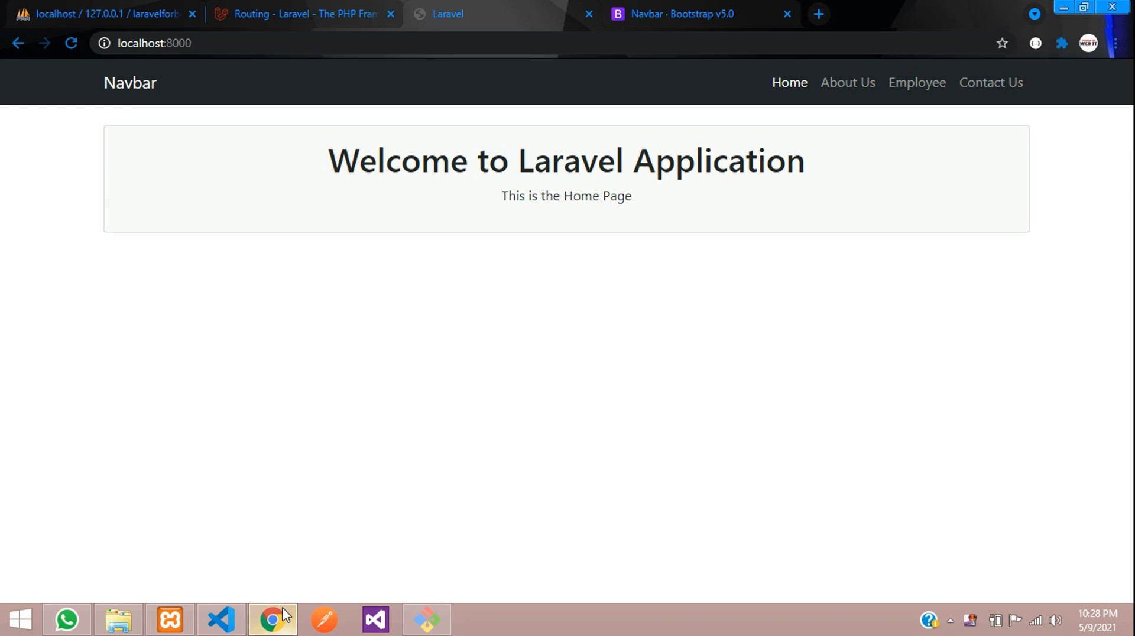
mouse_move(246, 605)
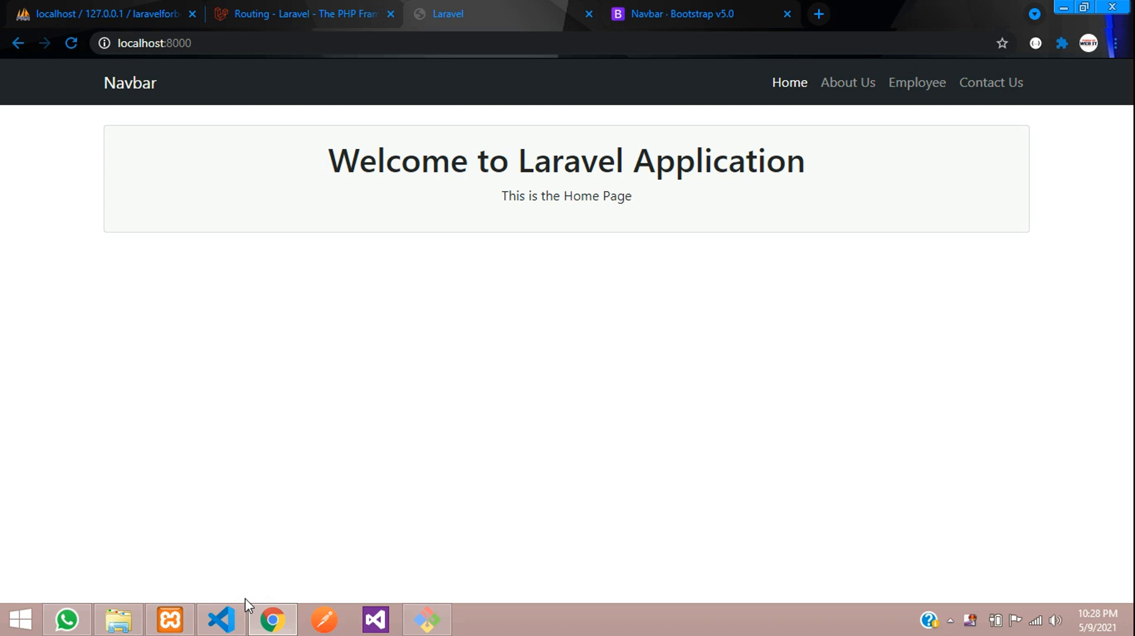
mouse_move(238, 614)
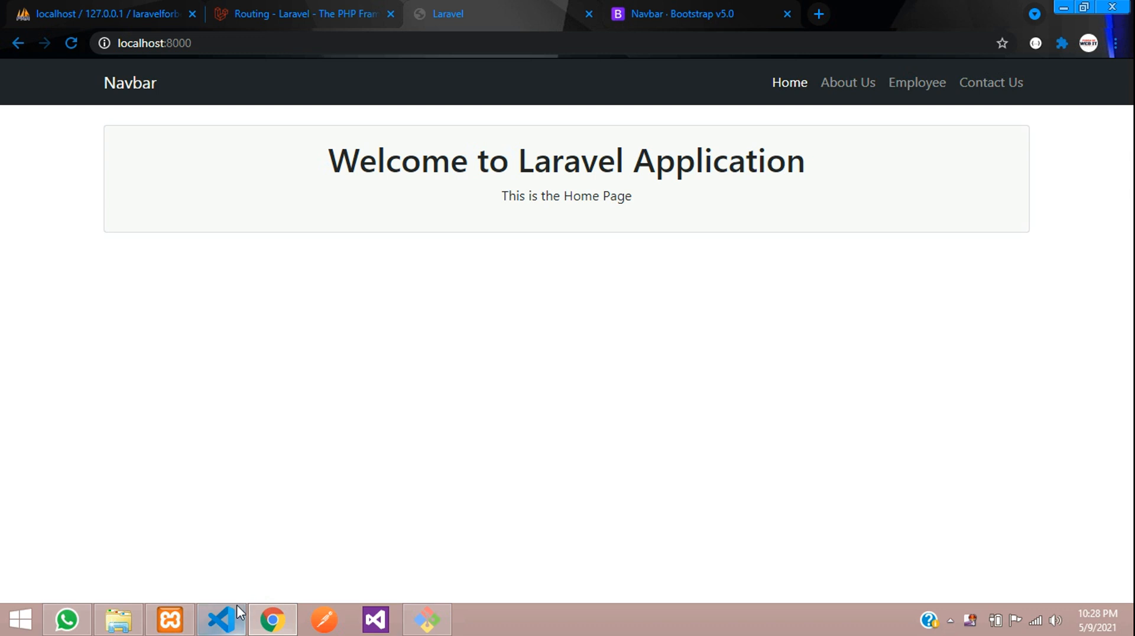
mouse_move(219, 618)
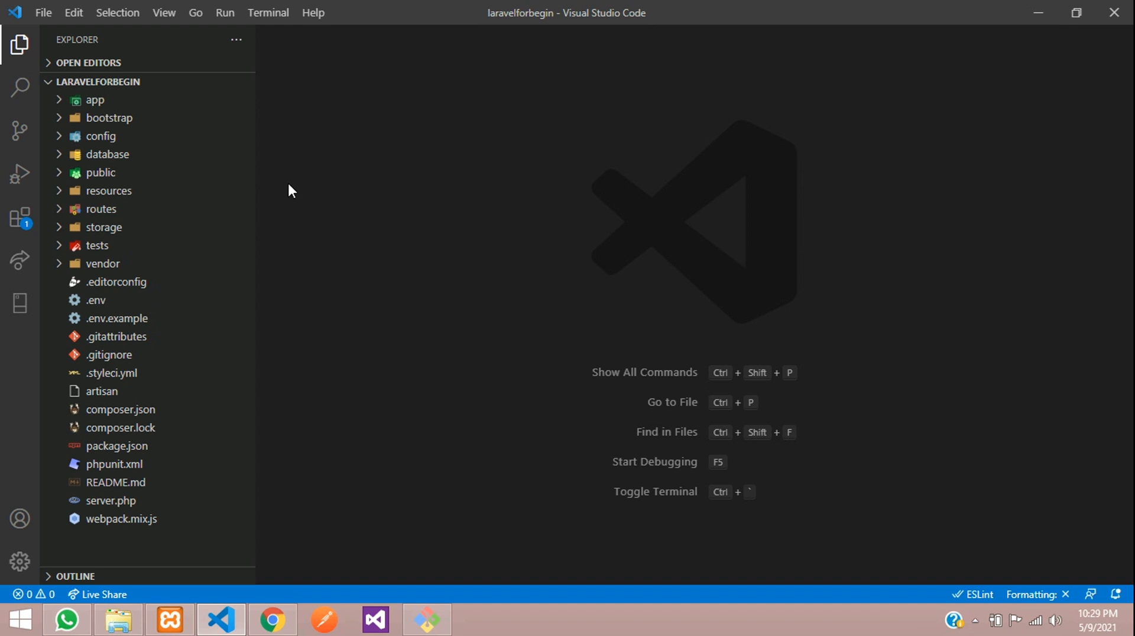
Run php artisan make:migration create_employees_table in a new integrated terminal.
left_click(268, 12)
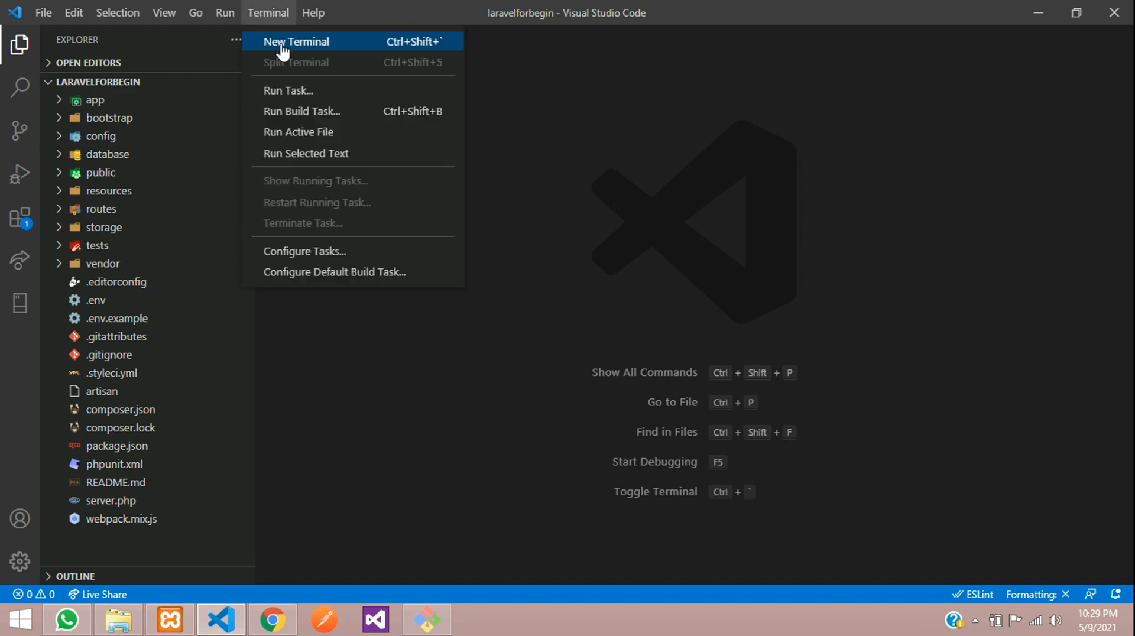
left_click(297, 40)
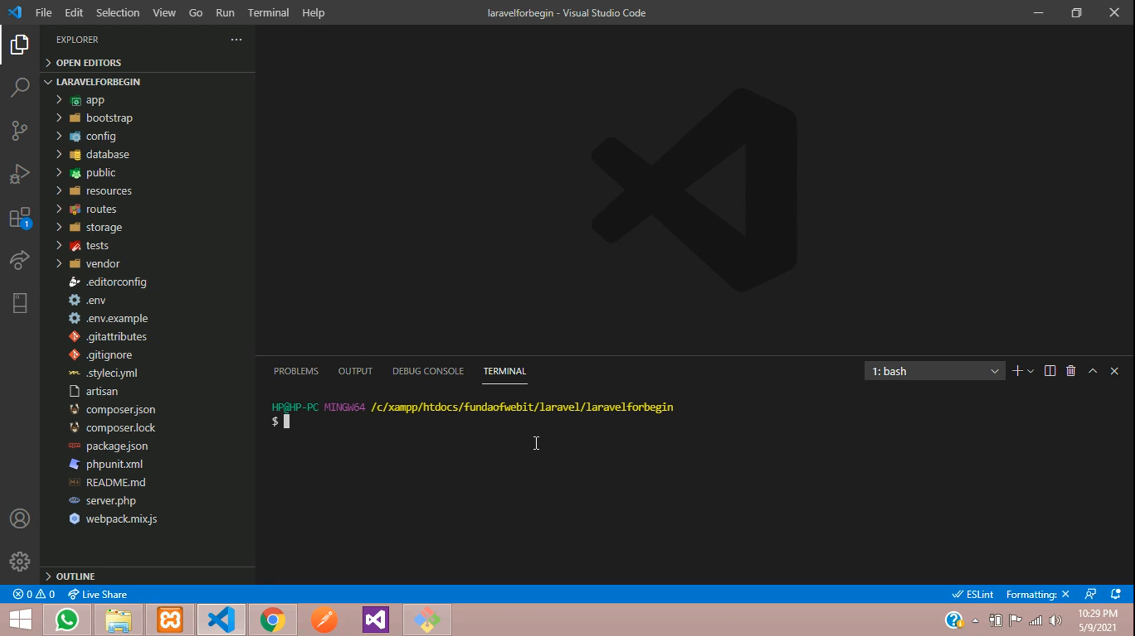
type("php ar")
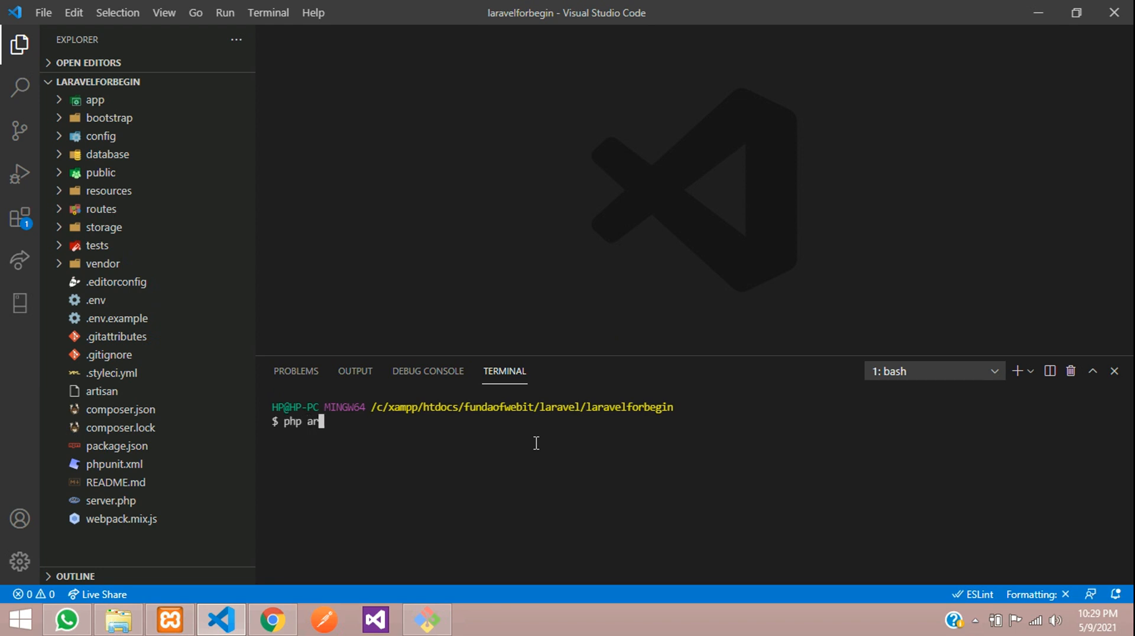
type("tisan make:m")
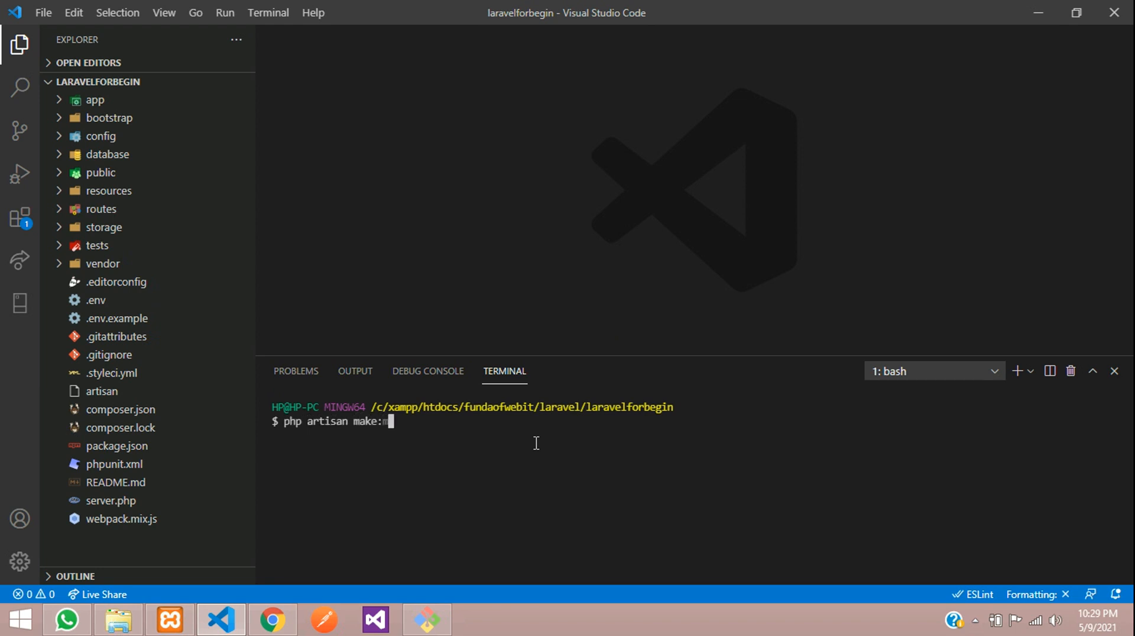
type("igration")
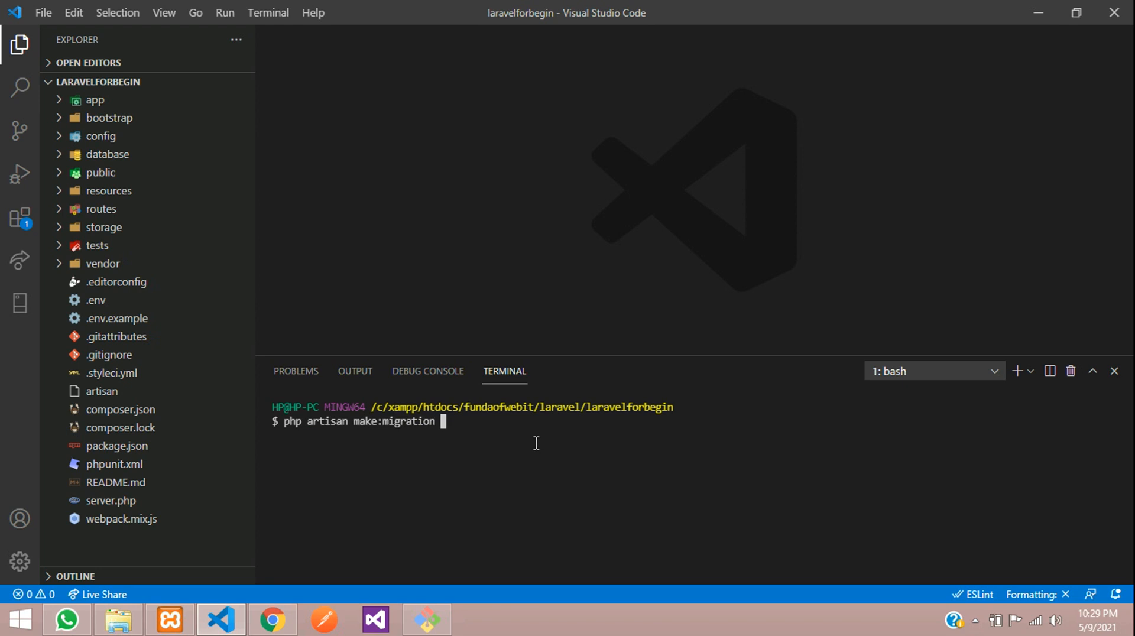
type("create")
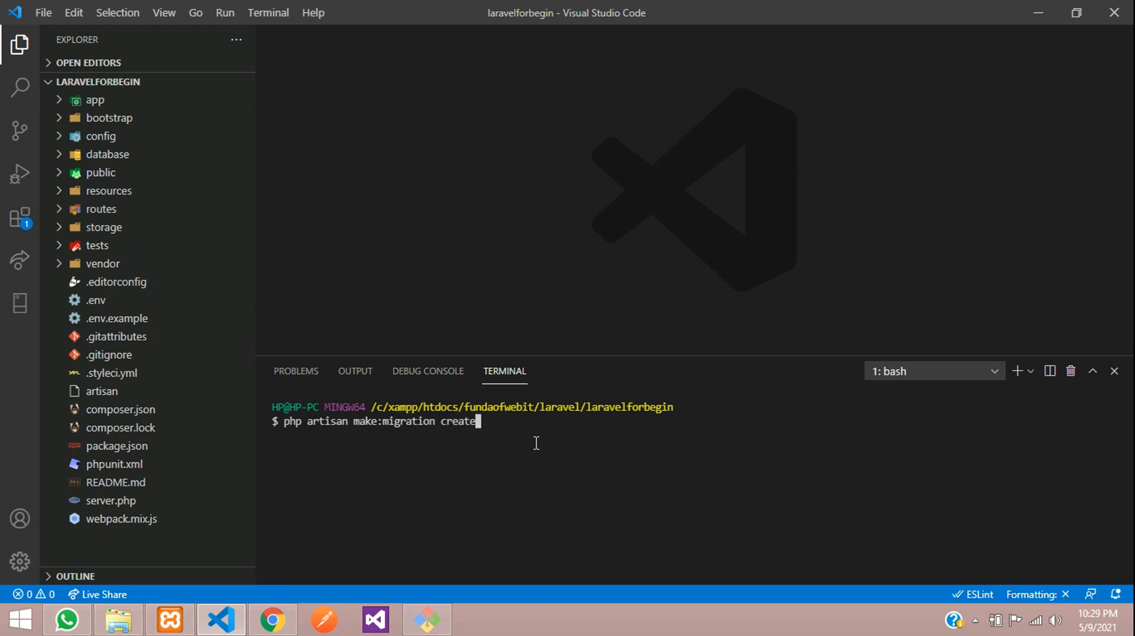
type("_")
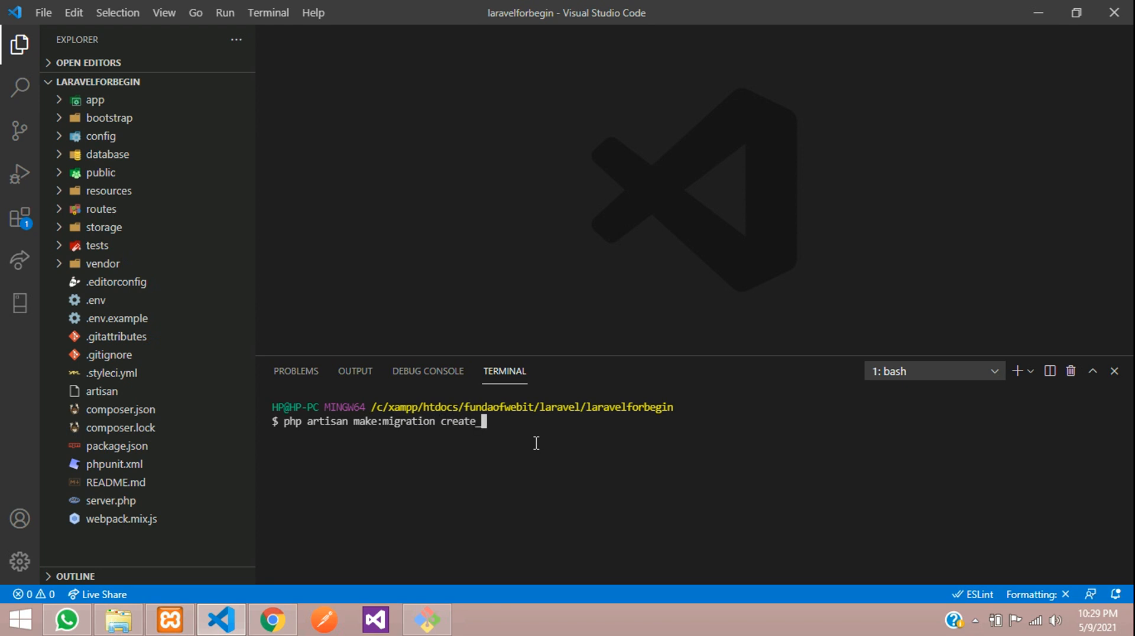
type("em")
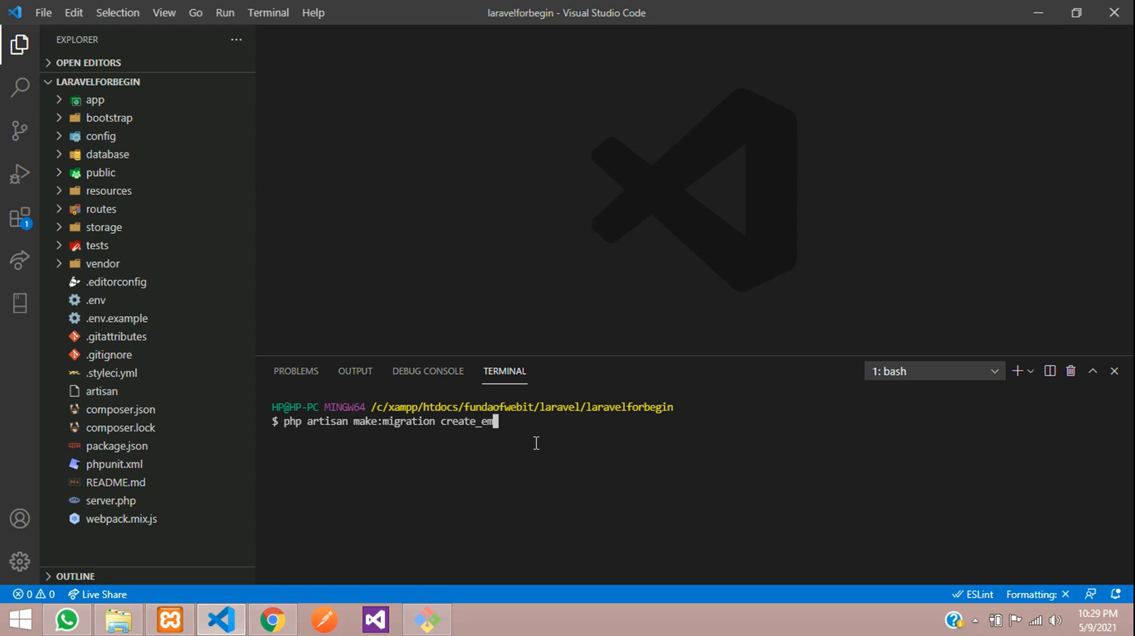
type("ploy")
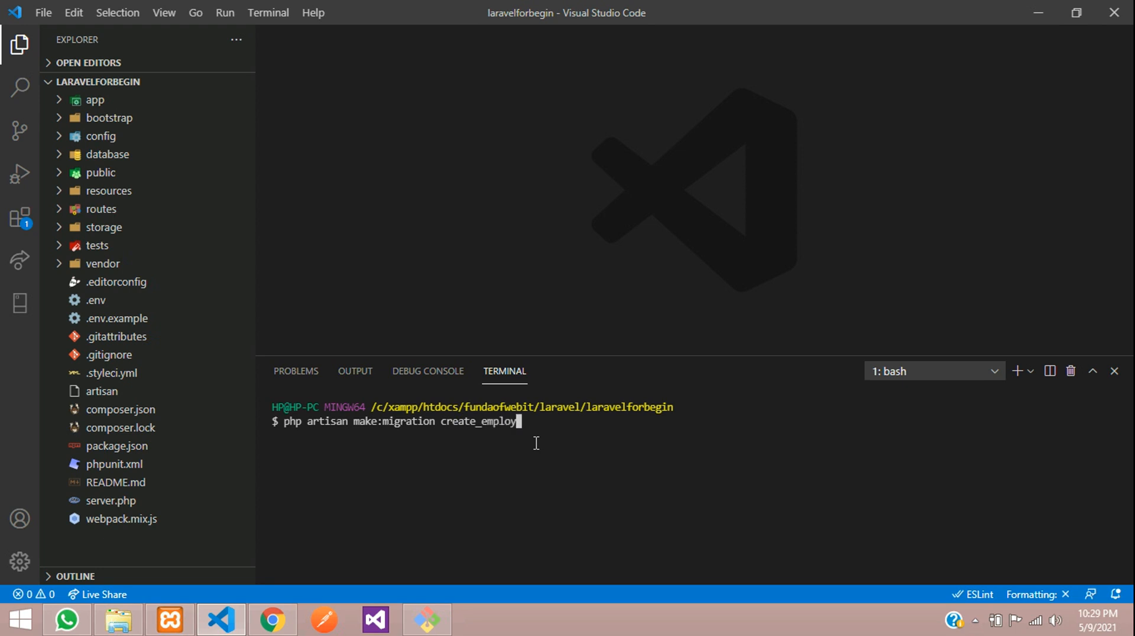
type("ees")
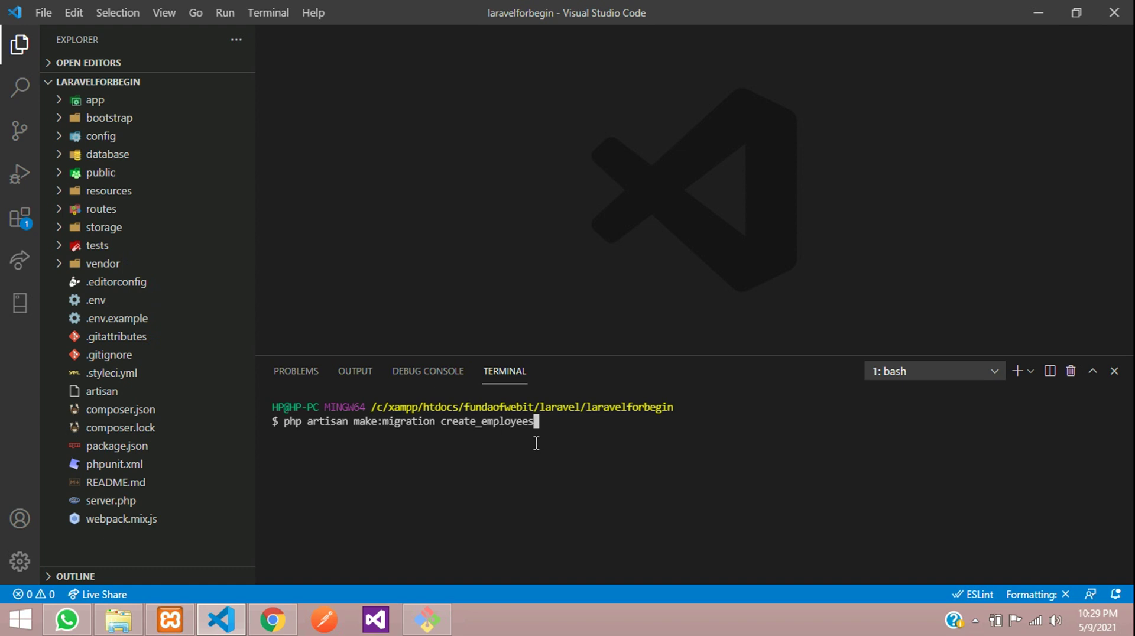
mouse_move(494, 436)
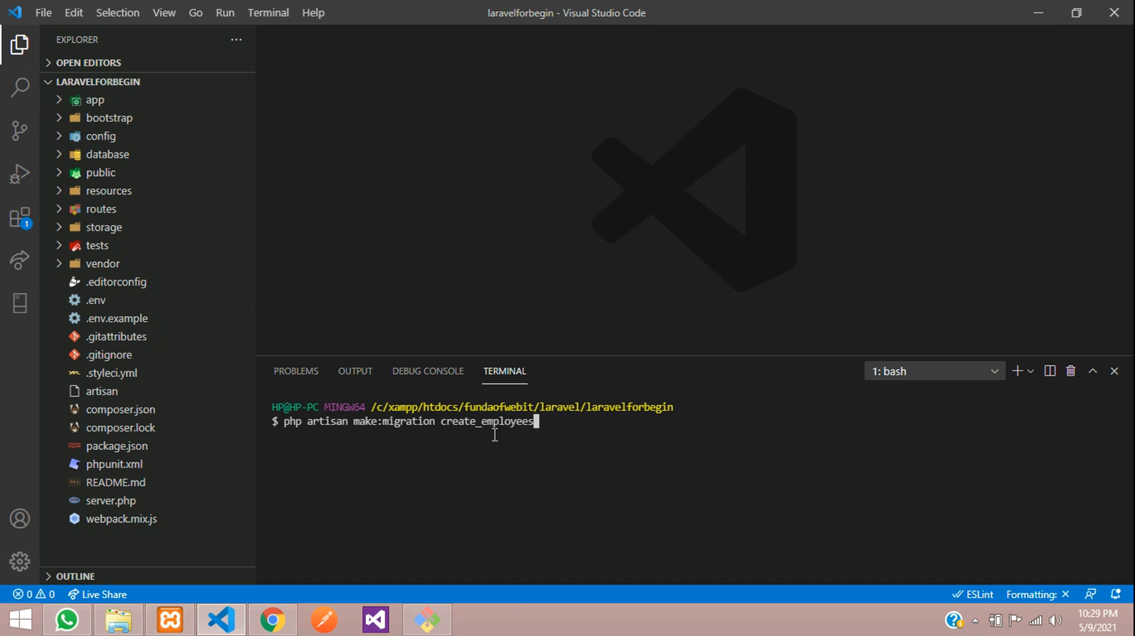
type("_t")
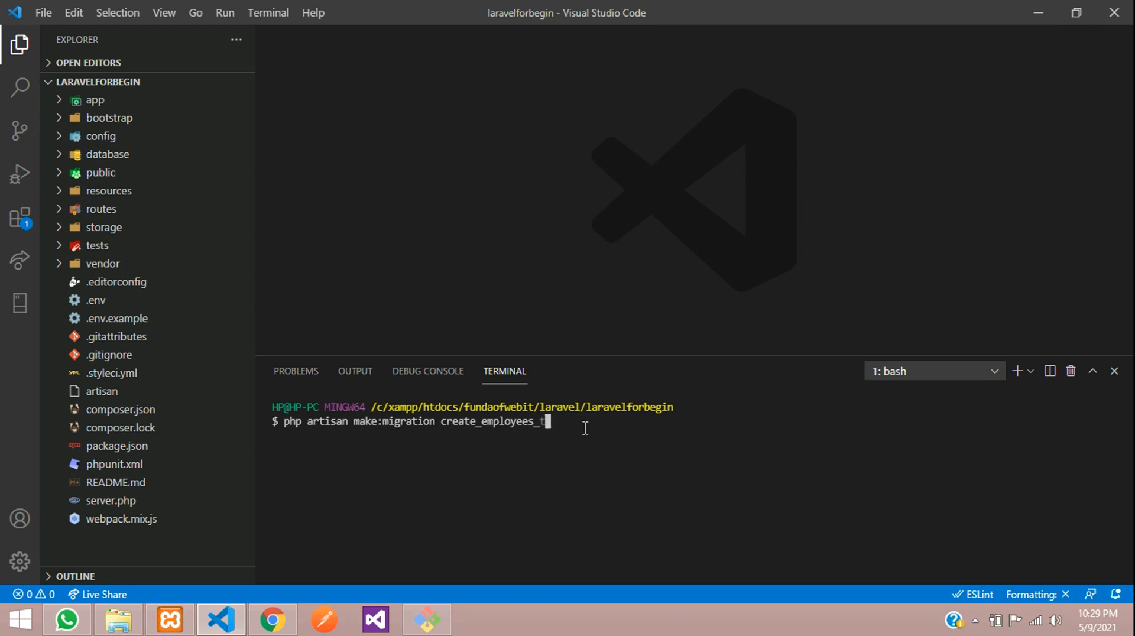
type("able")
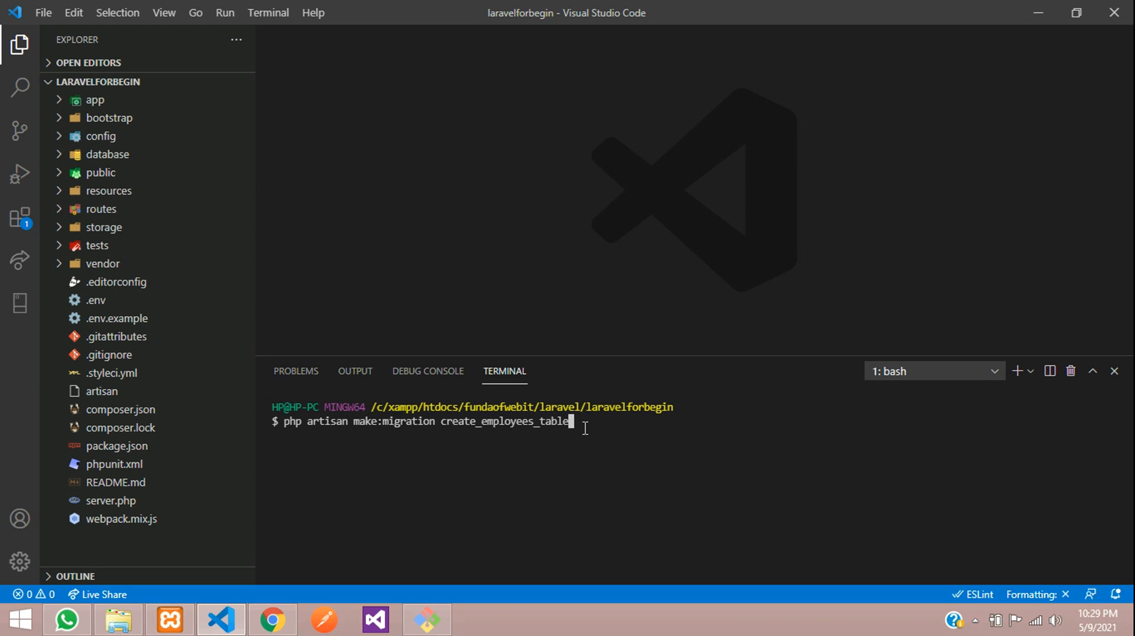
key("Enter")
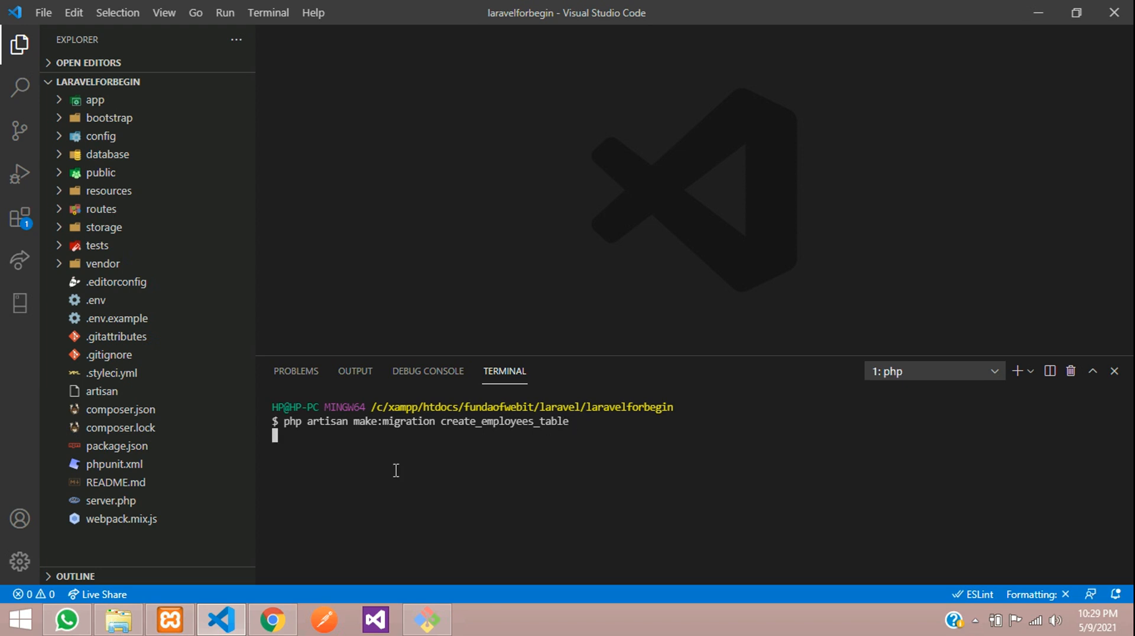
key("Enter")
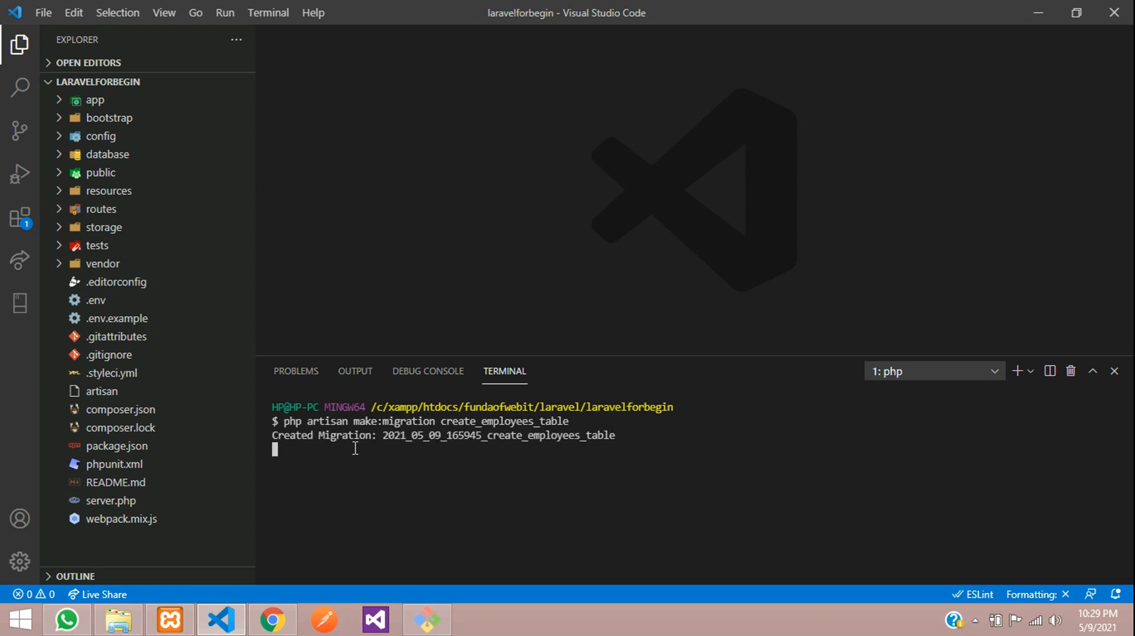
mouse_move(306, 465)
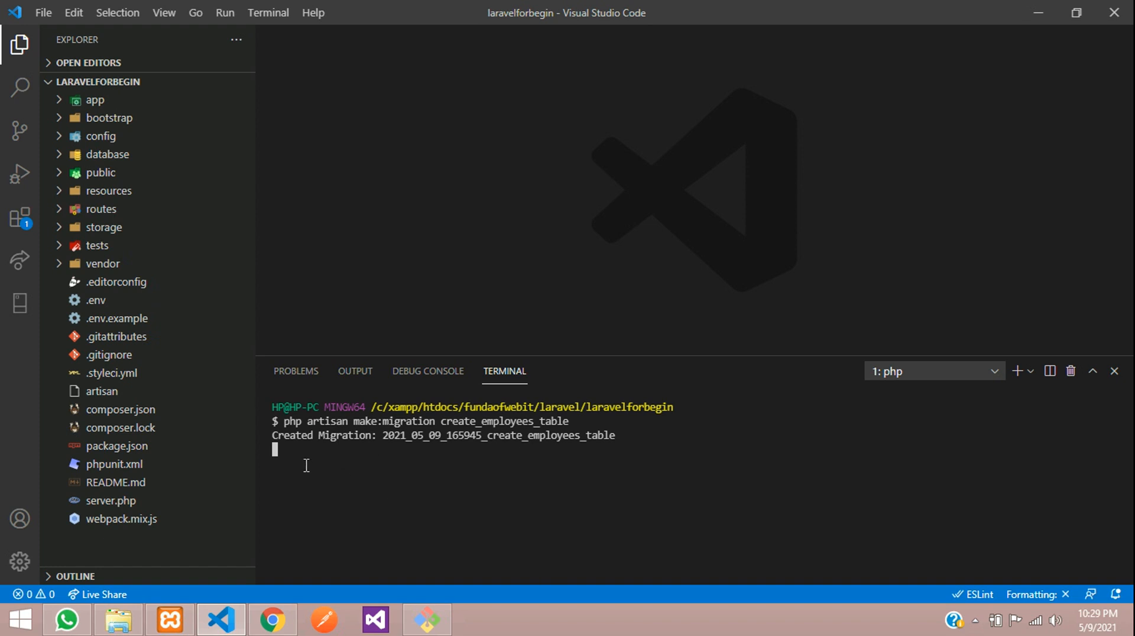
mouse_move(103, 174)
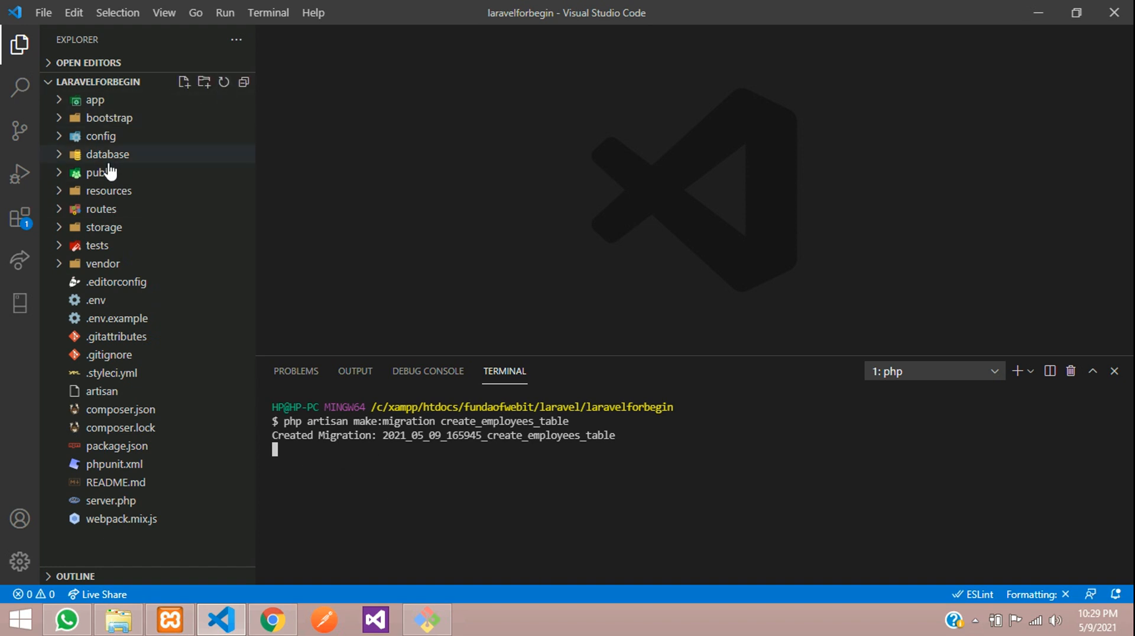
Open the create_employees_table migration and add a blank line after $table->id().
left_click(107, 154)
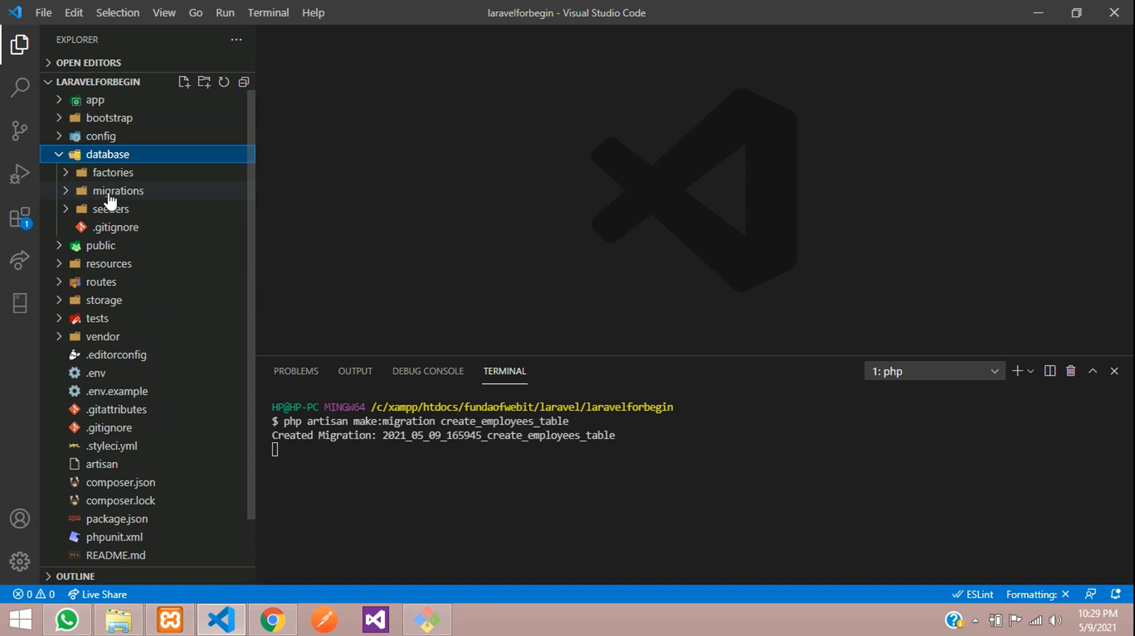
left_click(118, 190)
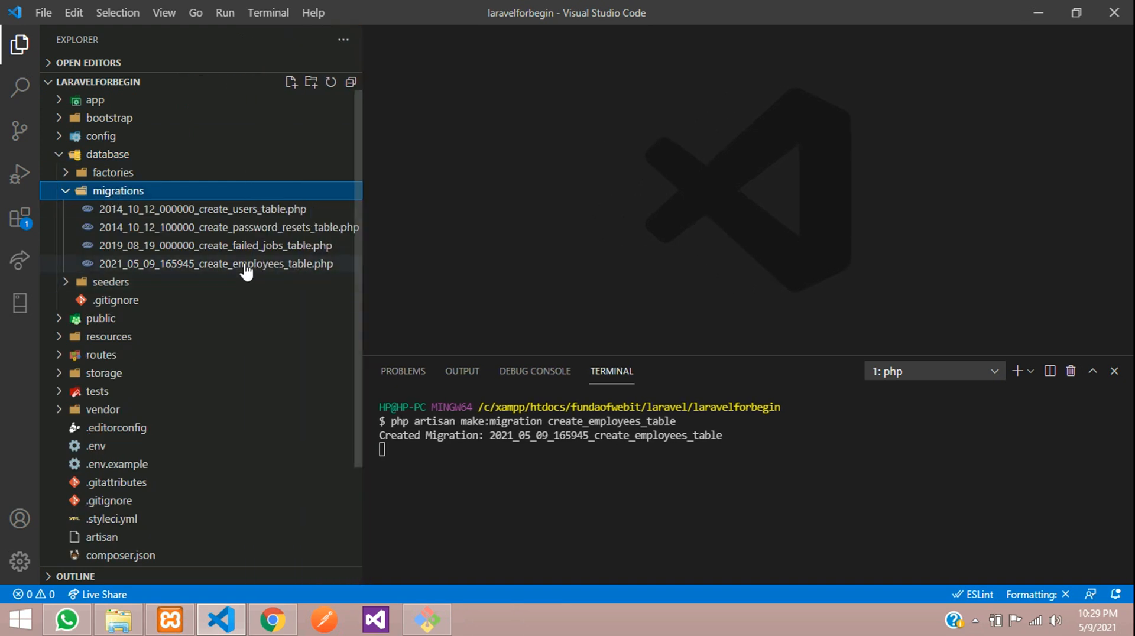
double_click(209, 263)
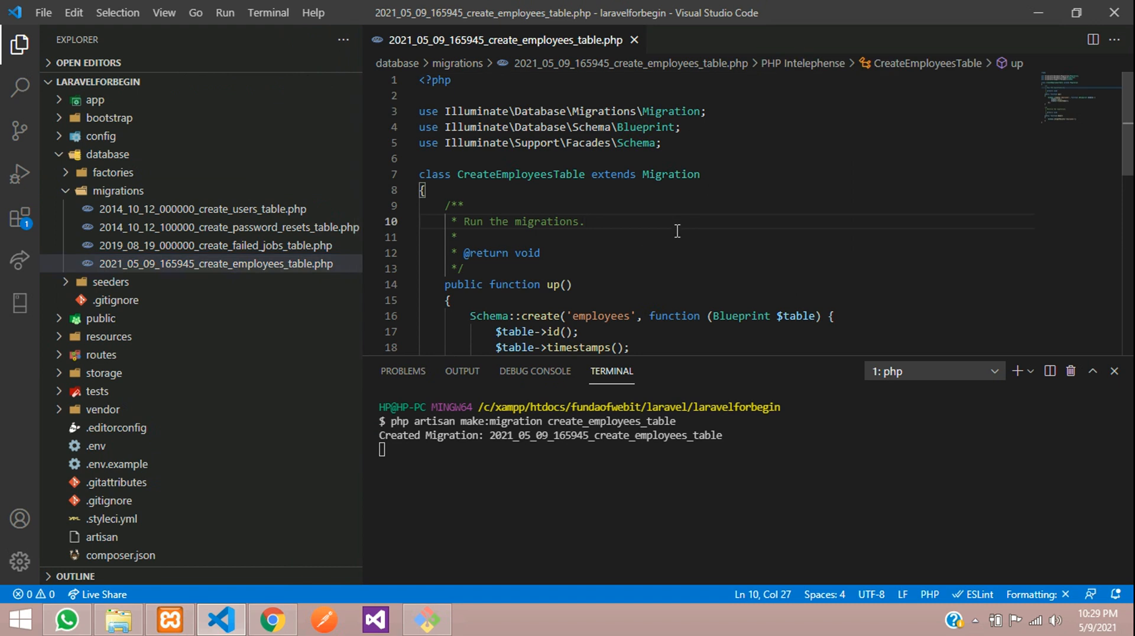
scroll("down", 3)
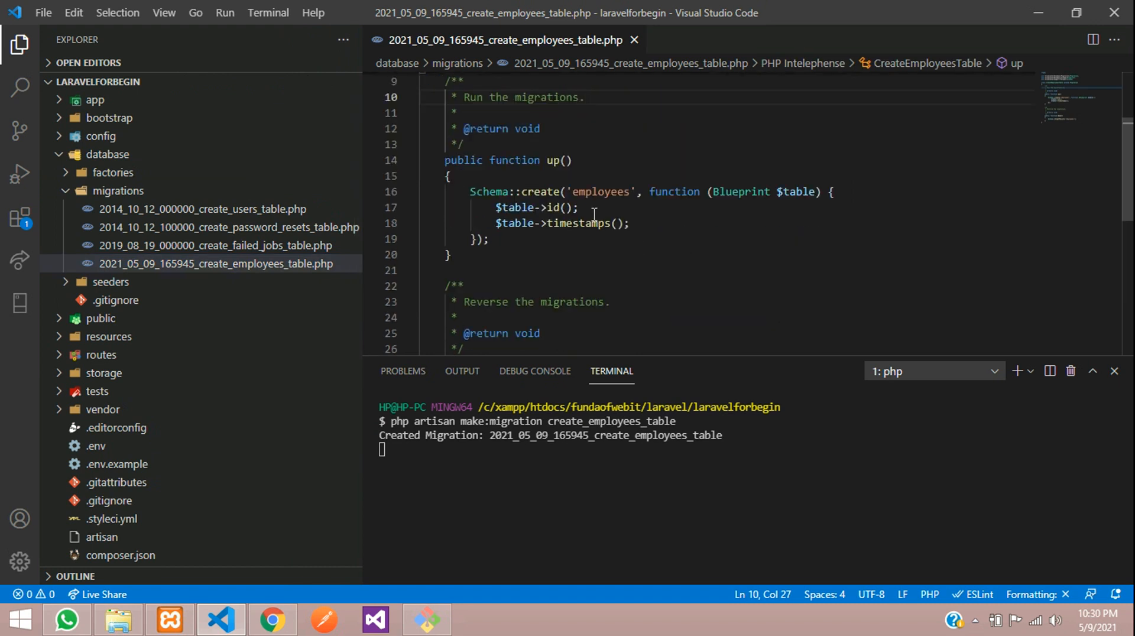
mouse_move(618, 205)
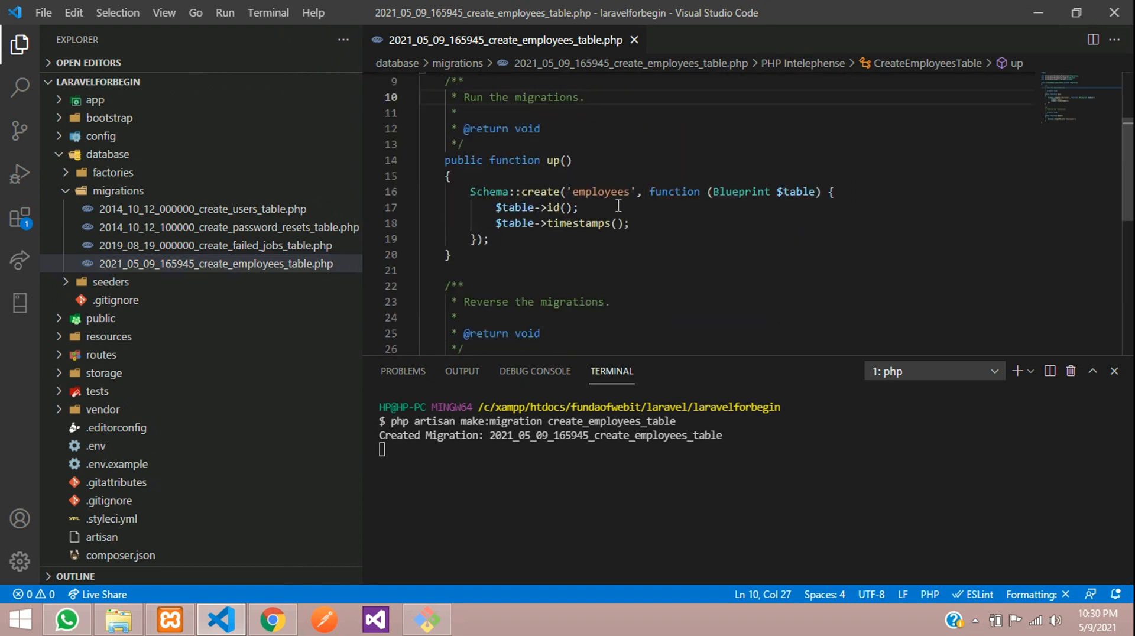
left_click(559, 207)
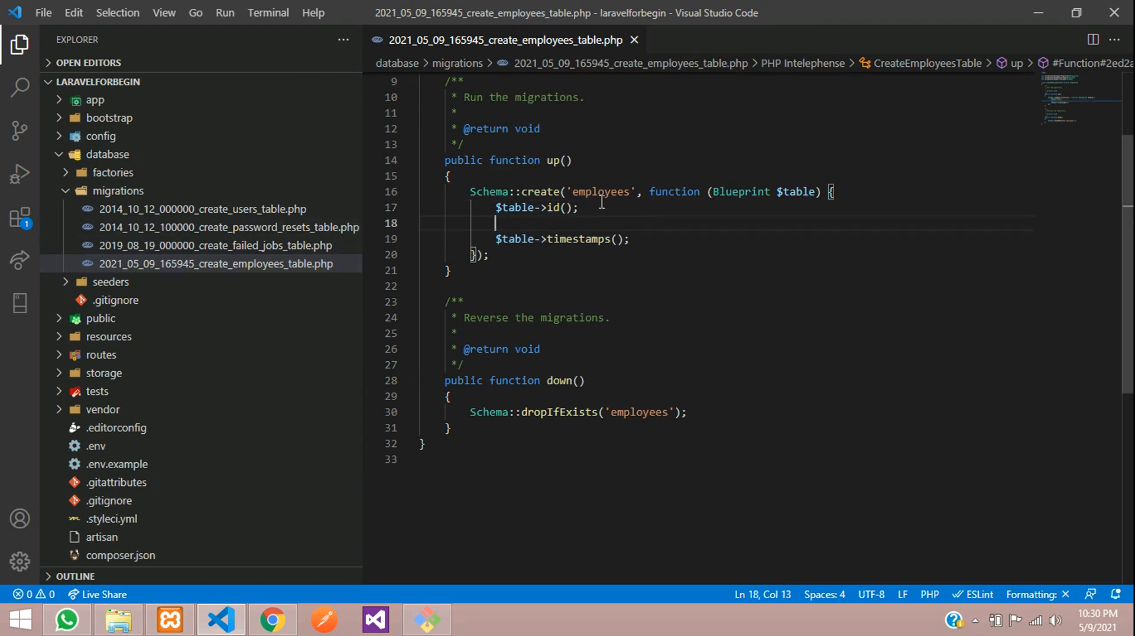
Add string name and email columns and an integer phone column.
type("$table")
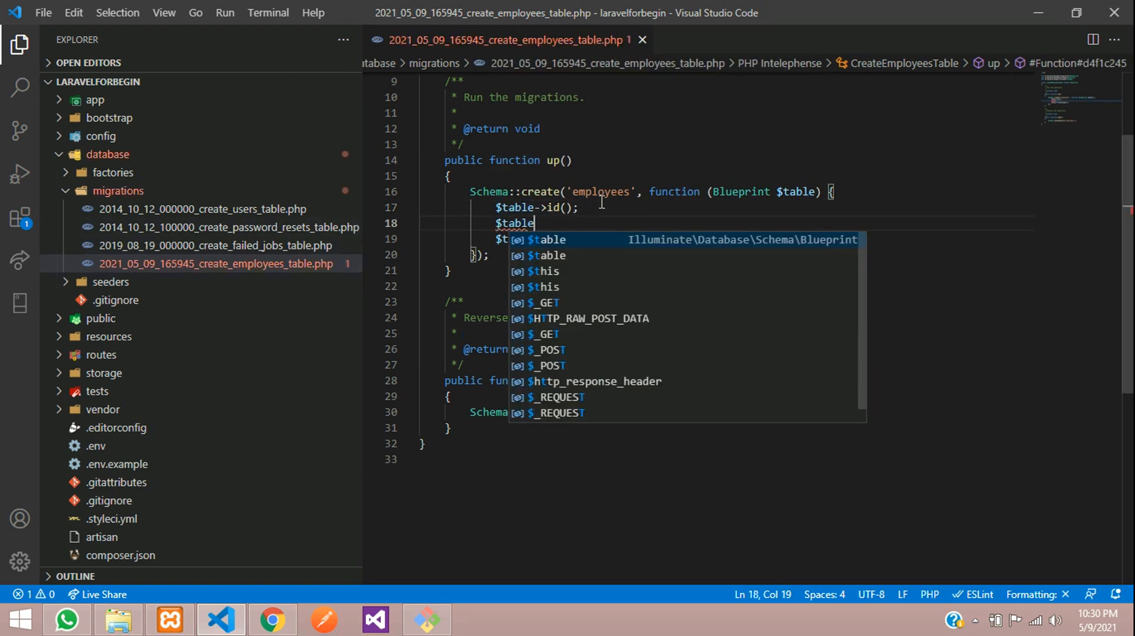
type("->")
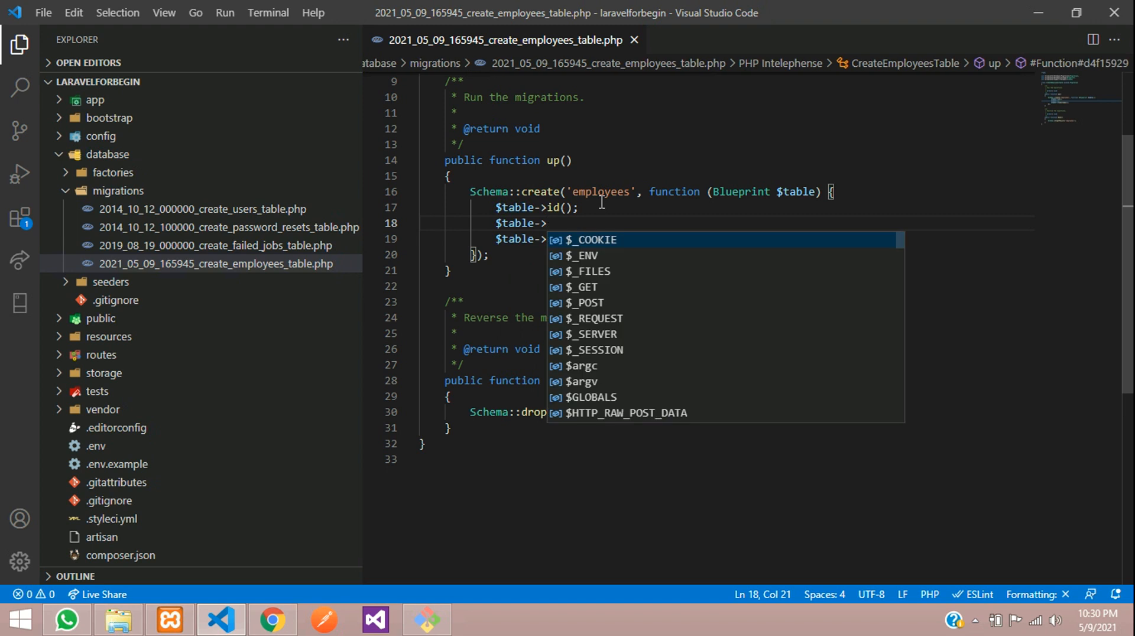
type("string('name');")
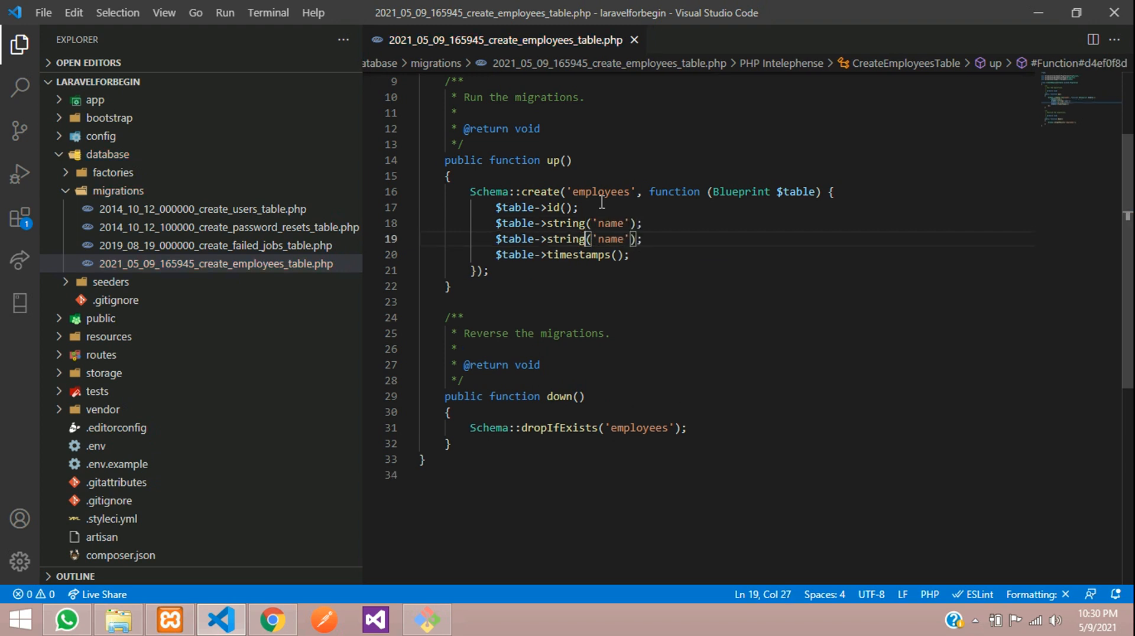
type("email")
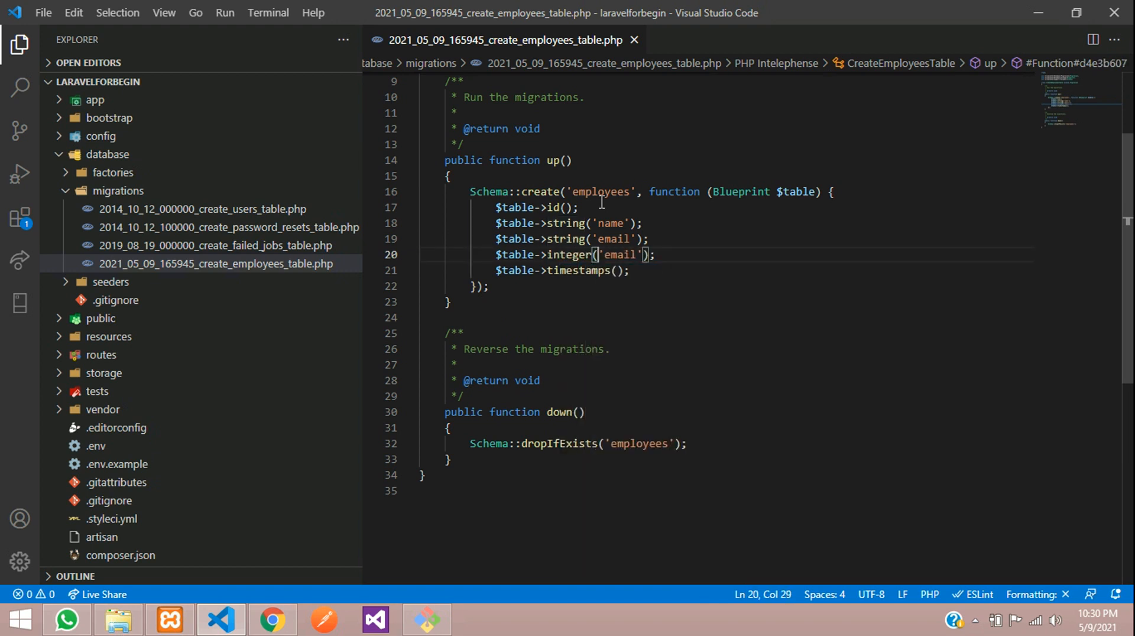
type("phone")
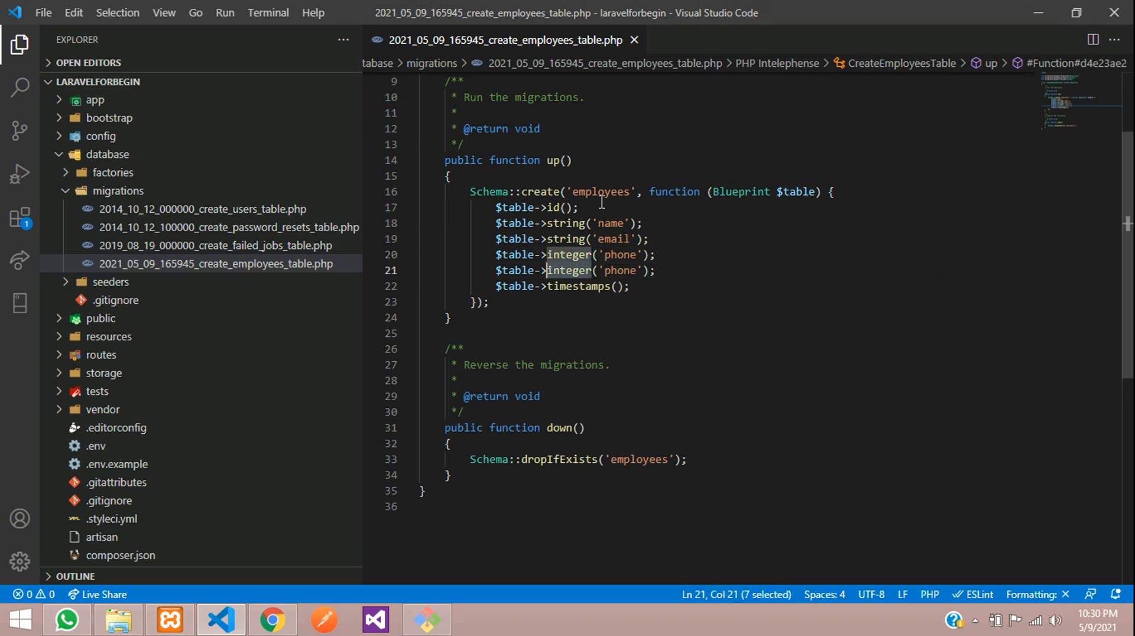
Add a string designation column and a tinyInteger status column defaulting to '0'.
type("string")
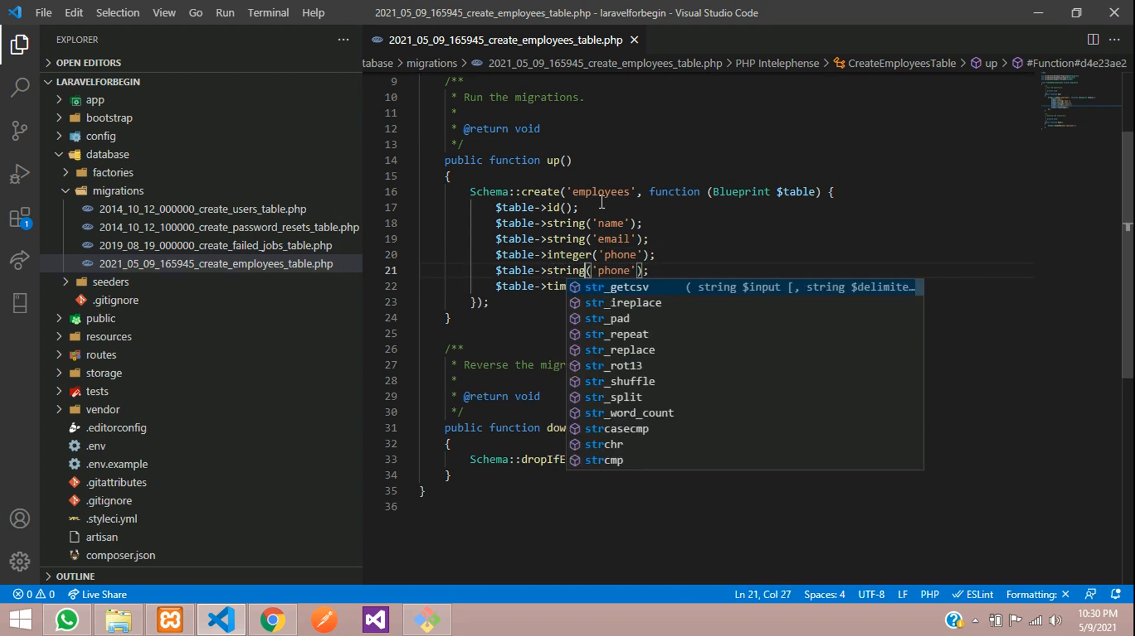
type("designati")
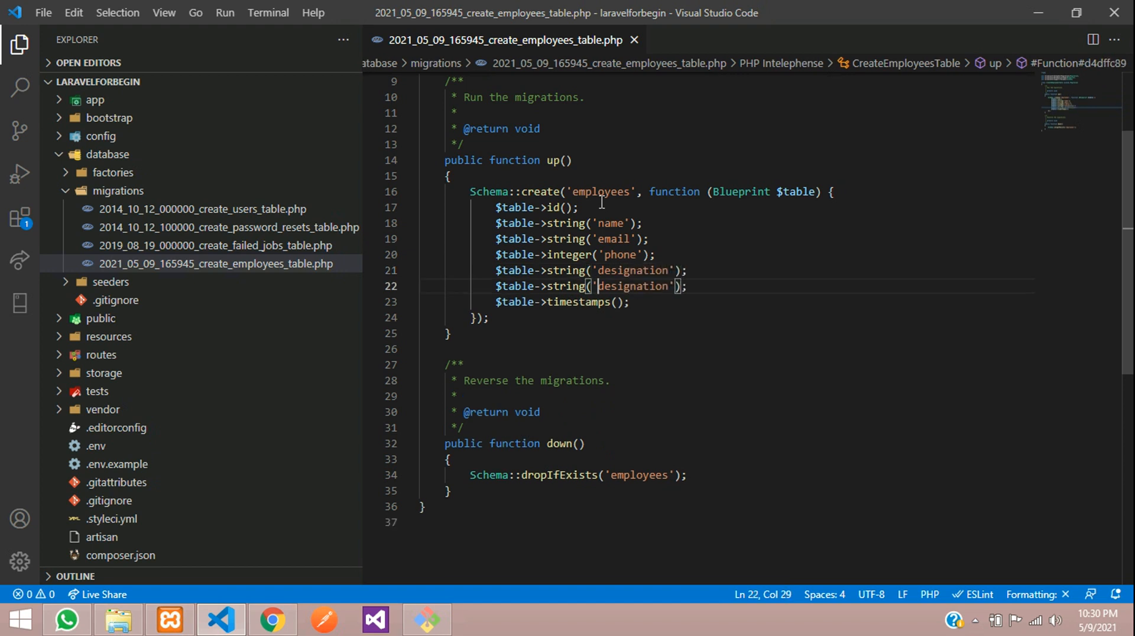
type("status")
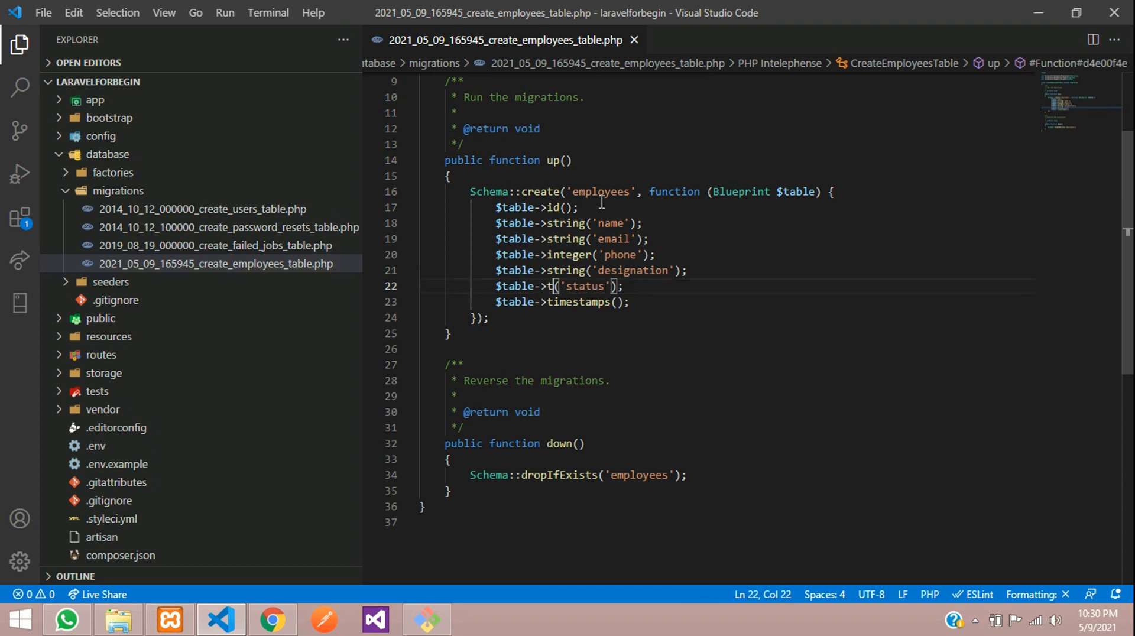
type("iny")
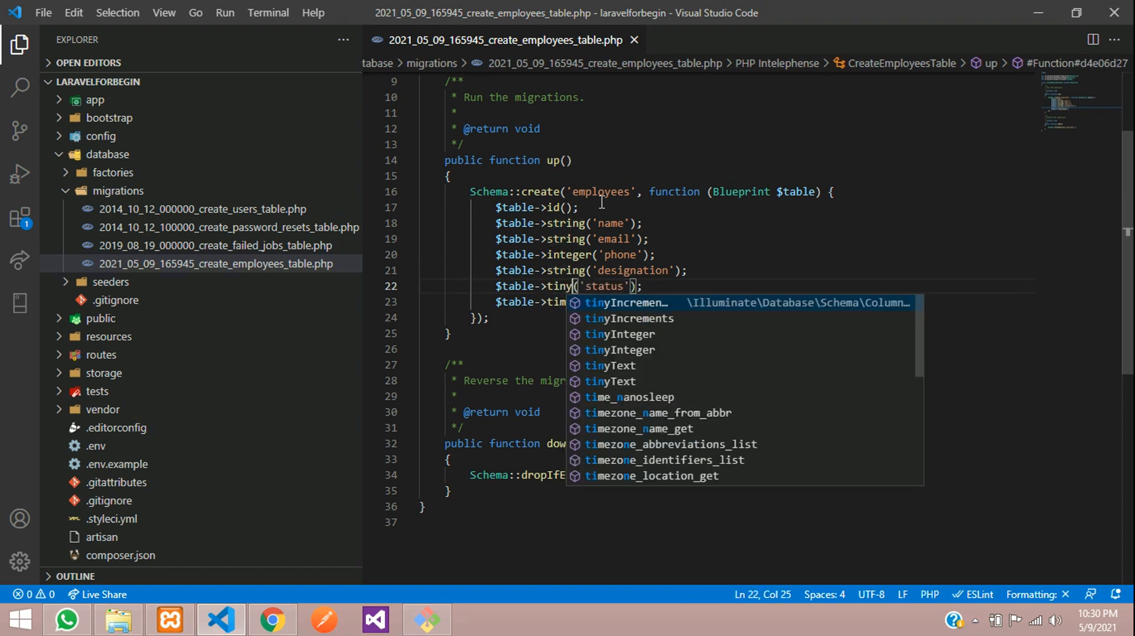
type("Integer")
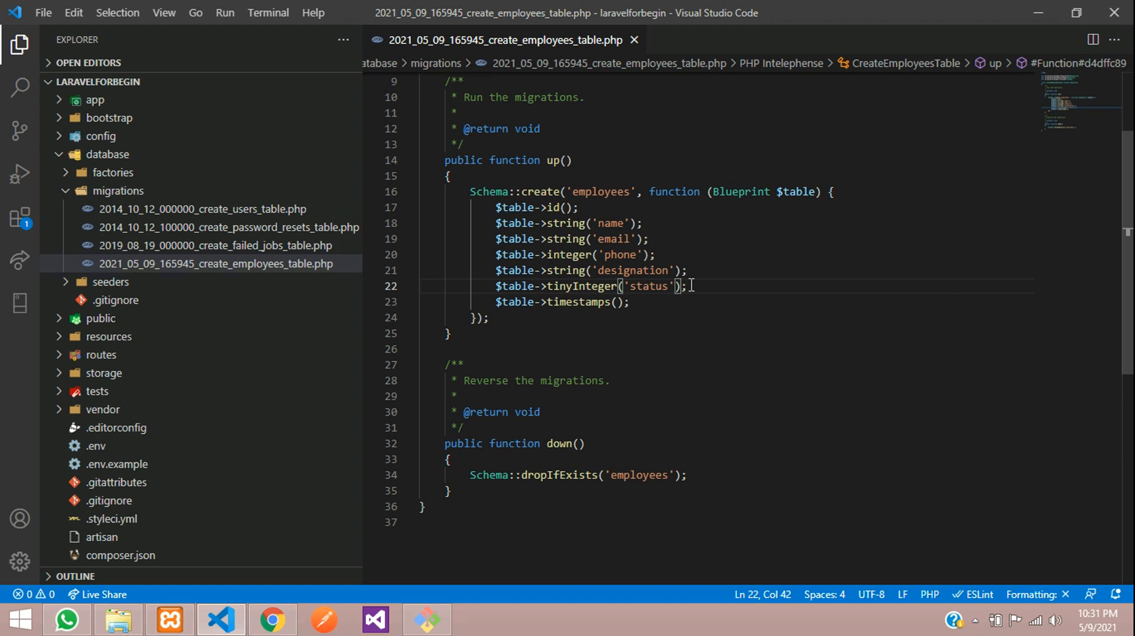
type("->default()")
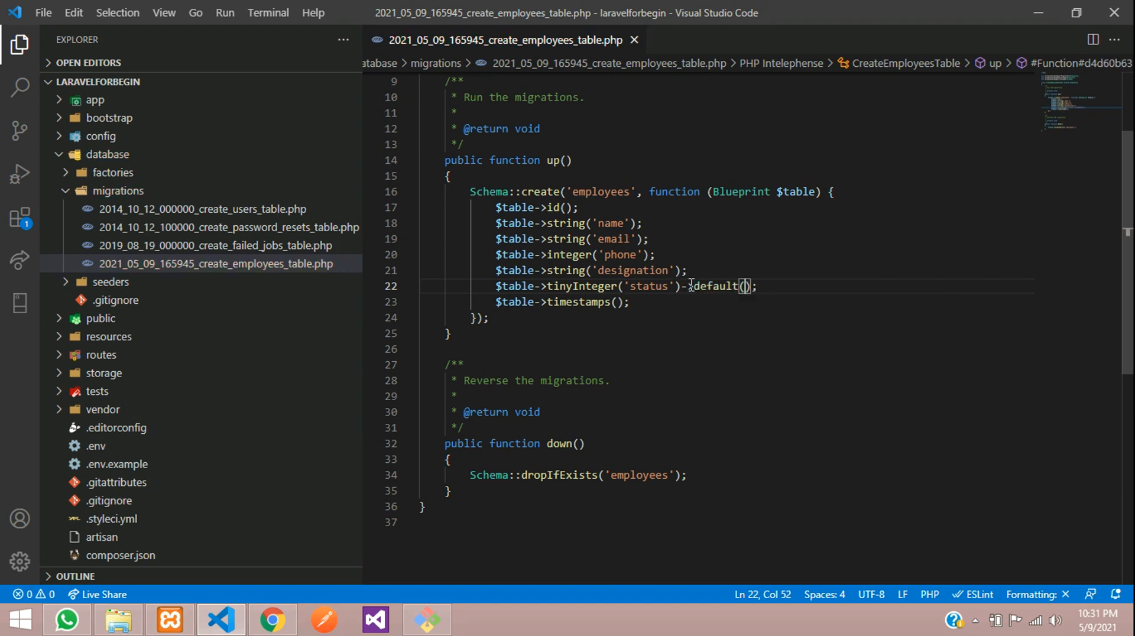
type("'")
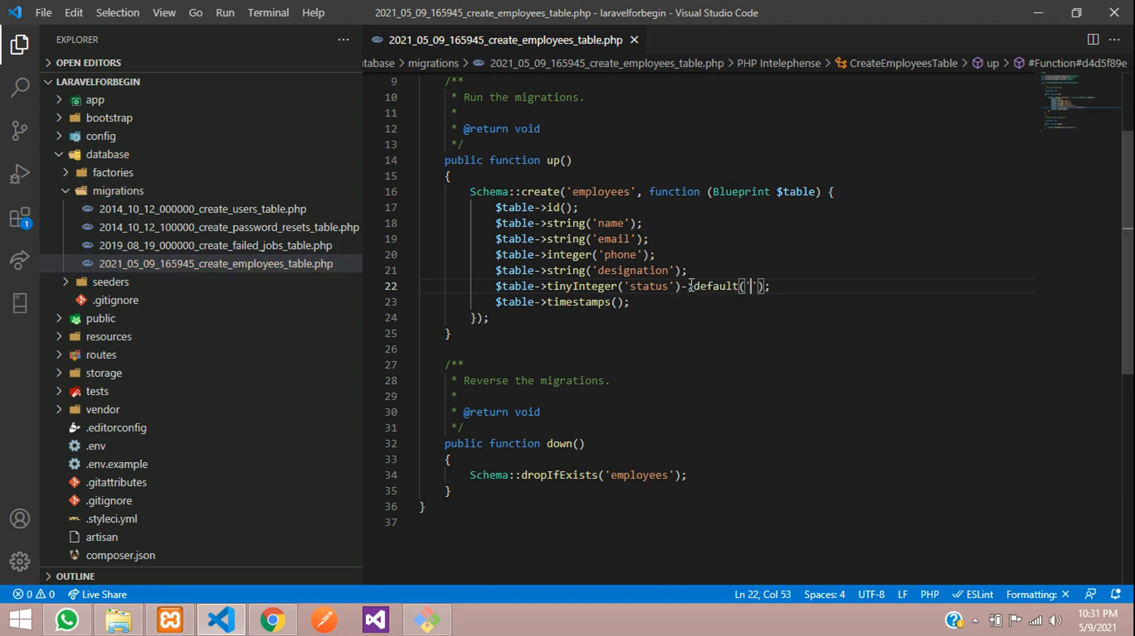
type("0")
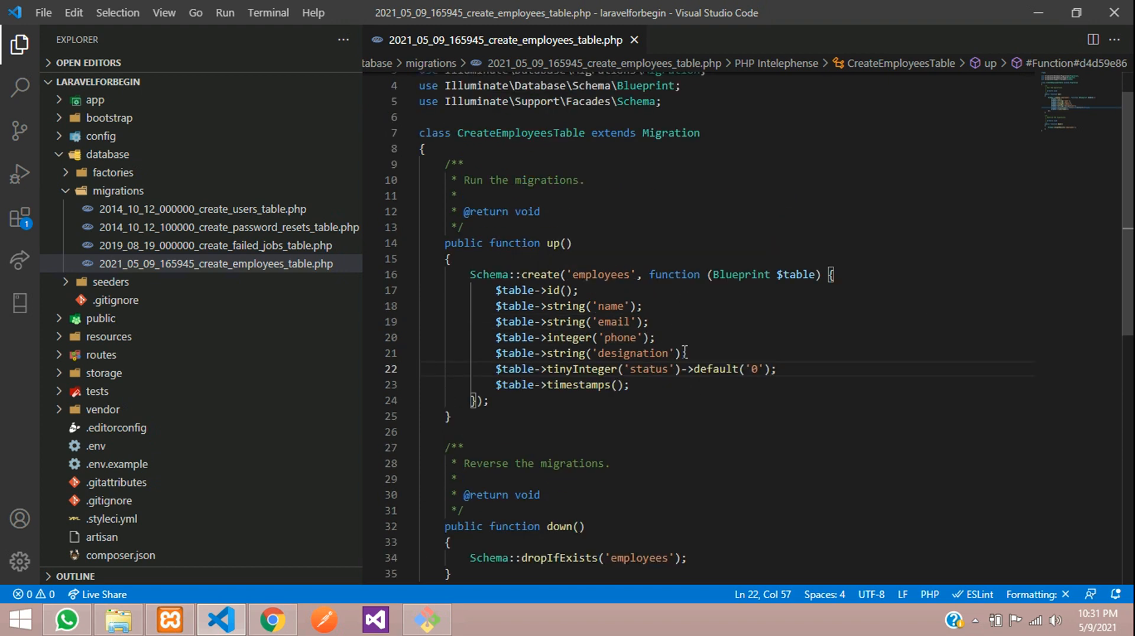
Confirm the laravelforbegin database name in .env and phpMyAdmin, then return to the migration.
left_click(449, 259)
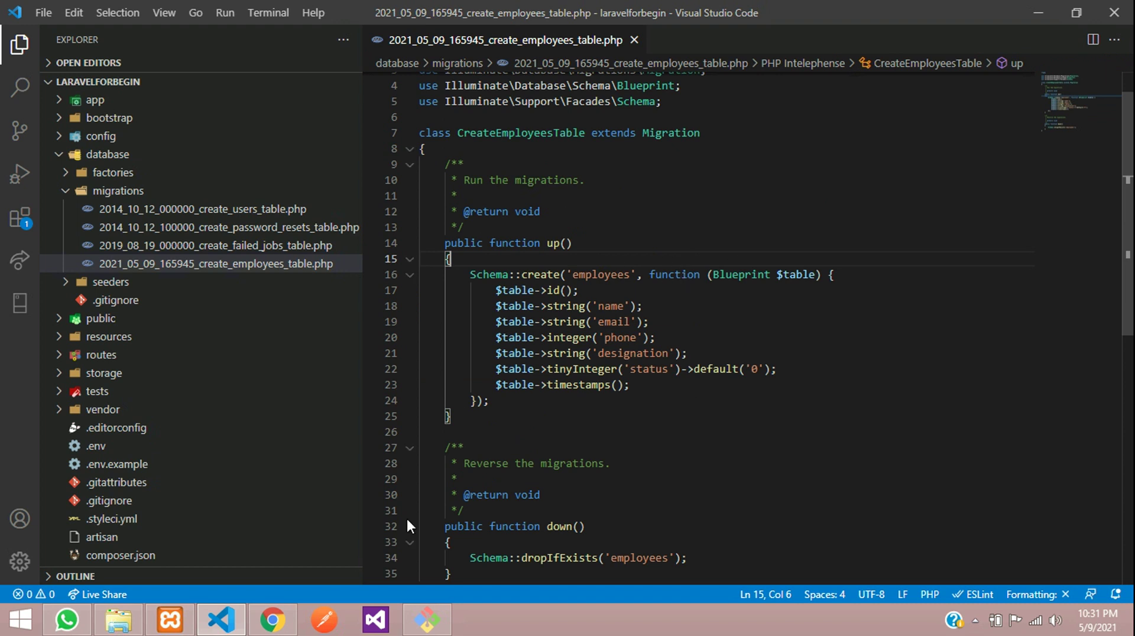
mouse_move(272, 620)
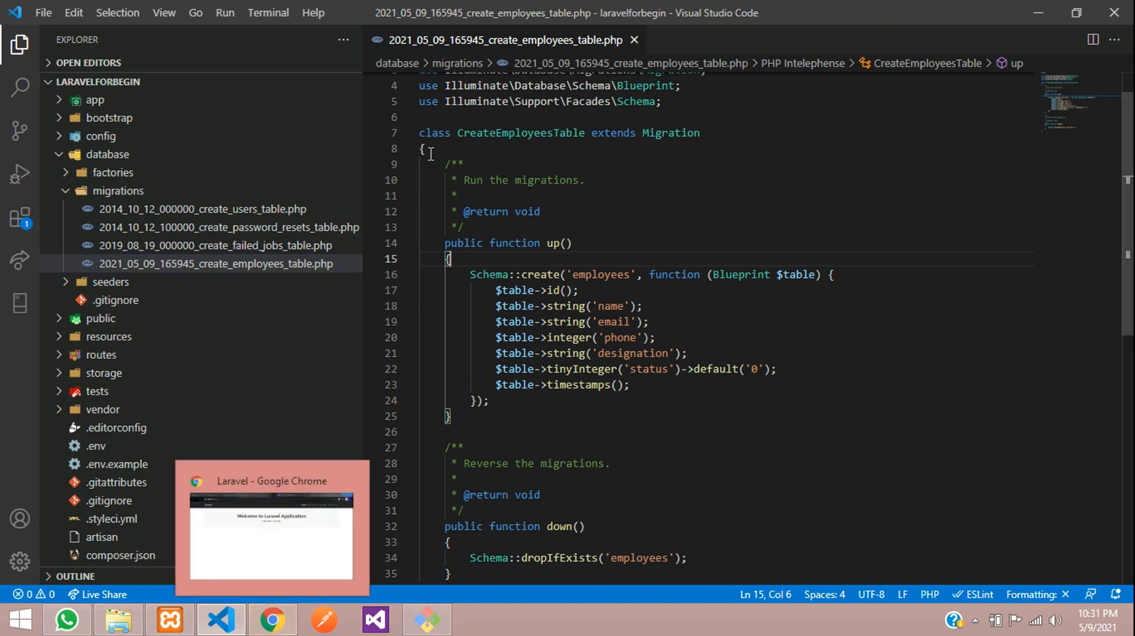
mouse_move(351, 99)
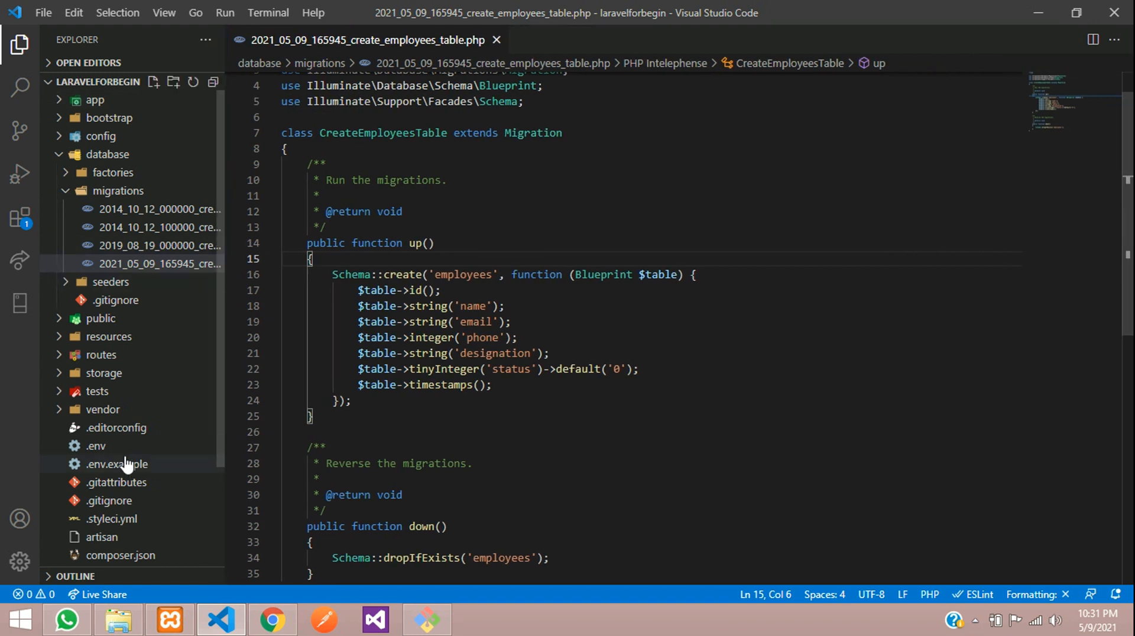
left_click(96, 446)
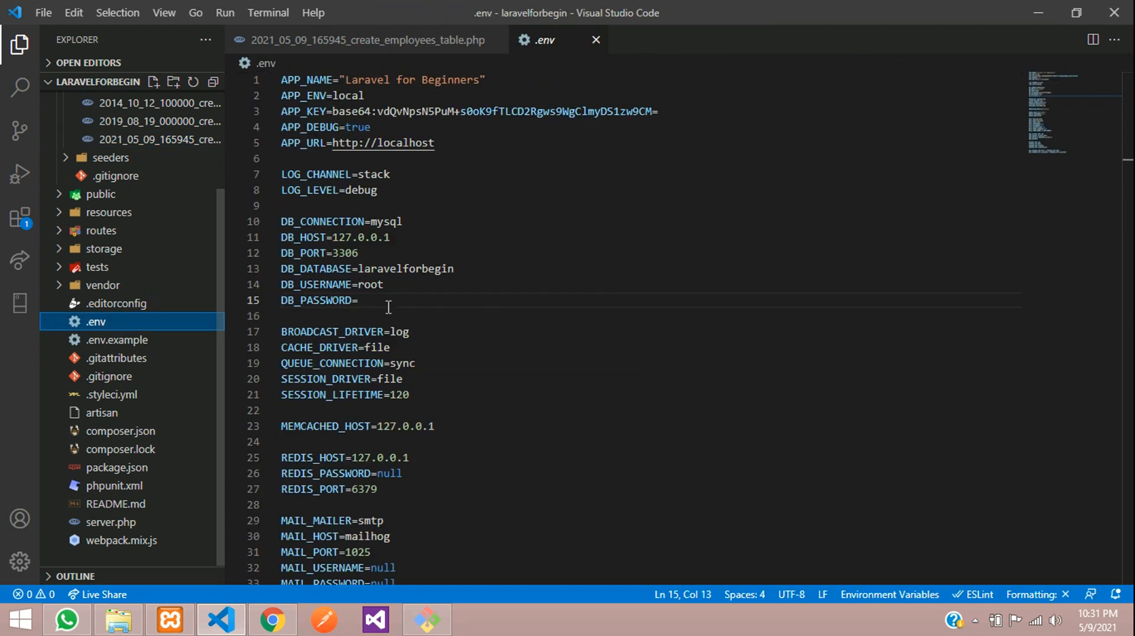
double_click(405, 268)
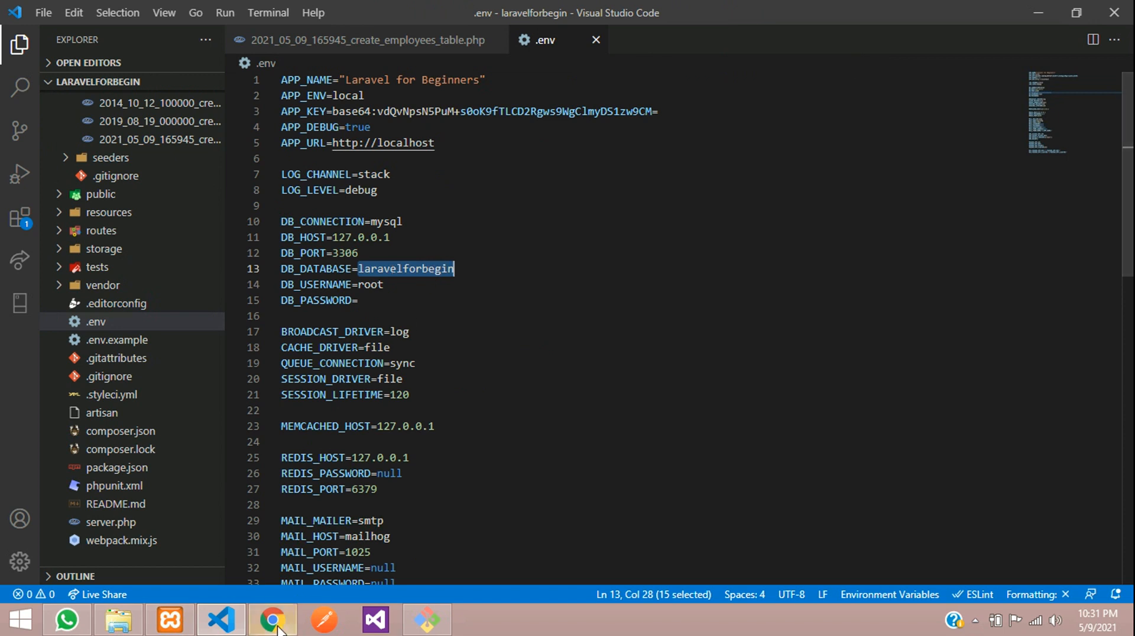
left_click(272, 619)
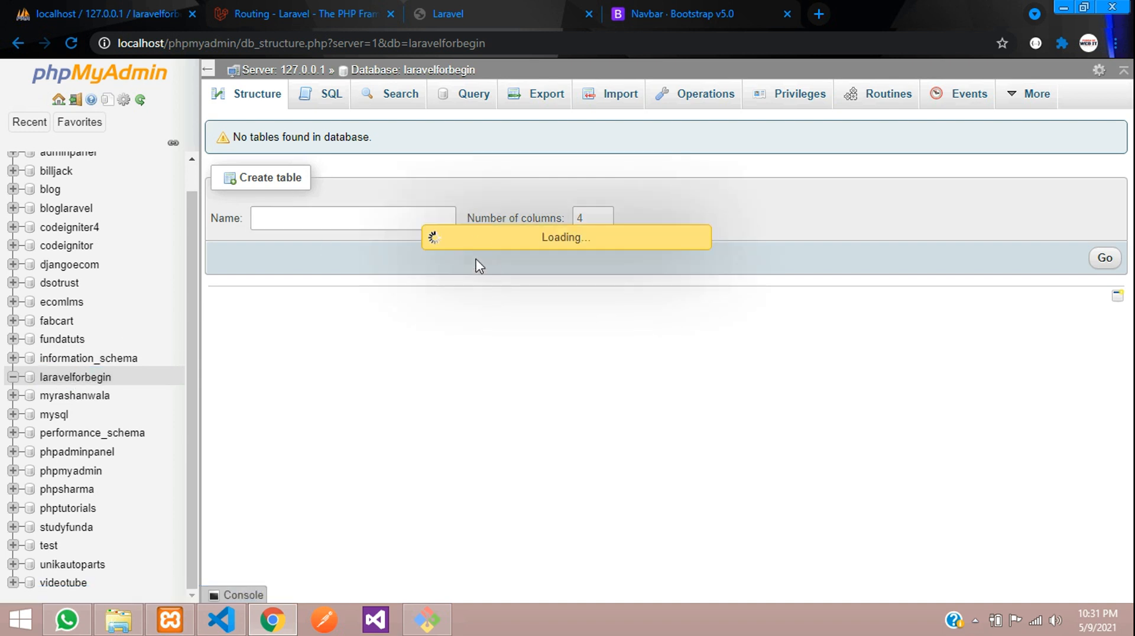
mouse_move(435, 396)
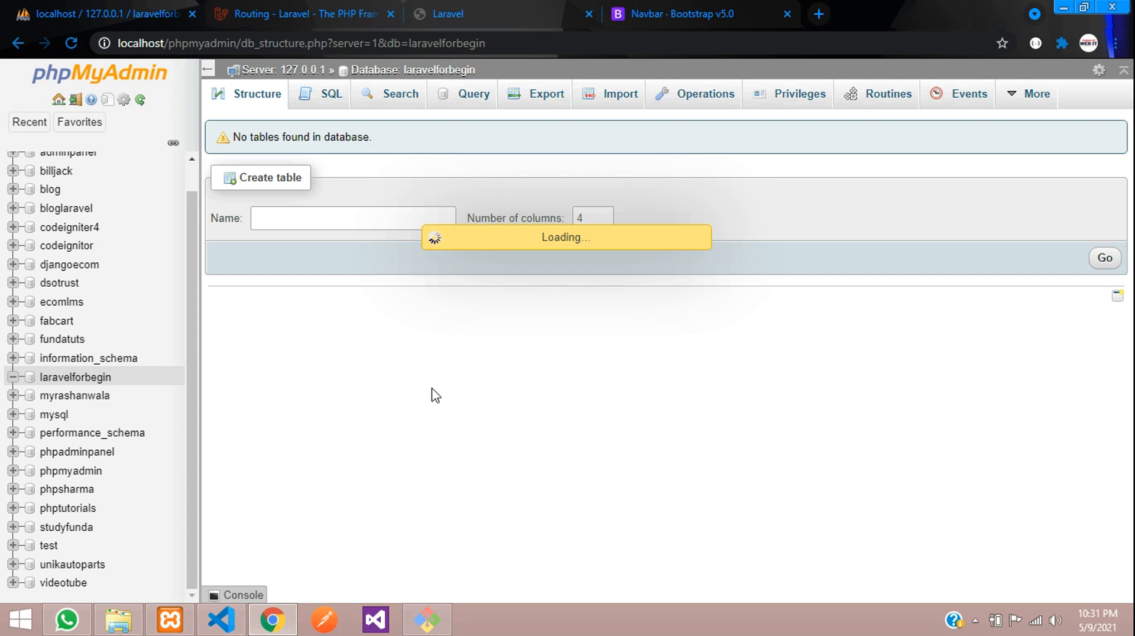
left_click(220, 620)
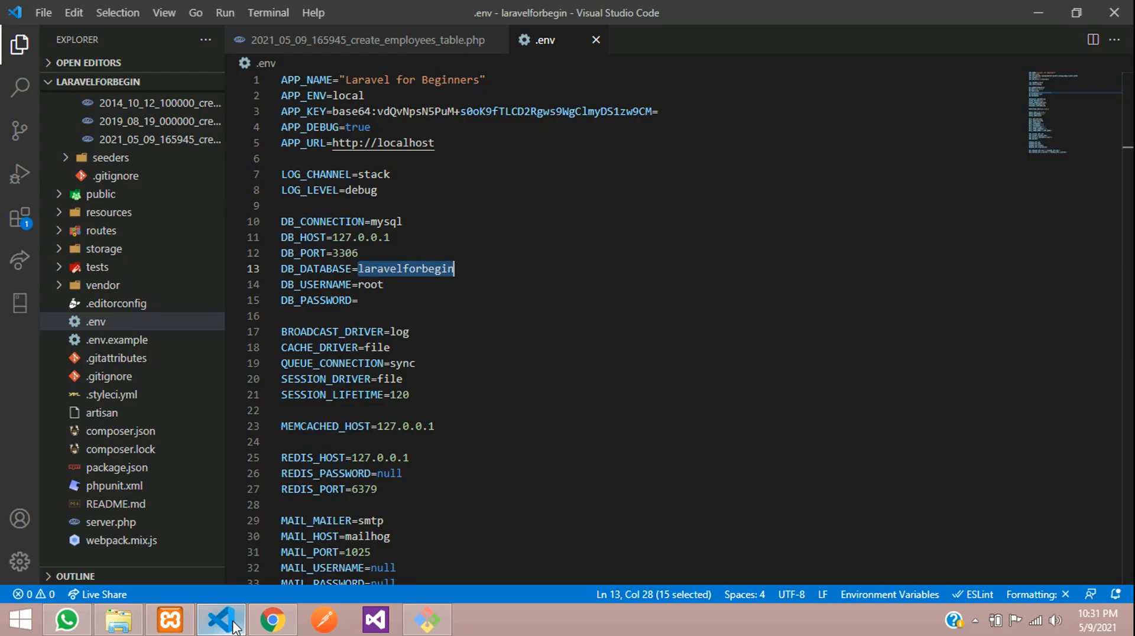
left_click(365, 40)
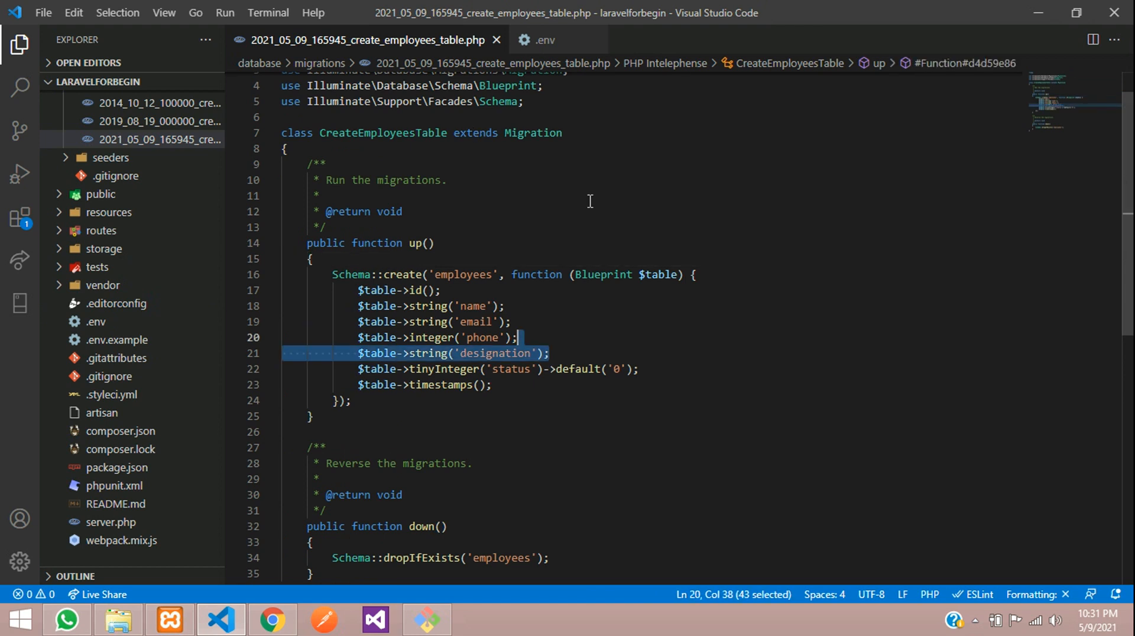
Run php artisan migrate in a new integrated terminal.
left_click(268, 13)
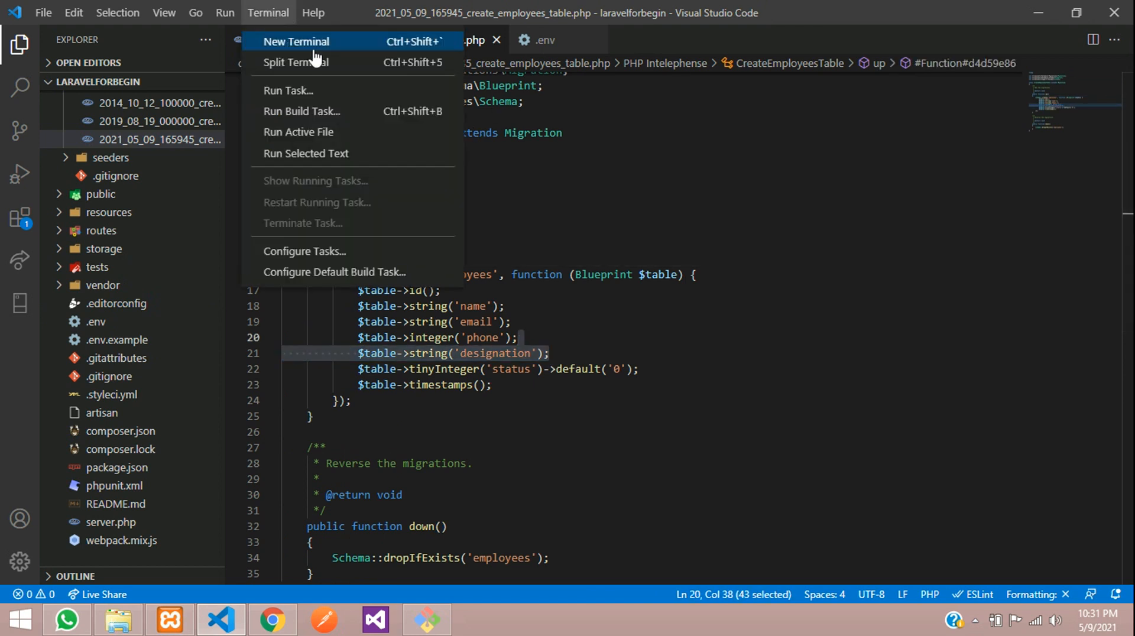
left_click(296, 41)
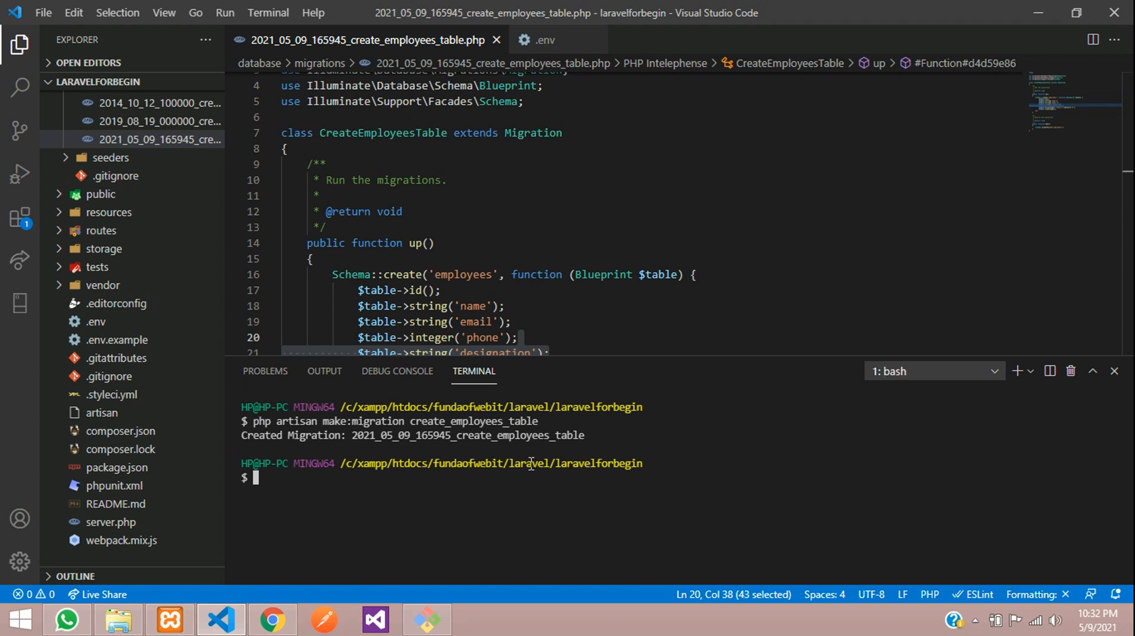
type("php arti")
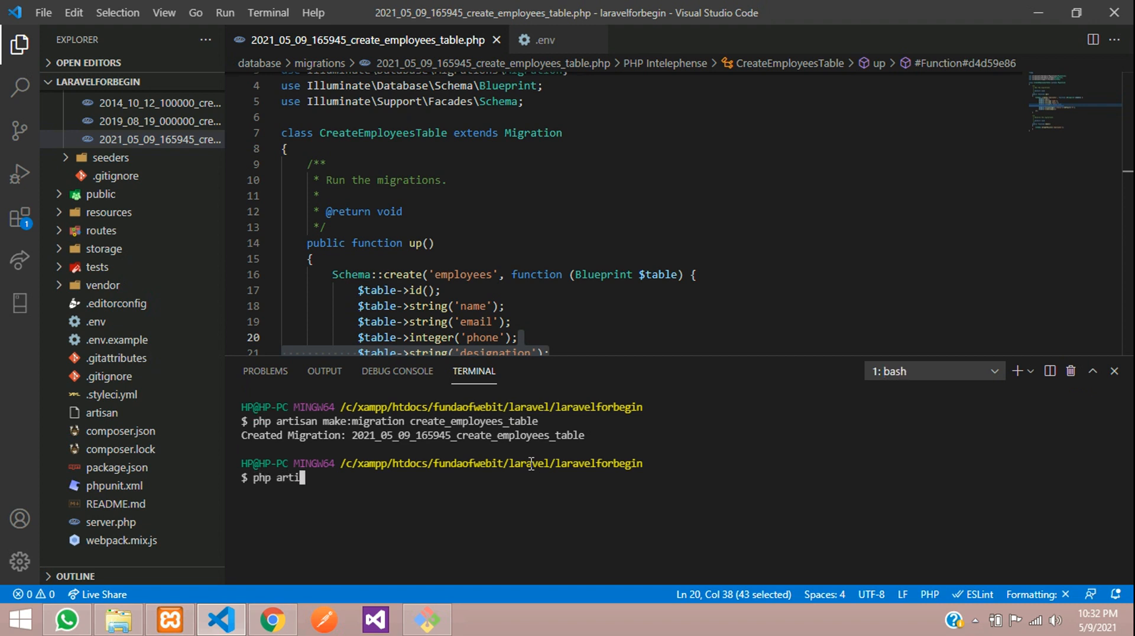
type("san migrate")
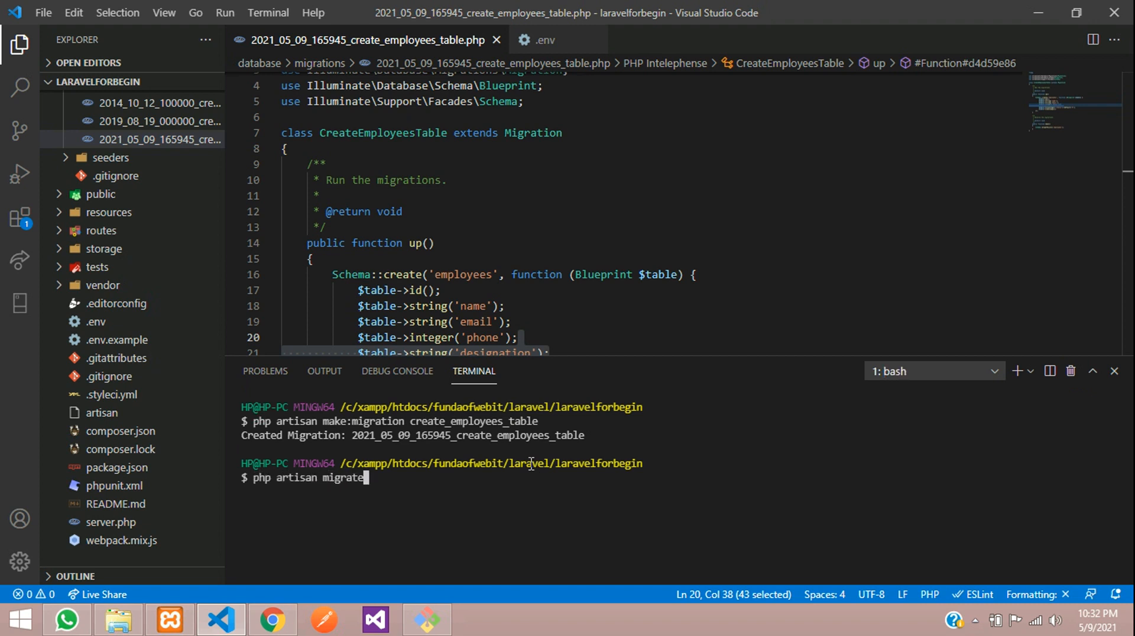
key("Enter")
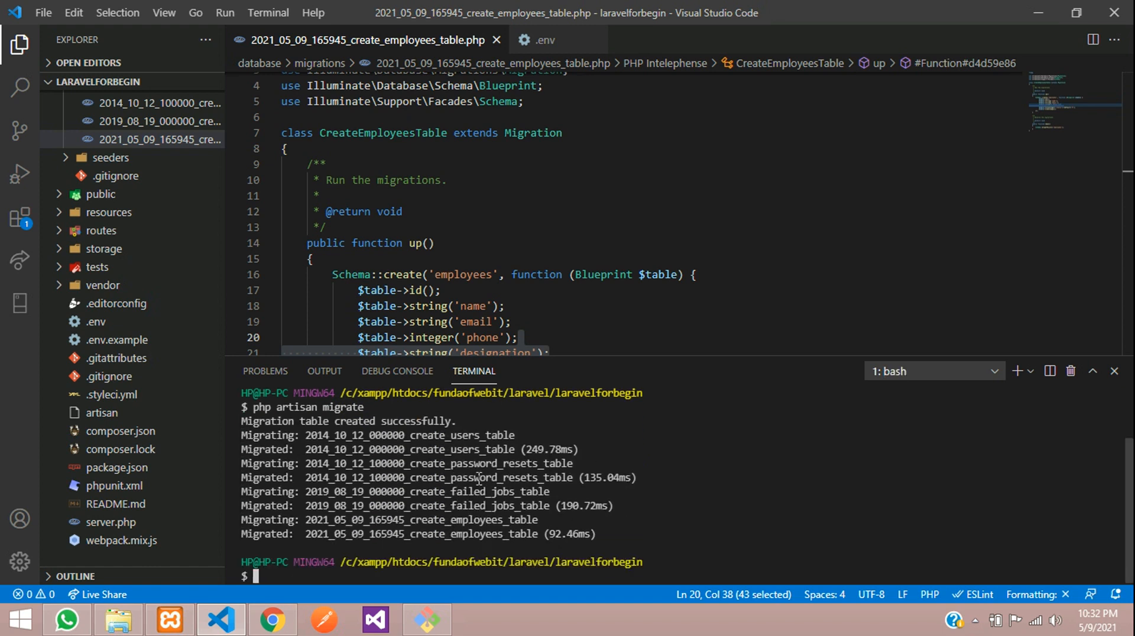
mouse_move(459, 436)
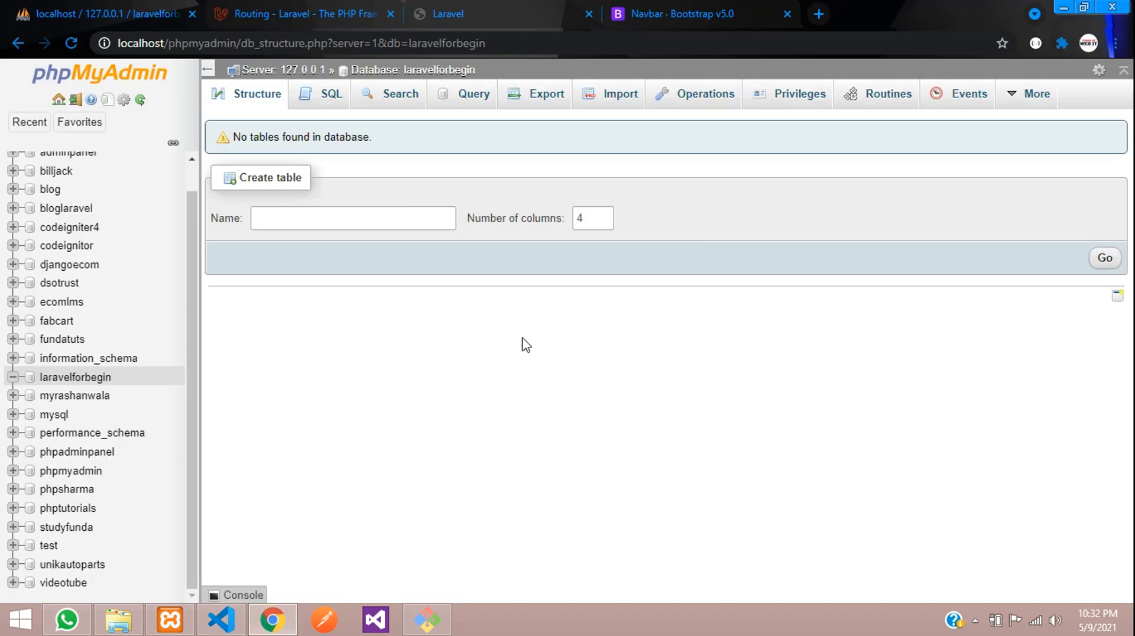
Refresh laravelforbegin and view the employees table Structure, then switch to localhost:8000.
left_click(258, 94)
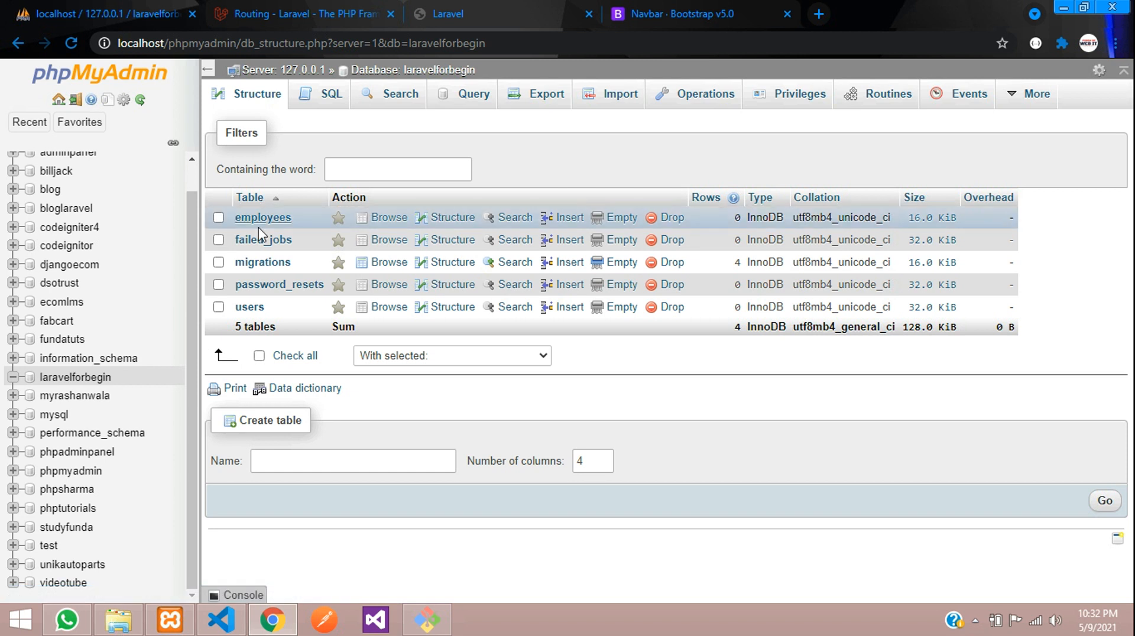
left_click(263, 217)
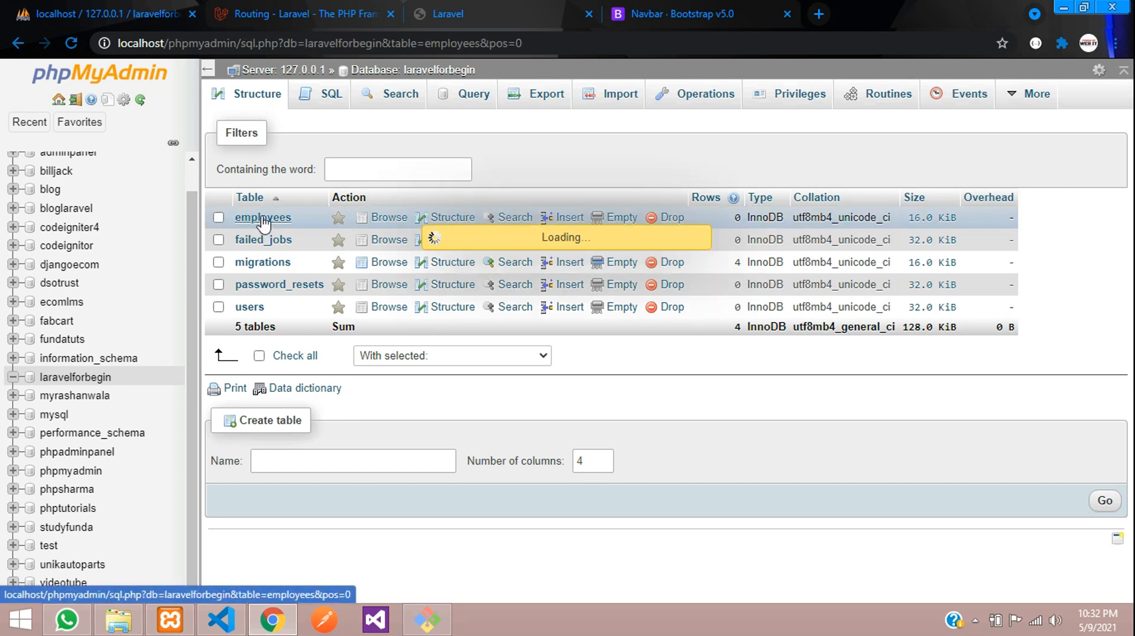
left_click(263, 218)
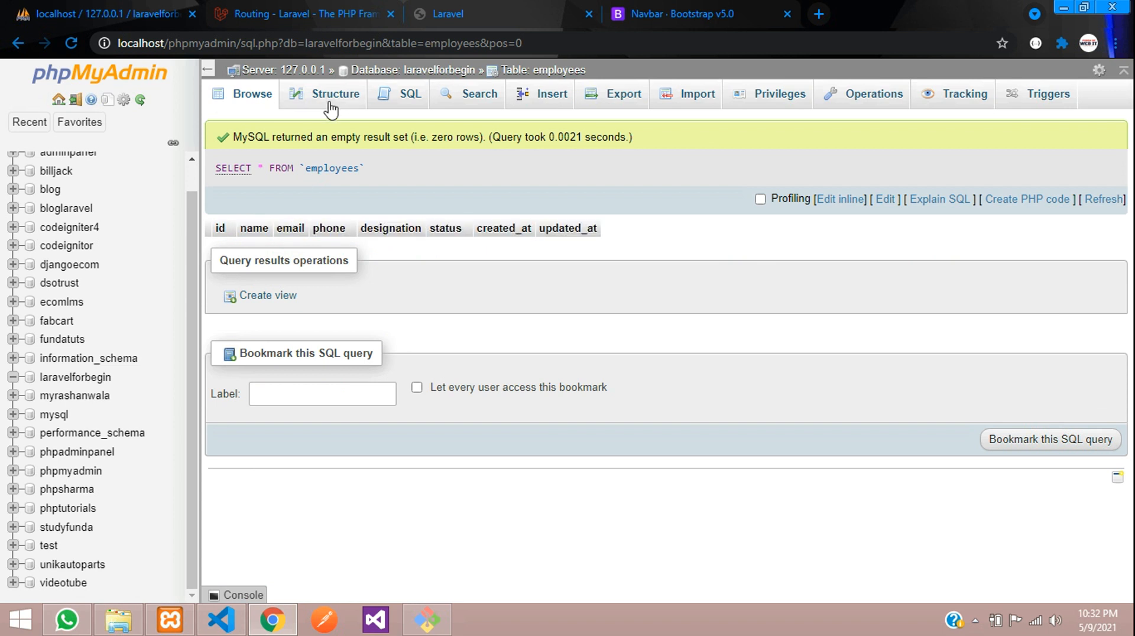
left_click(337, 94)
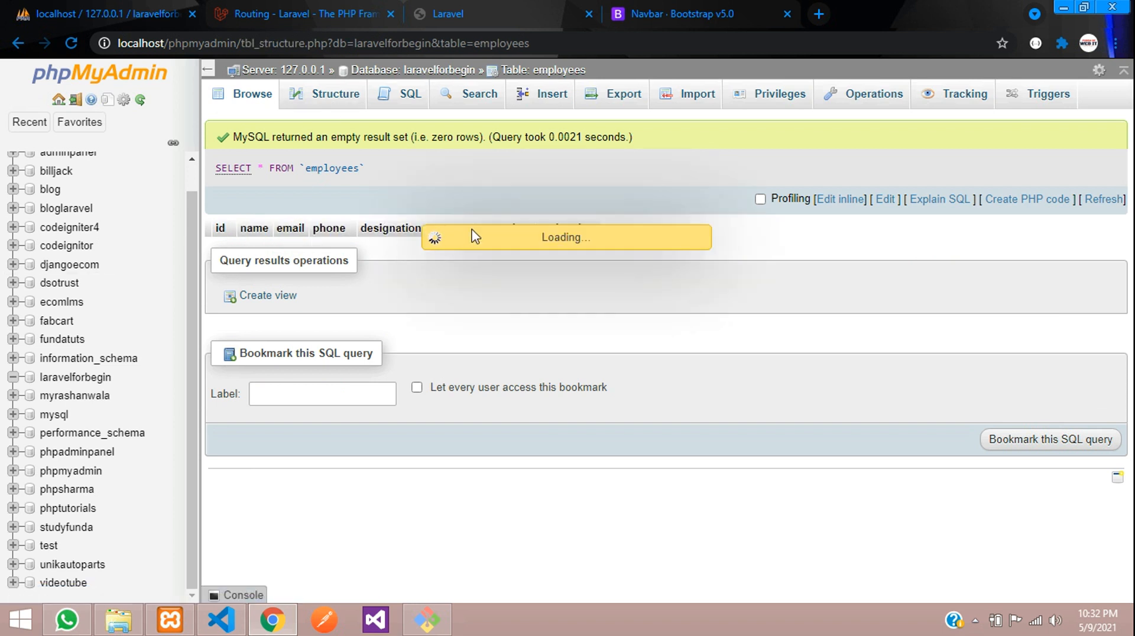
left_click(335, 94)
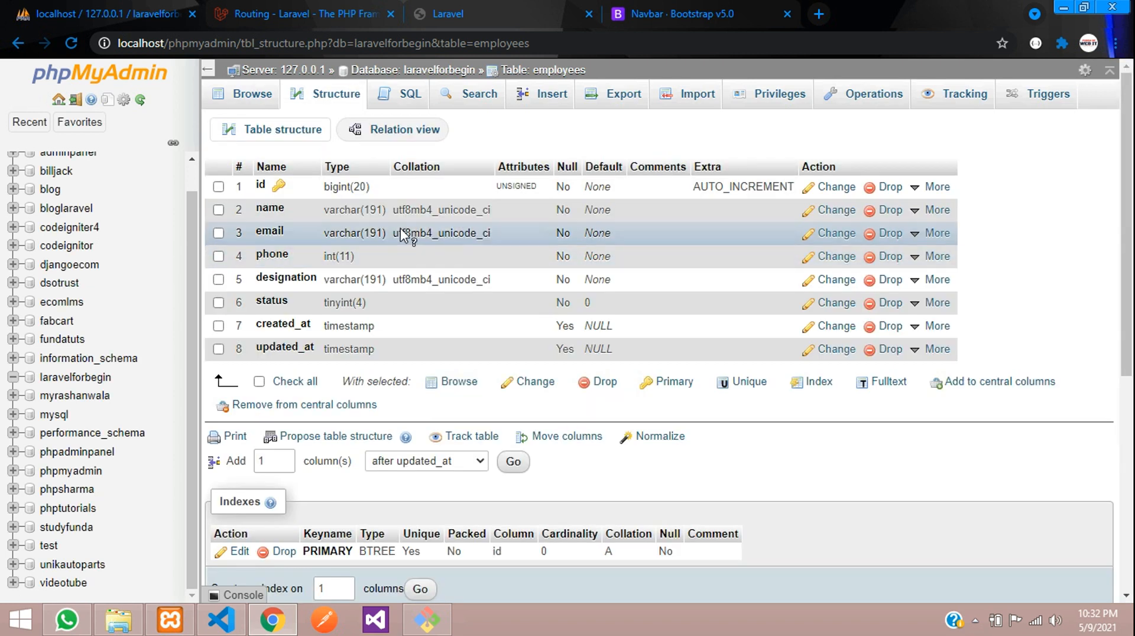
mouse_move(340, 187)
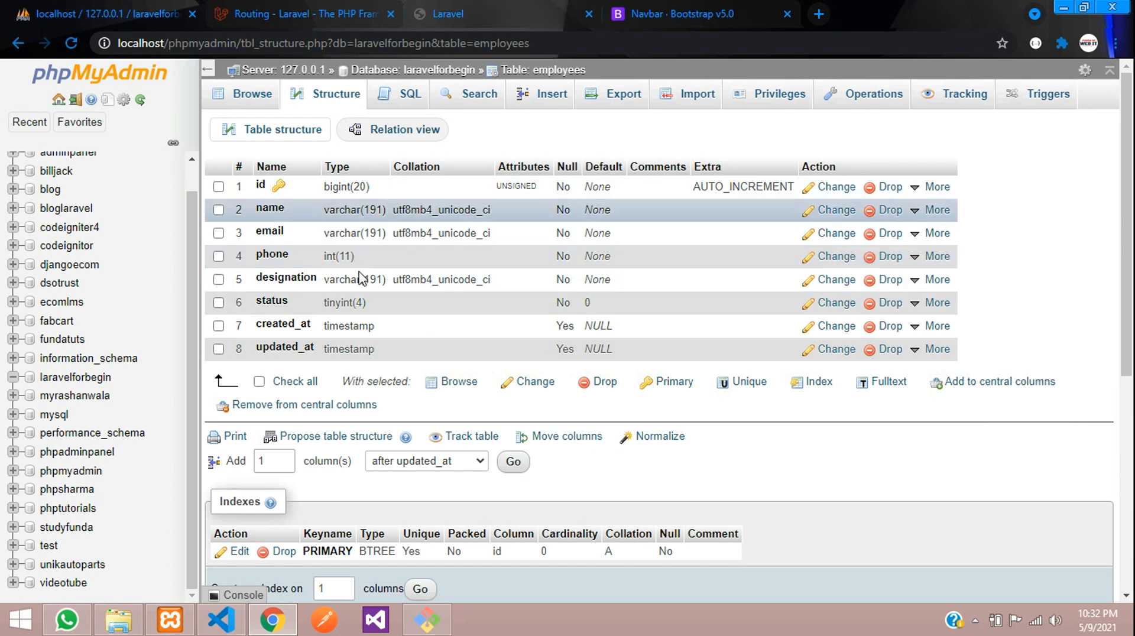
left_click(447, 14)
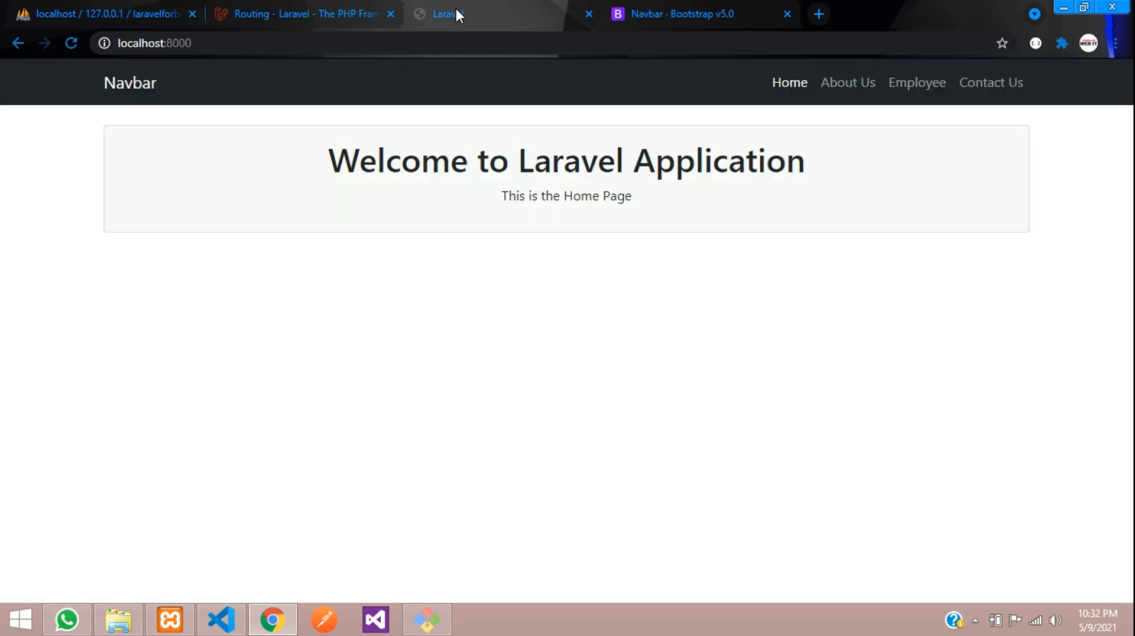
mouse_move(219, 619)
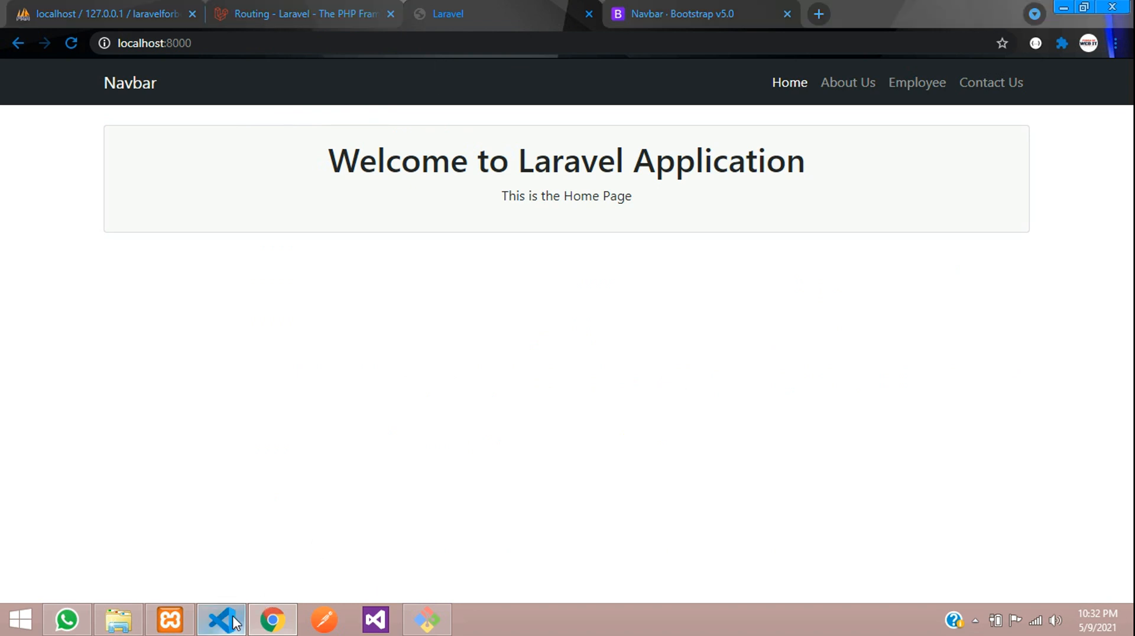
Return to VS Code and close the employees migration and .env tabs.
left_click(219, 635)
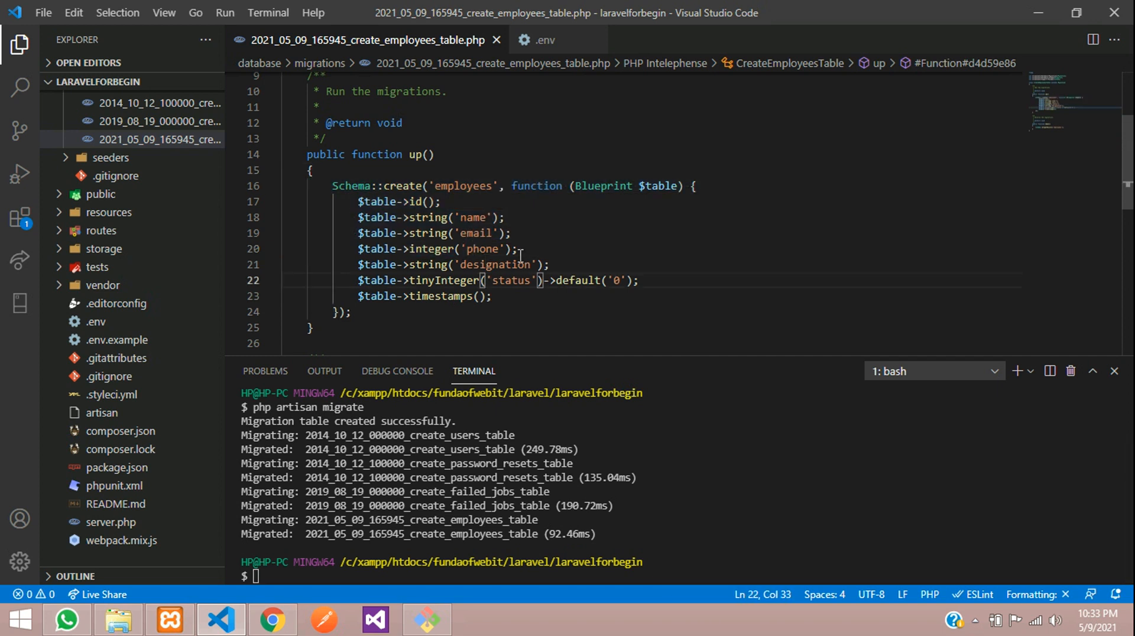
mouse_move(390, 311)
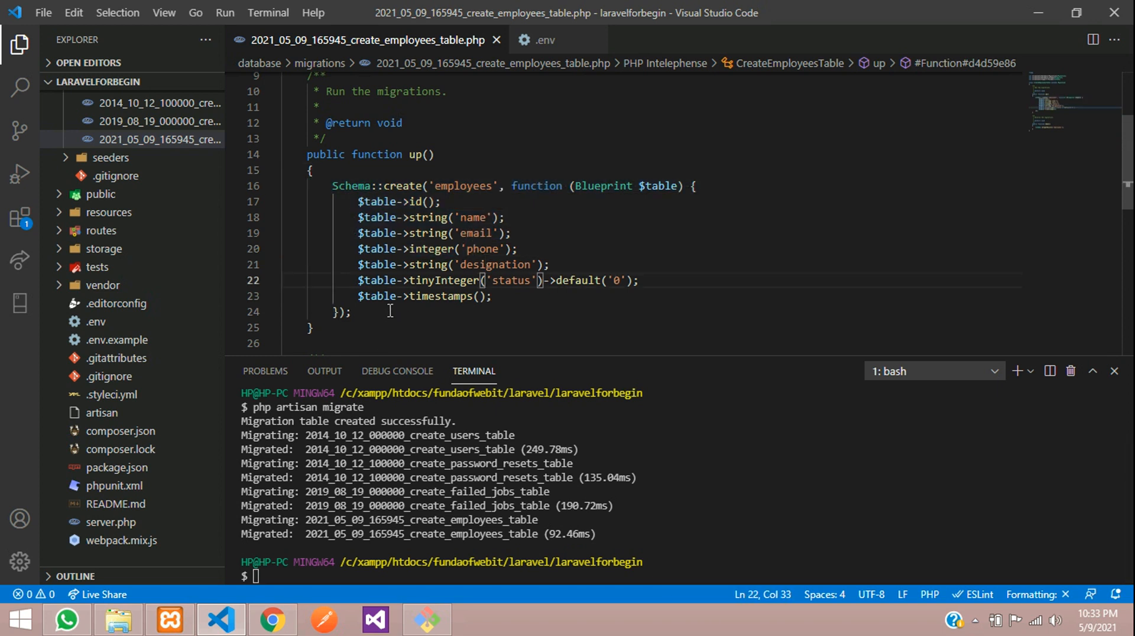
mouse_move(408, 226)
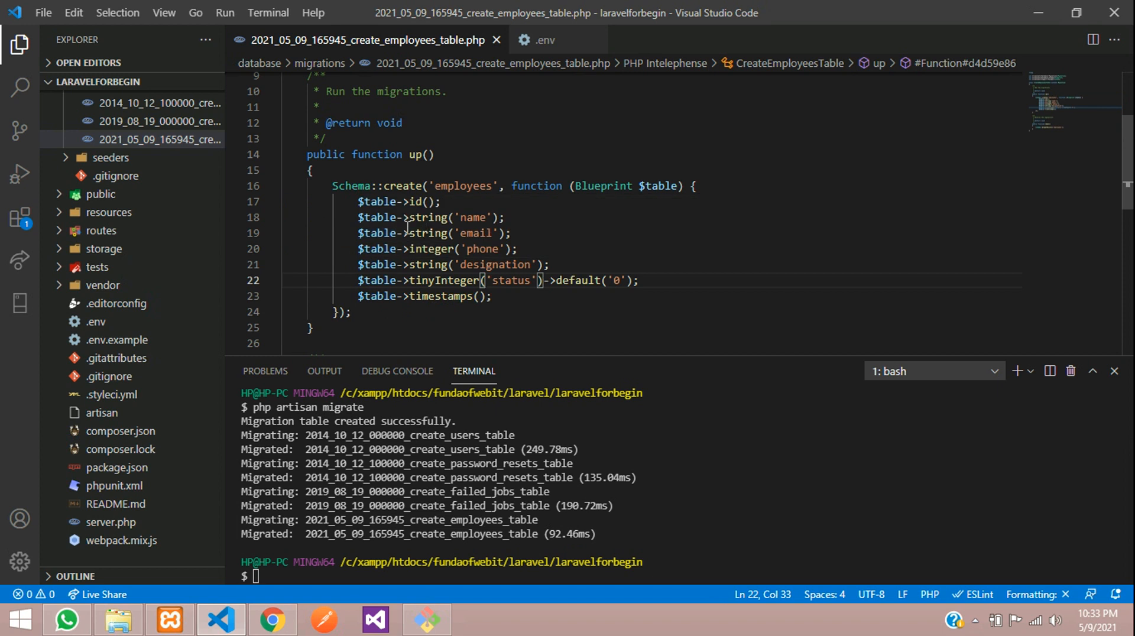
left_click_drag(332, 185, 351, 312)
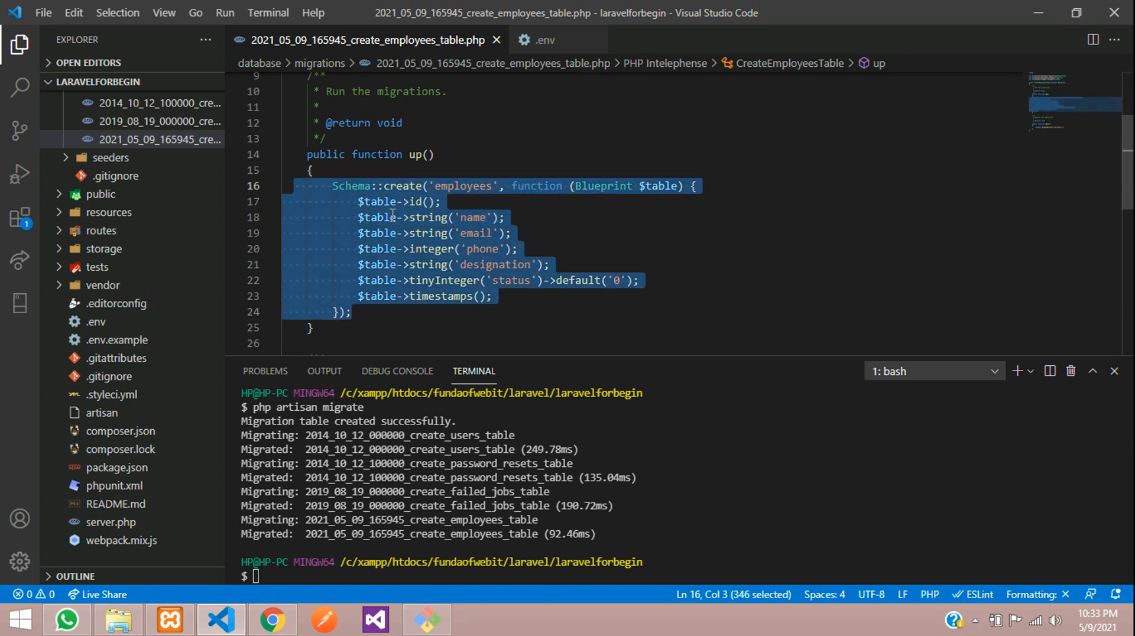
mouse_move(497, 39)
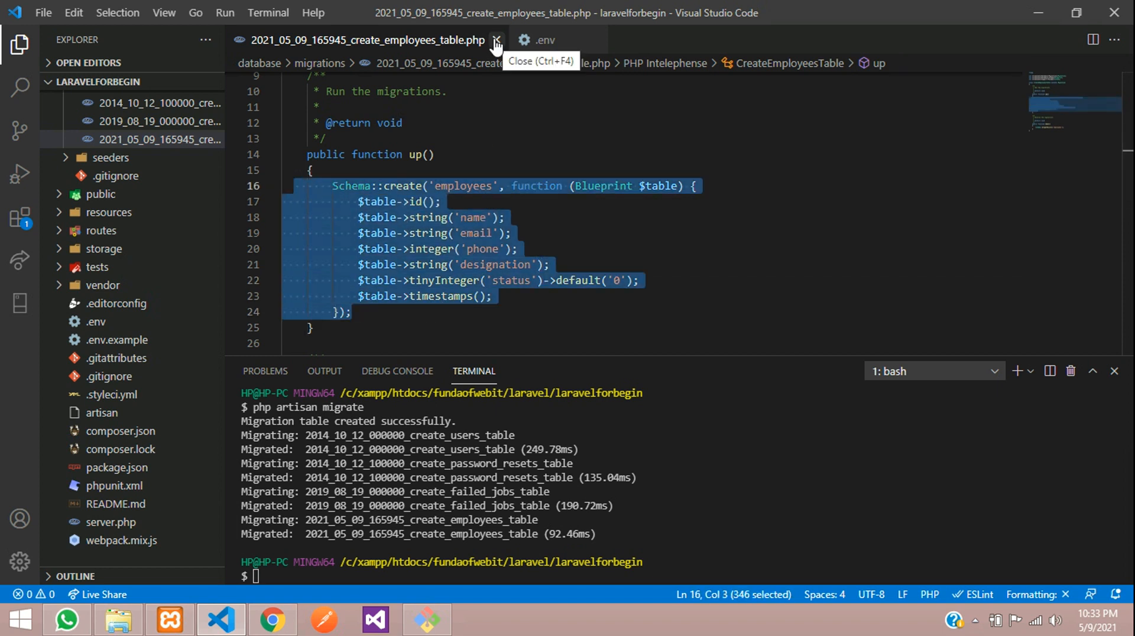
left_click(496, 40)
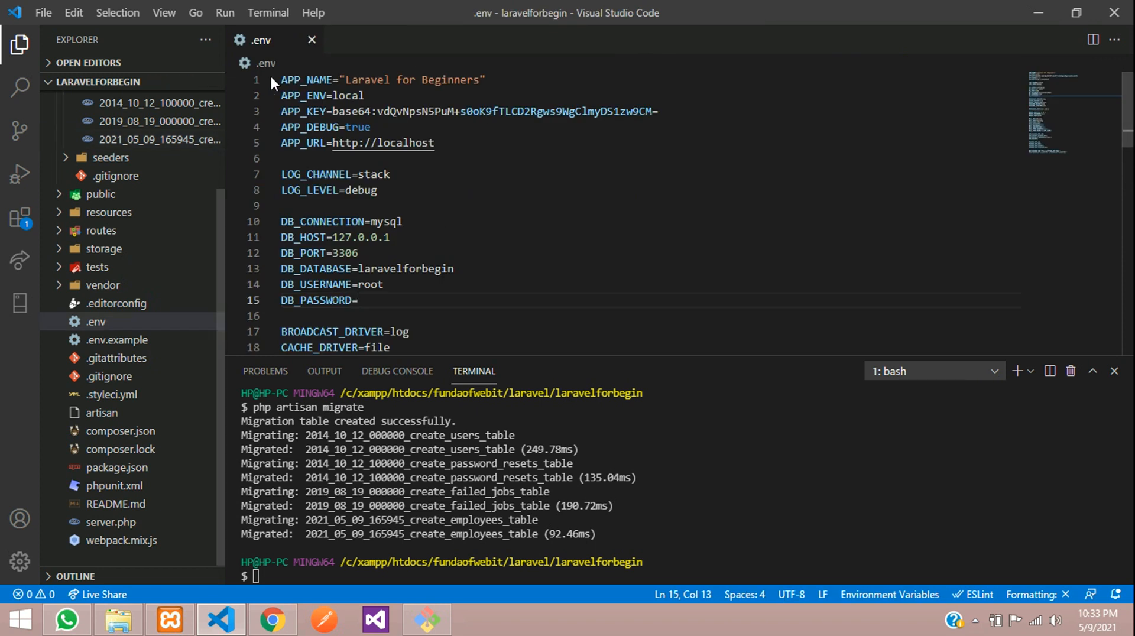
left_click(312, 40)
type("php")
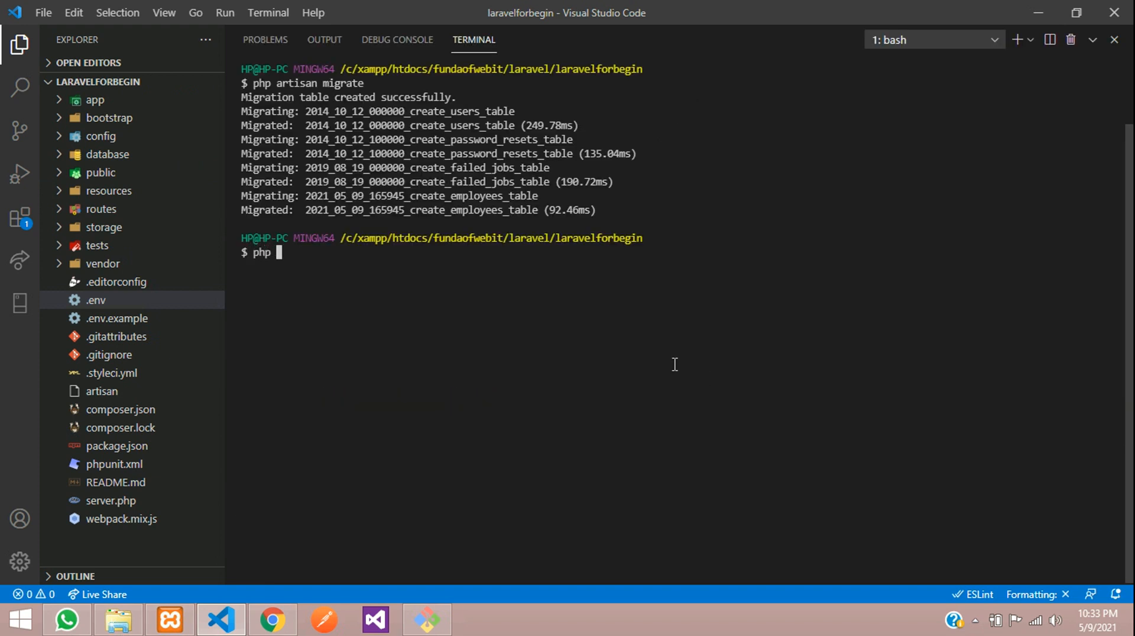
Run php artisan make:model Employee in the terminal.
type("artisan mak")
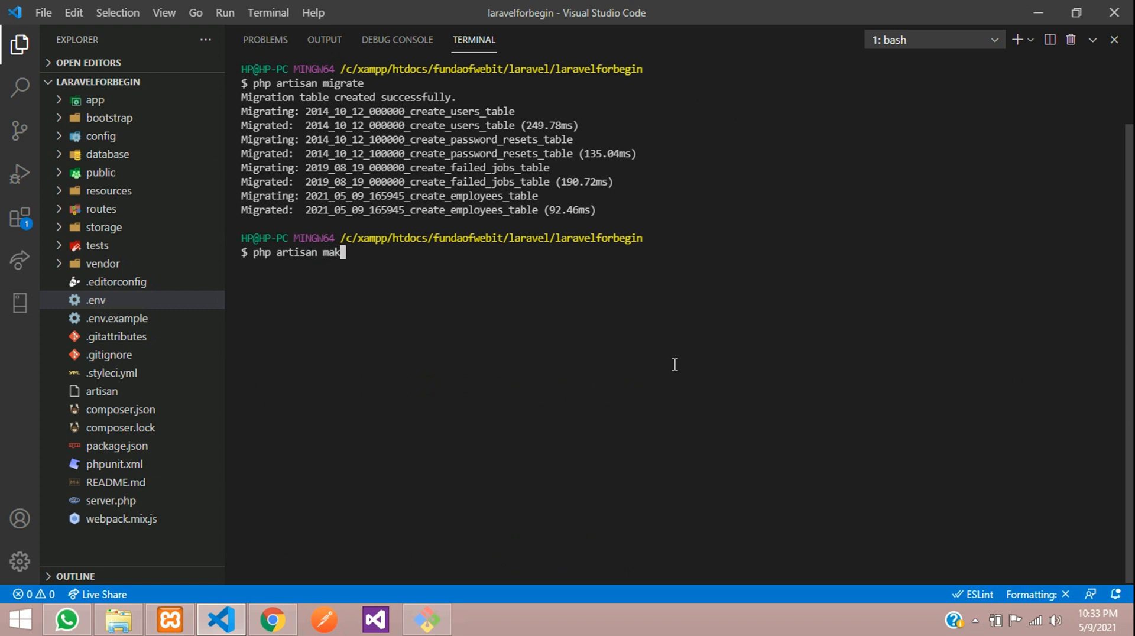
type("e:model")
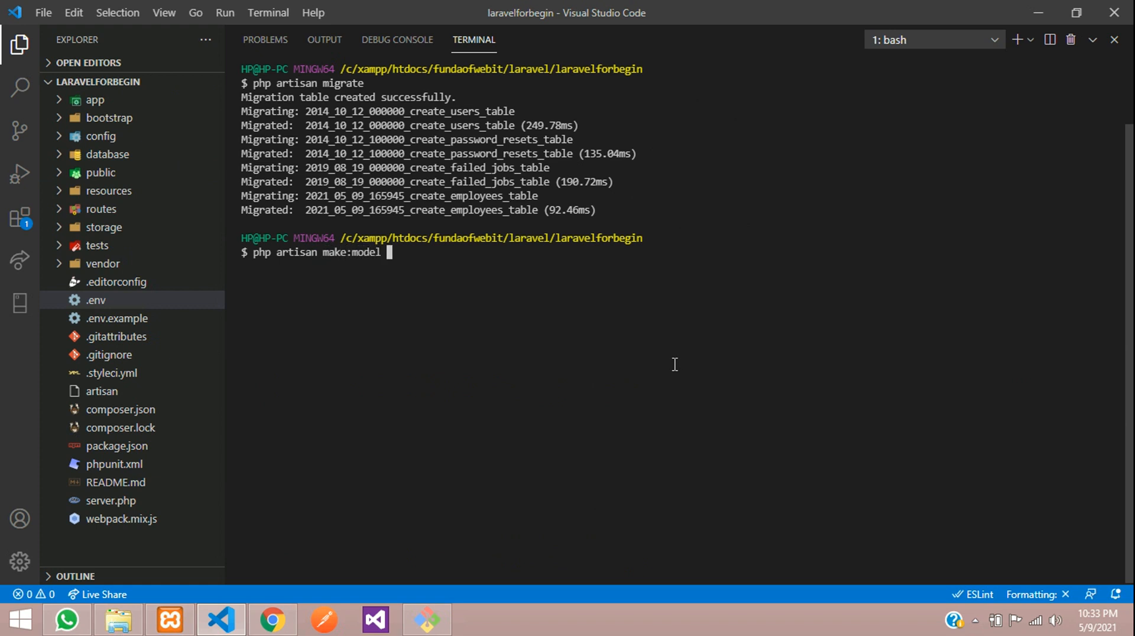
type("E")
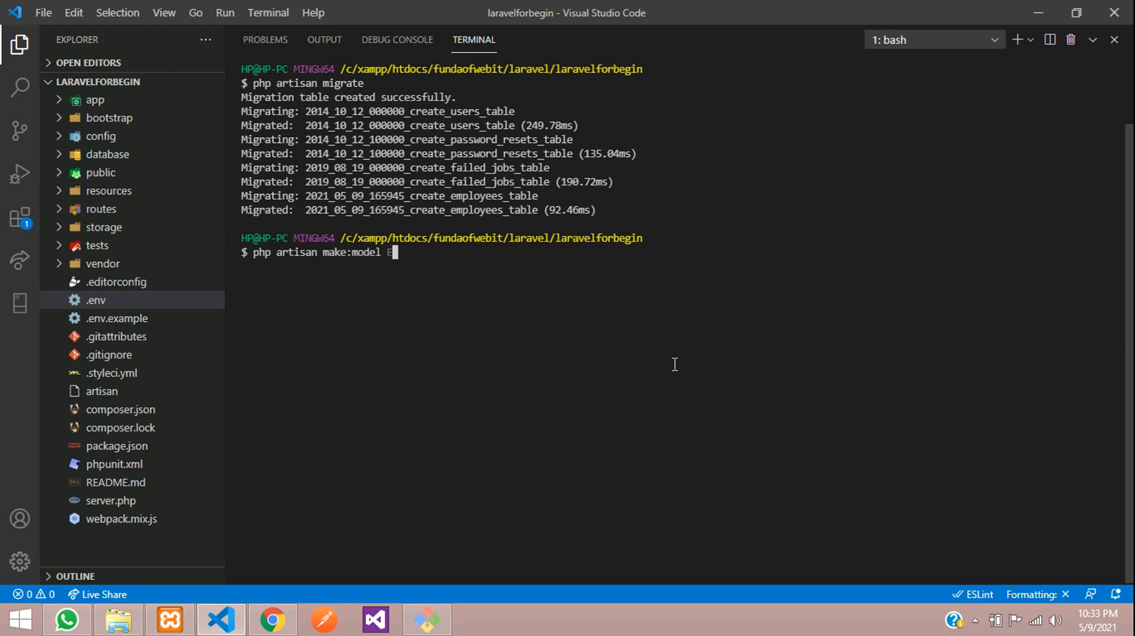
type("Employee")
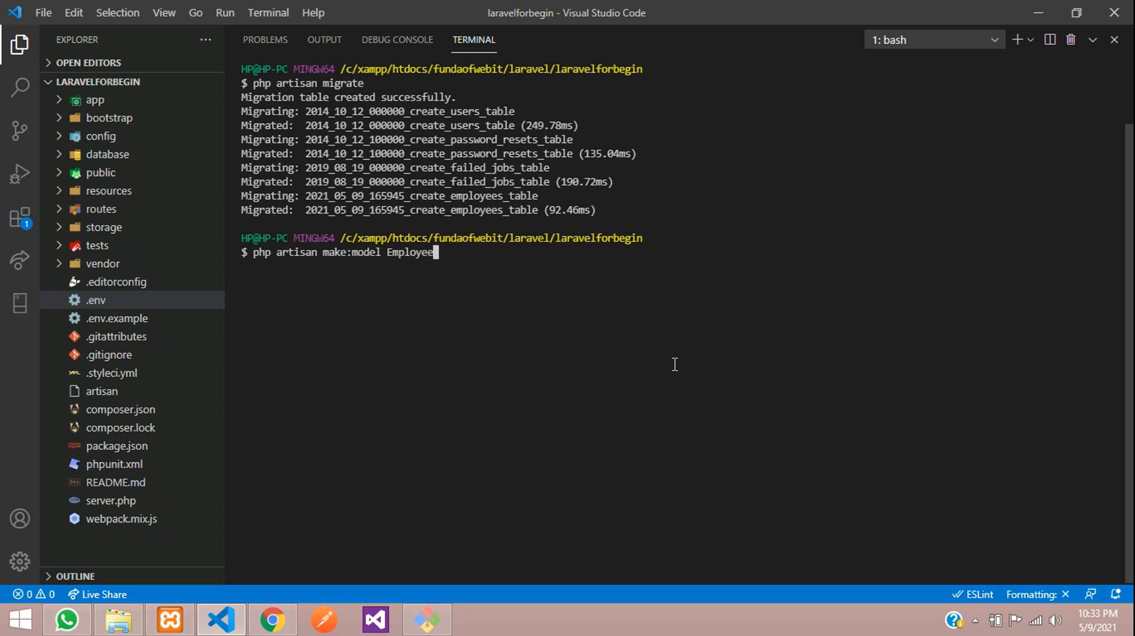
key("Enter")
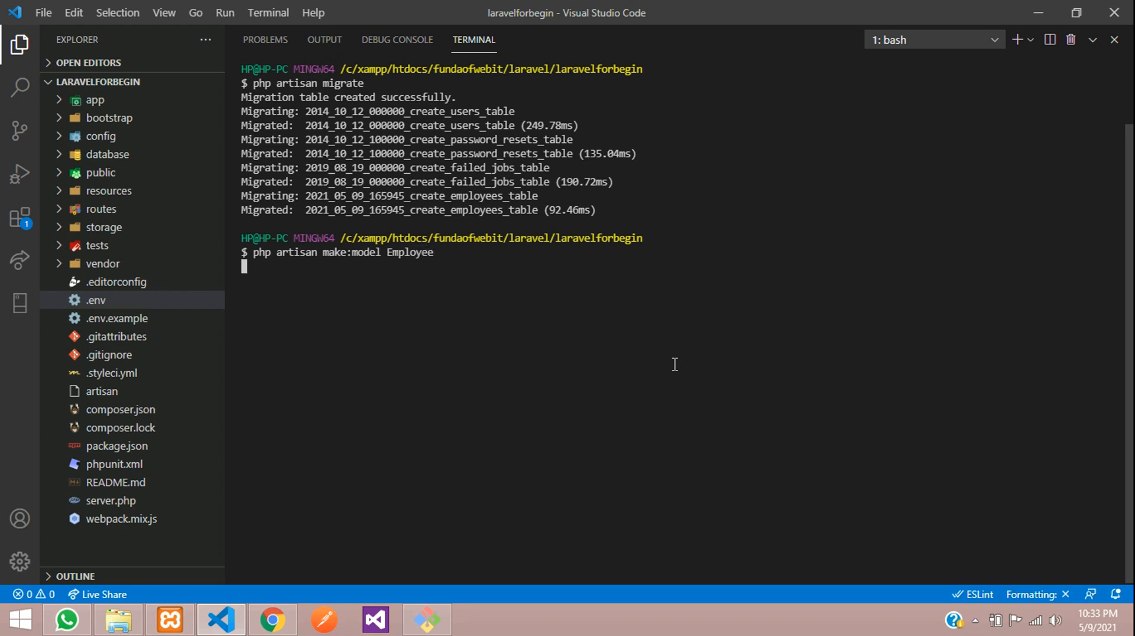
key("Enter")
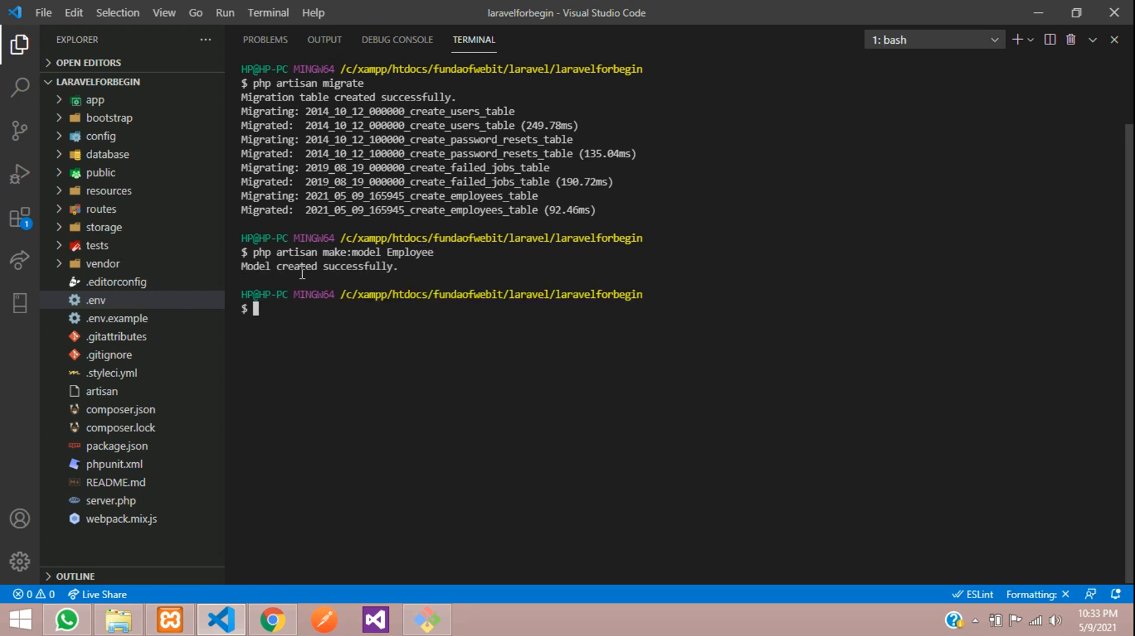
mouse_move(103, 106)
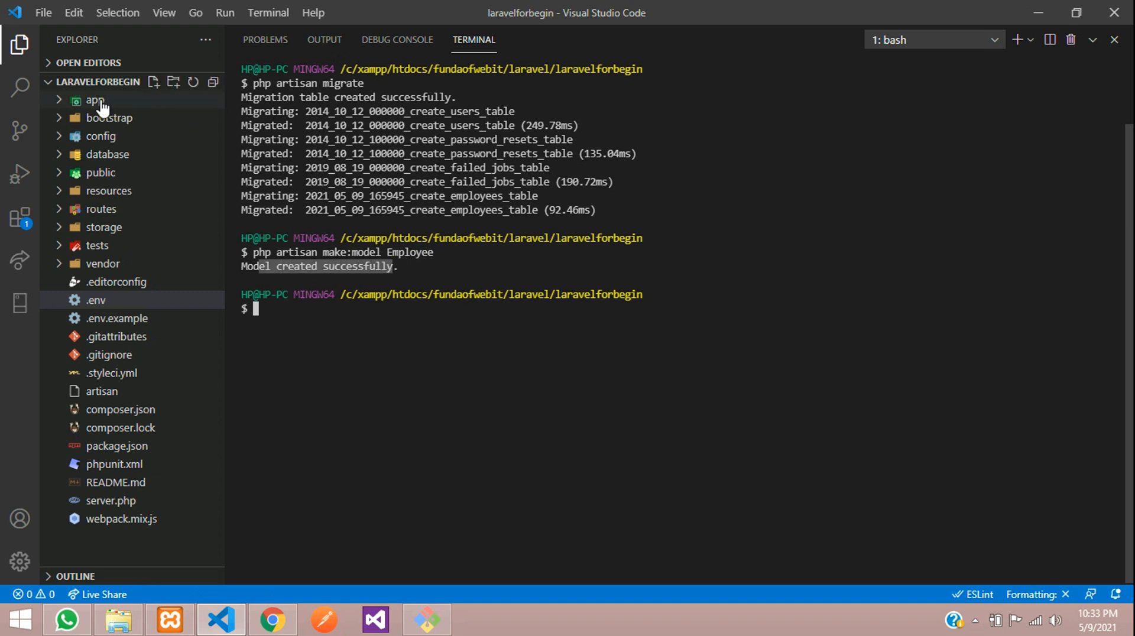
Open app/Models/Employee.php from the Explorer.
left_click(95, 99)
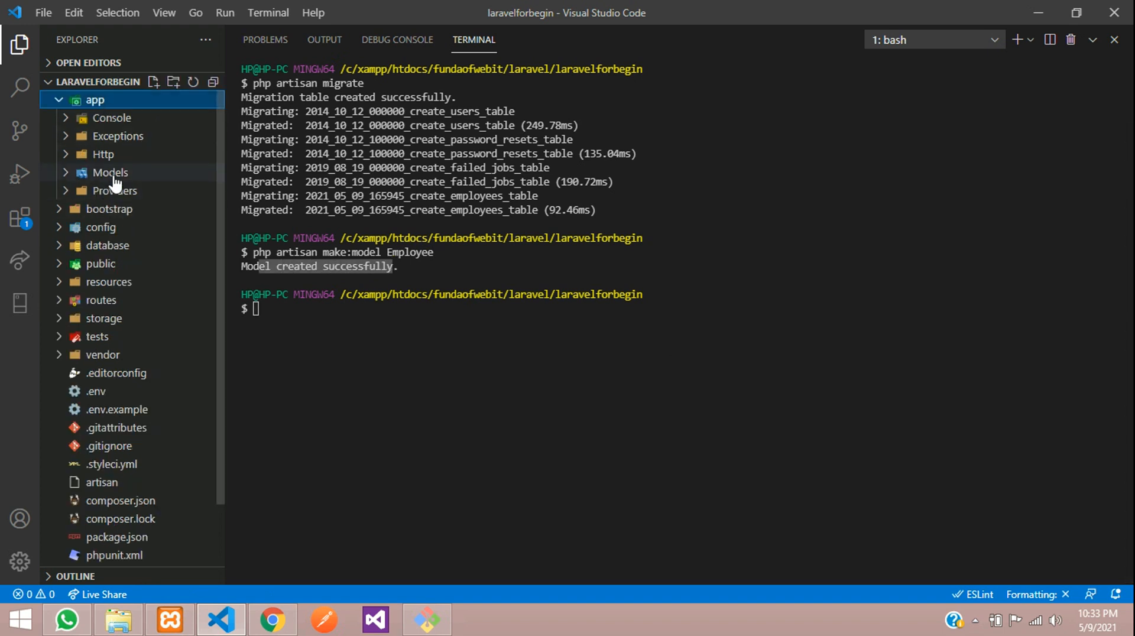
left_click(110, 172)
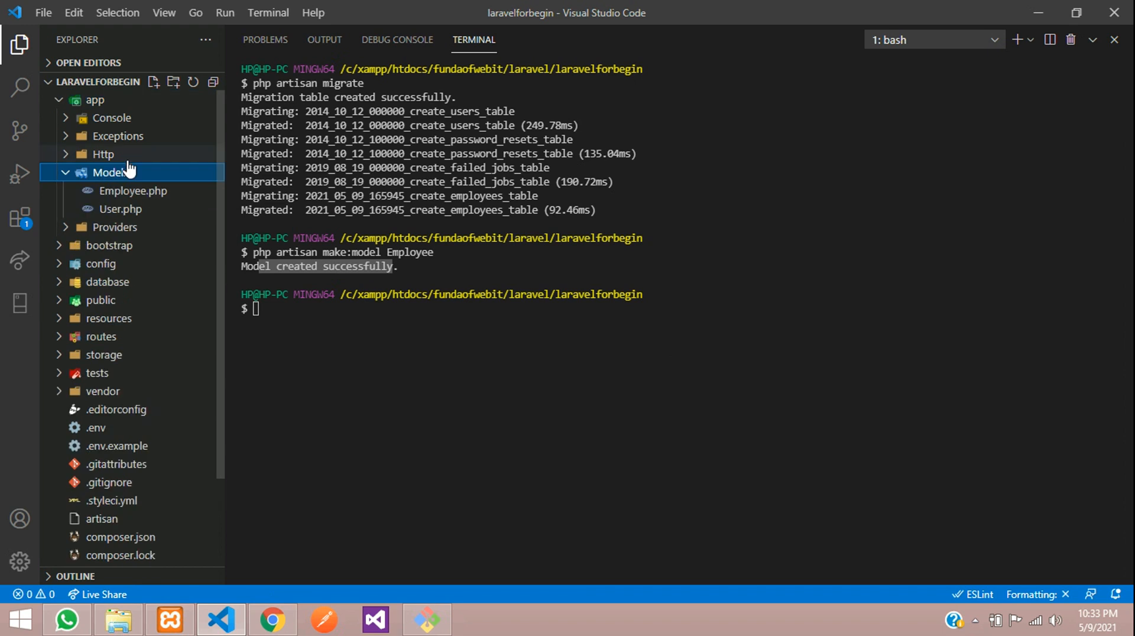
mouse_move(133, 202)
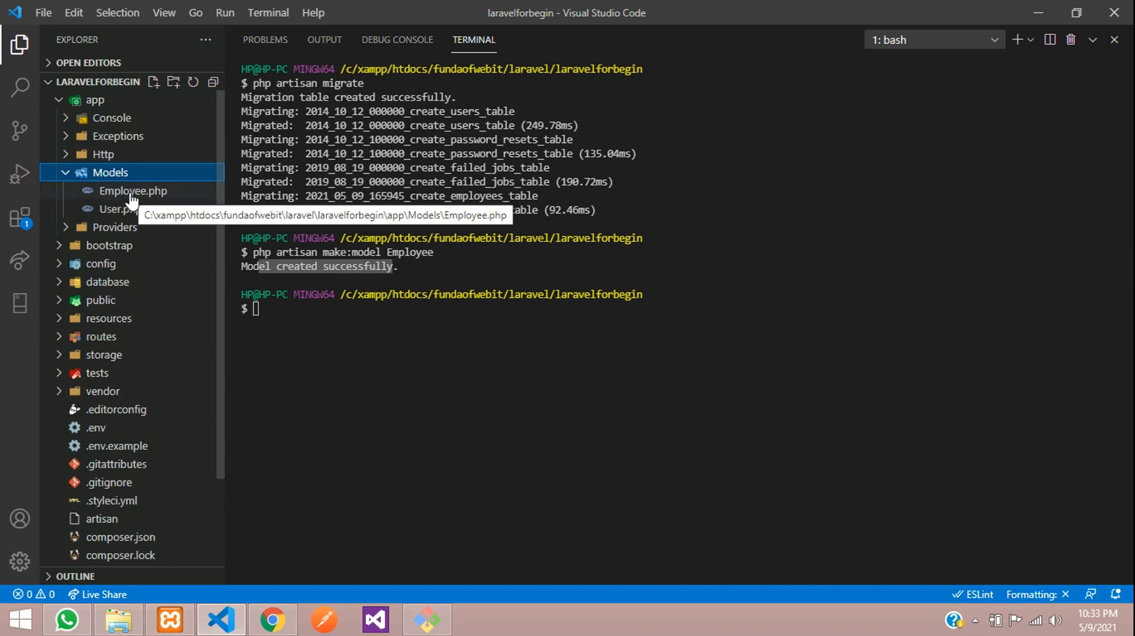
double_click(133, 190)
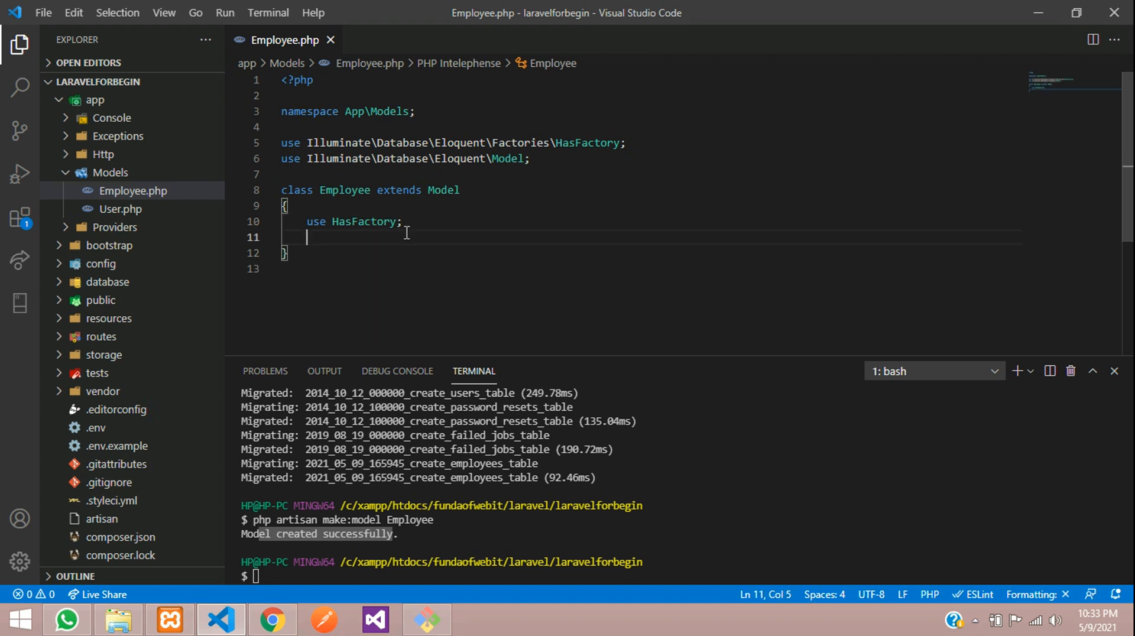
Add protected $table = 'employees'; to the Employee model, checking the migrations folder.
type("pro")
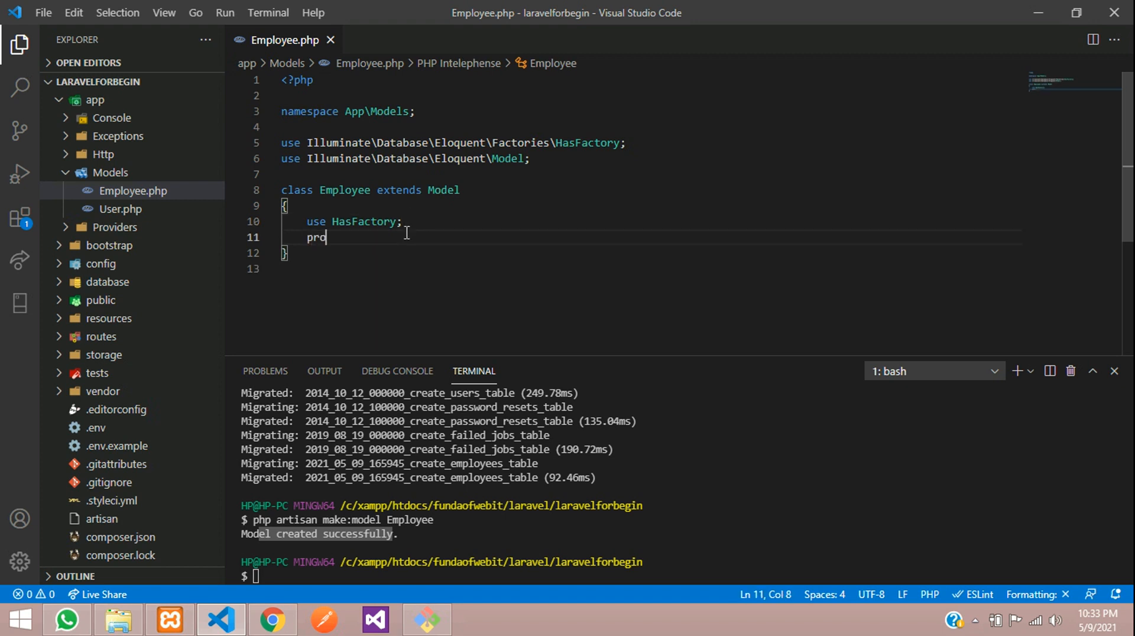
type("tec")
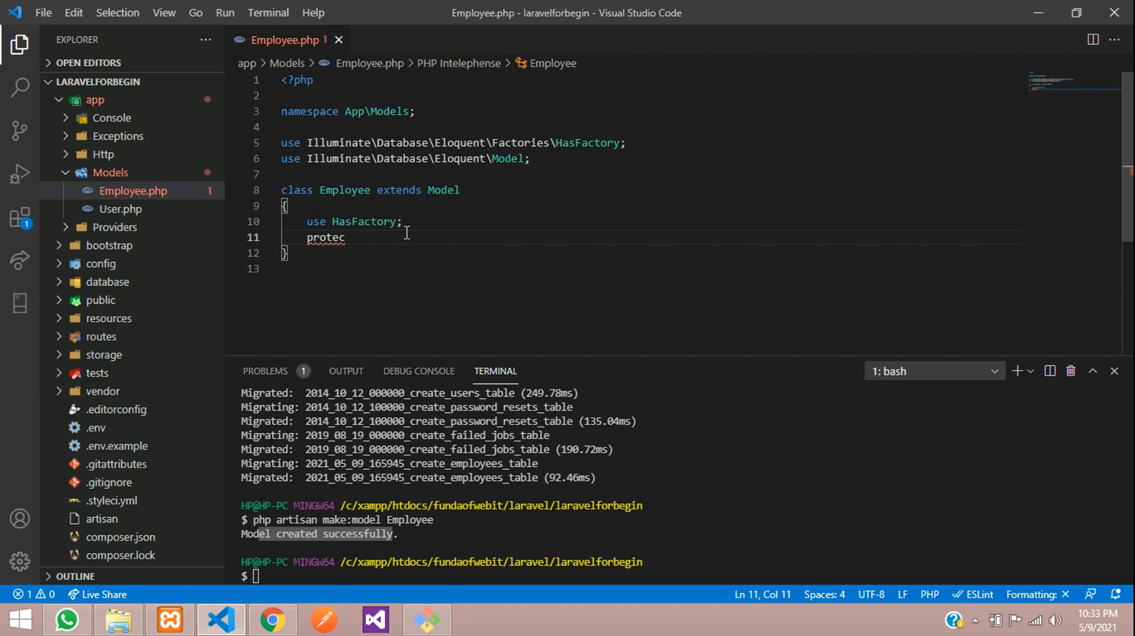
type("ted")
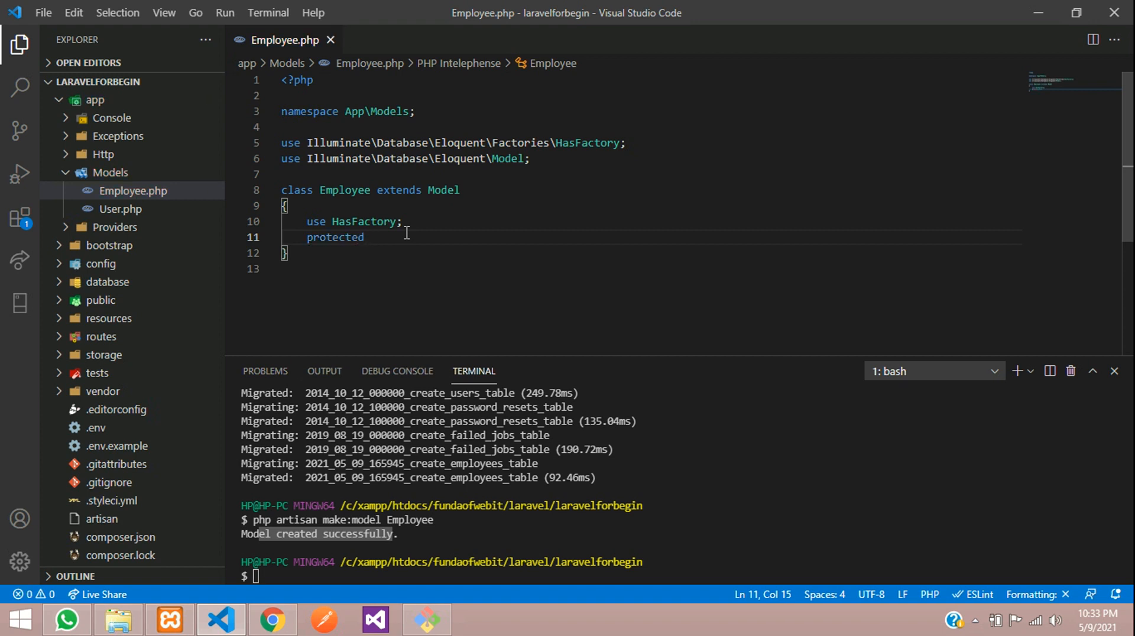
type("$table")
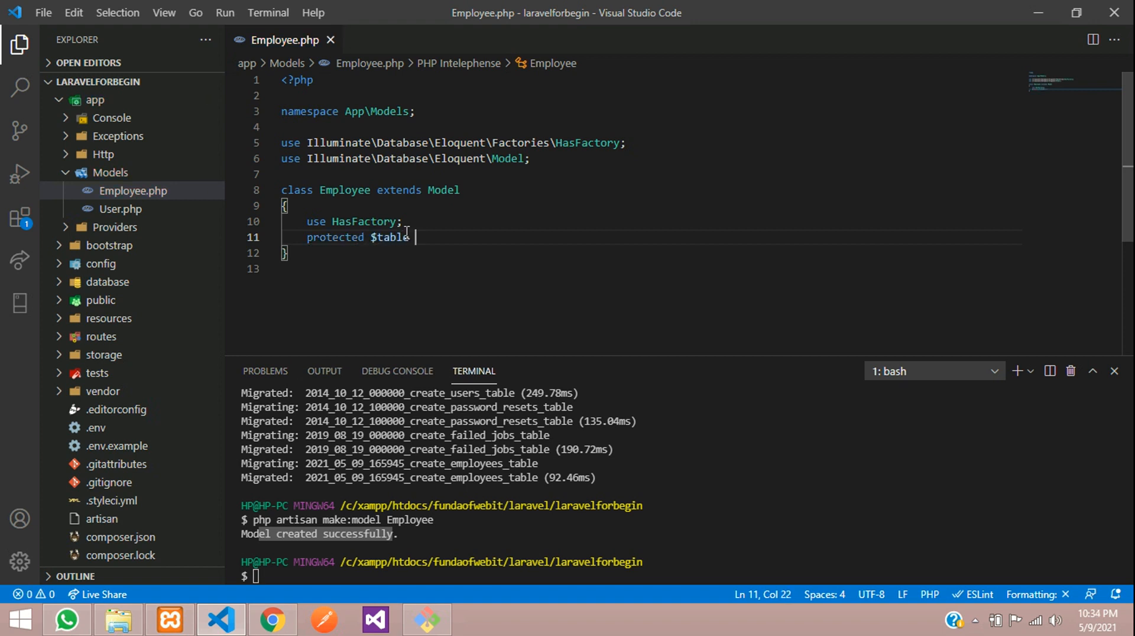
type("= '';")
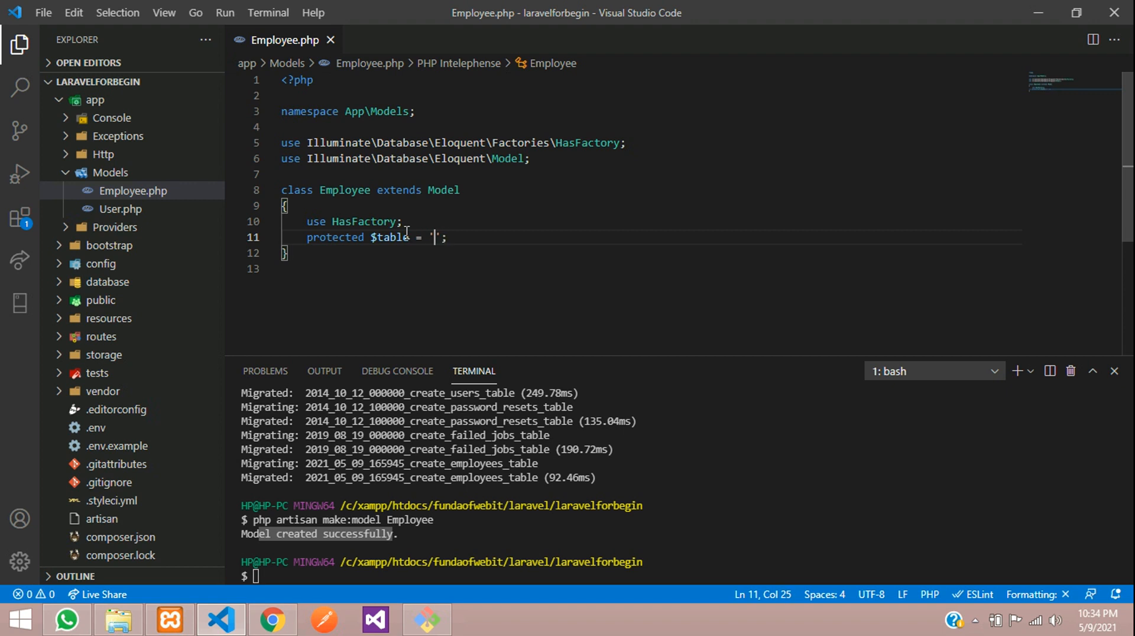
mouse_move(101, 282)
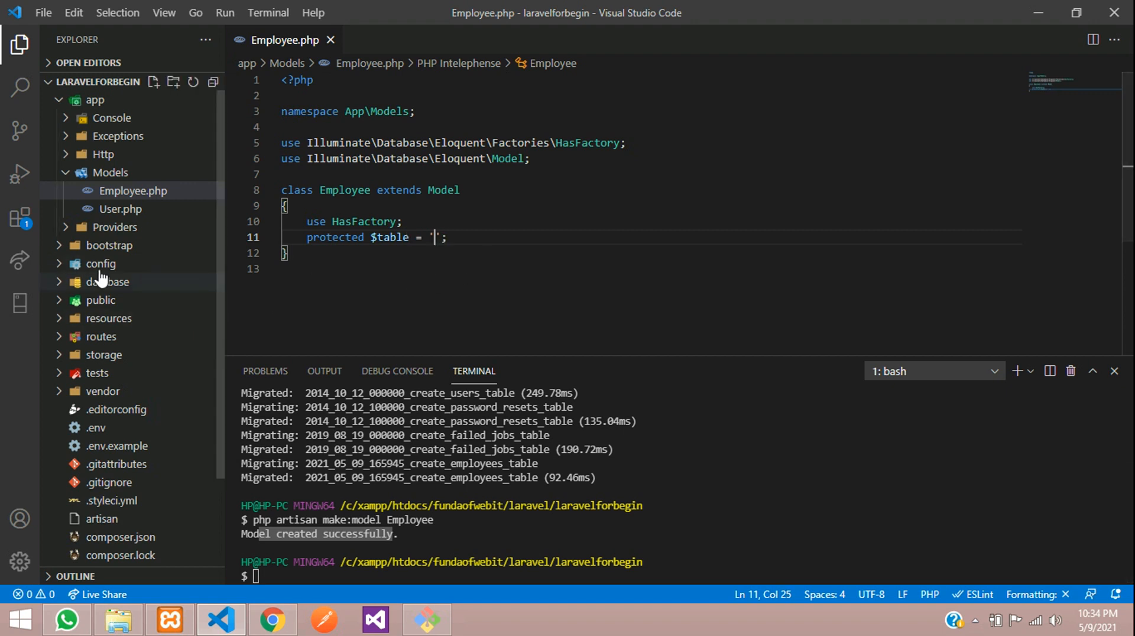
left_click(107, 282)
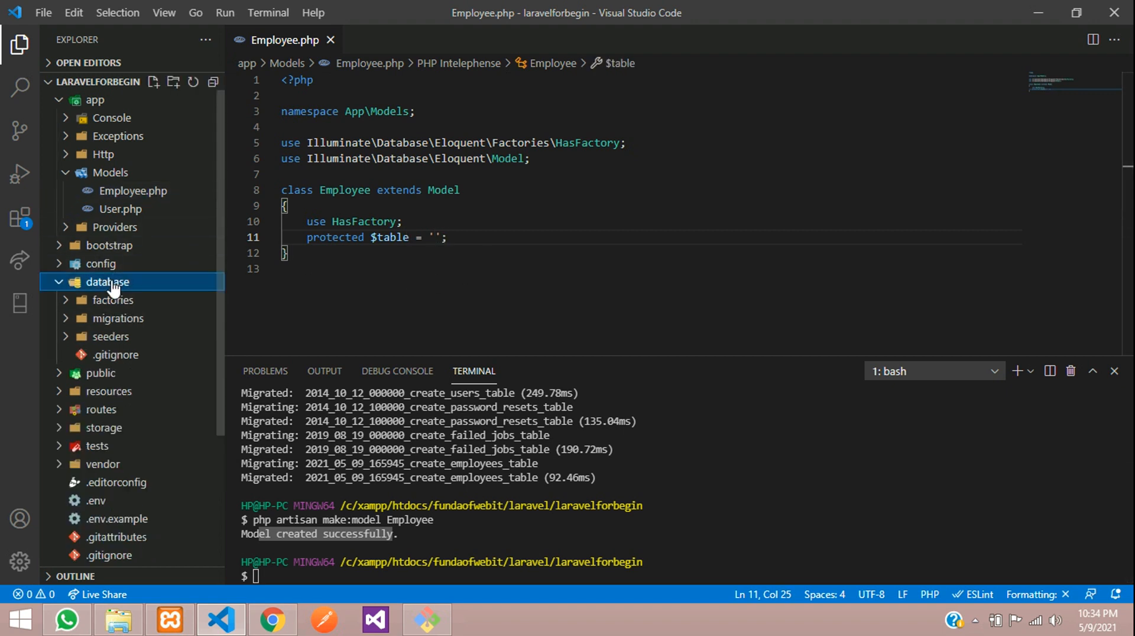
left_click(118, 318)
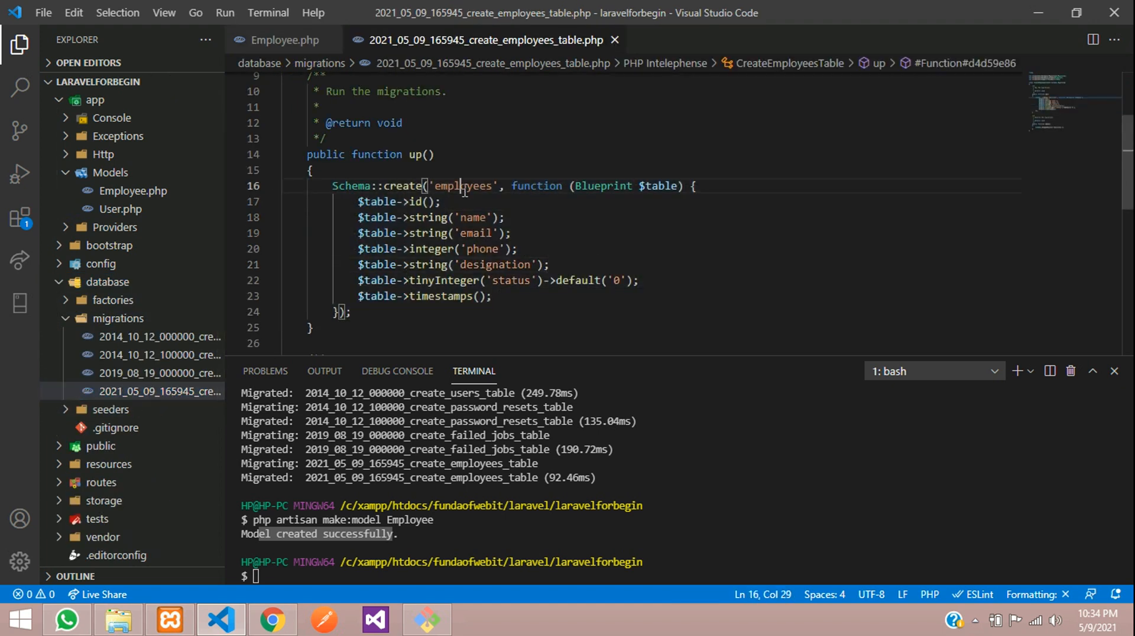
left_click(283, 40)
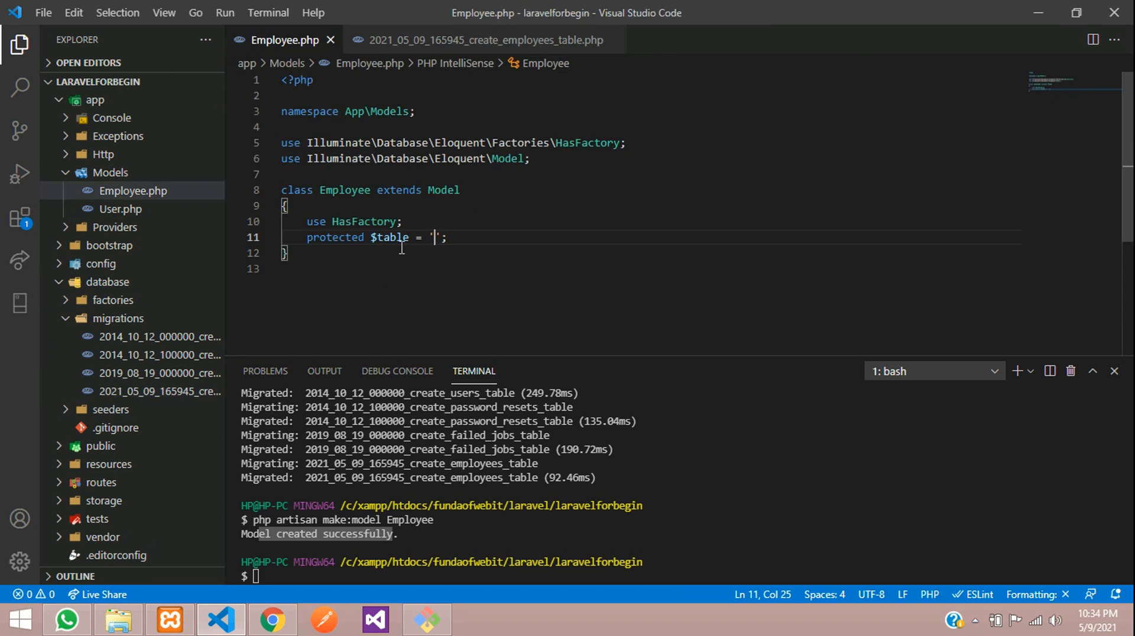
type("employees")
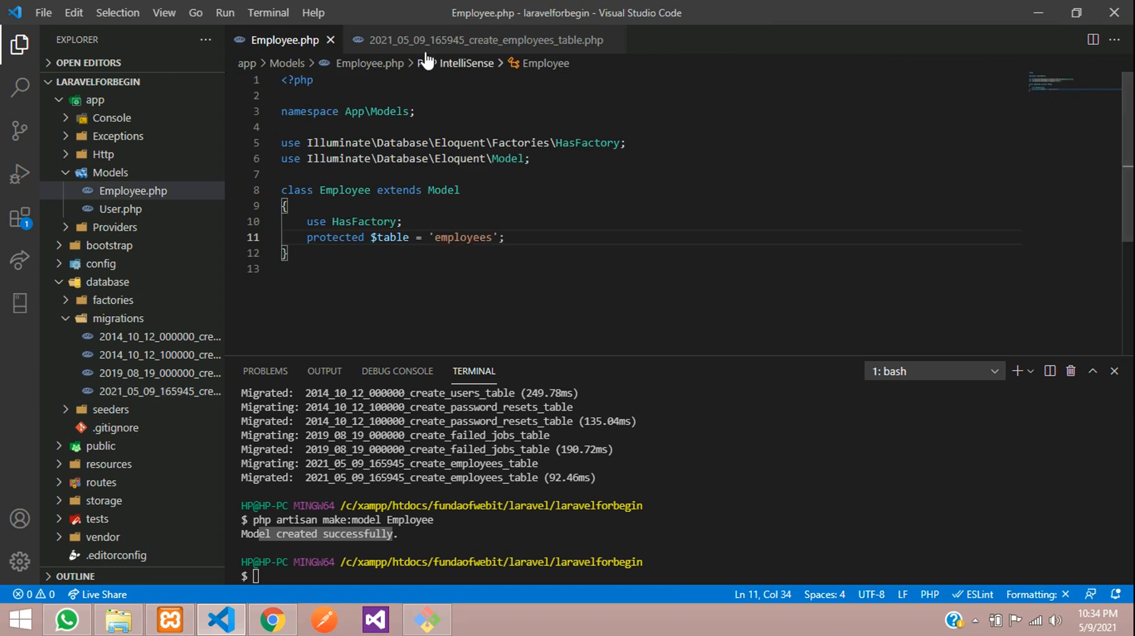
Verify the employees table name in phpMyAdmin and return to the editor.
left_click(274, 619)
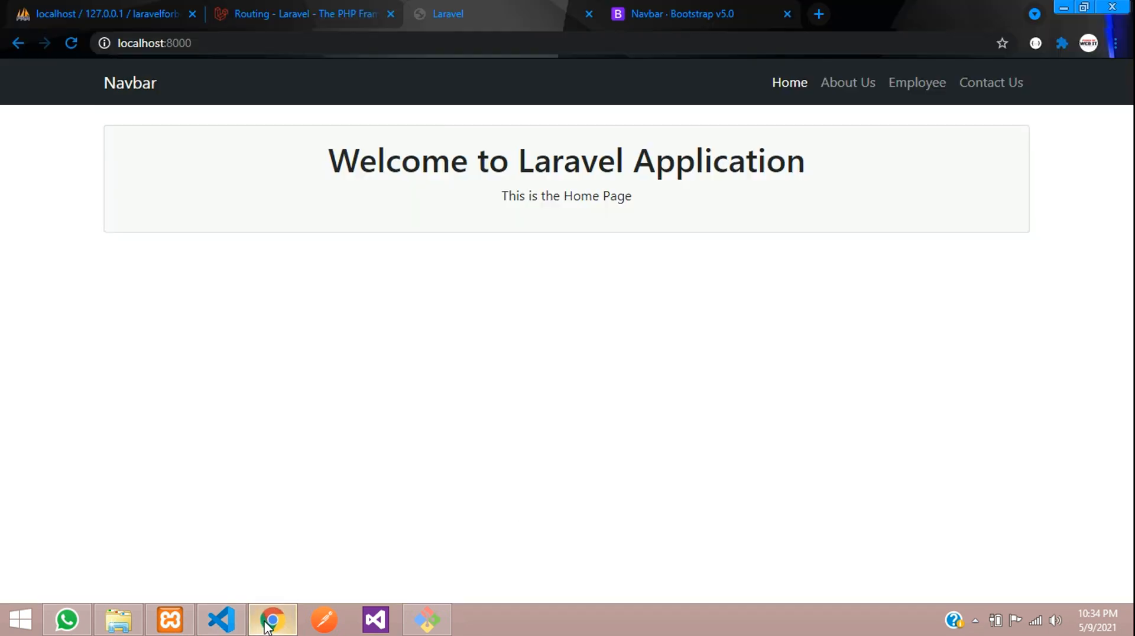
left_click(106, 13)
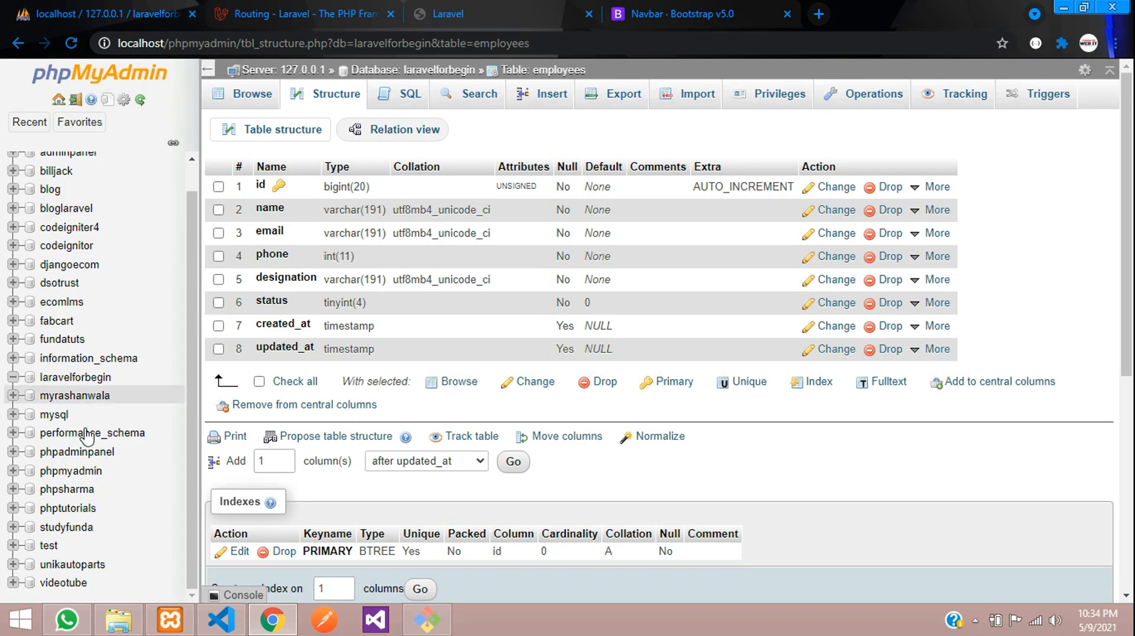
left_click(252, 94)
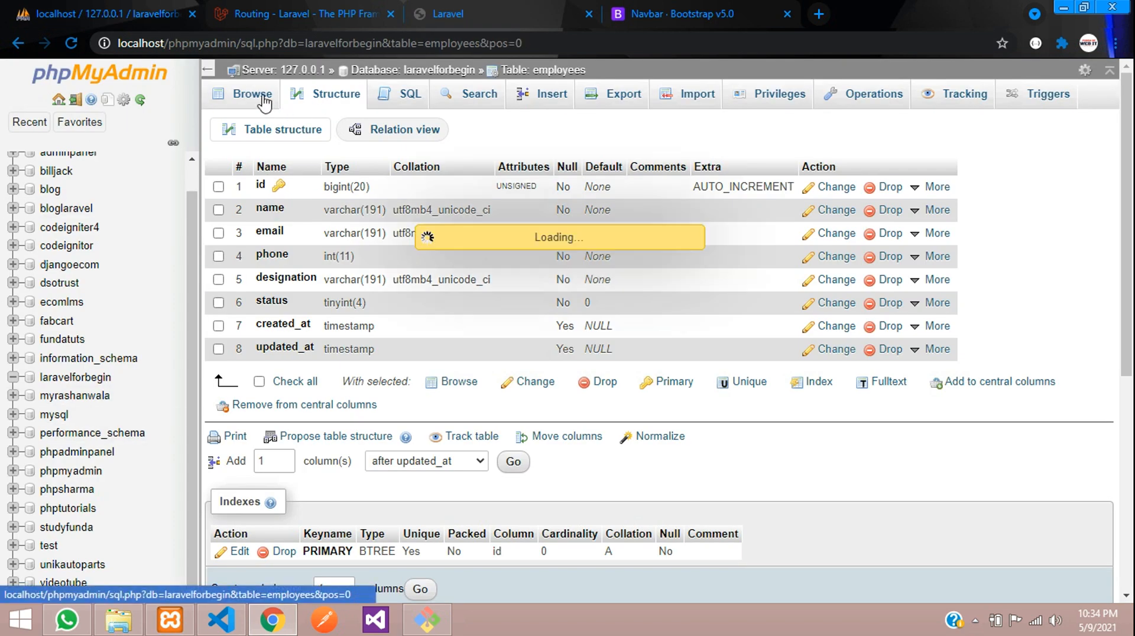
left_click(252, 95)
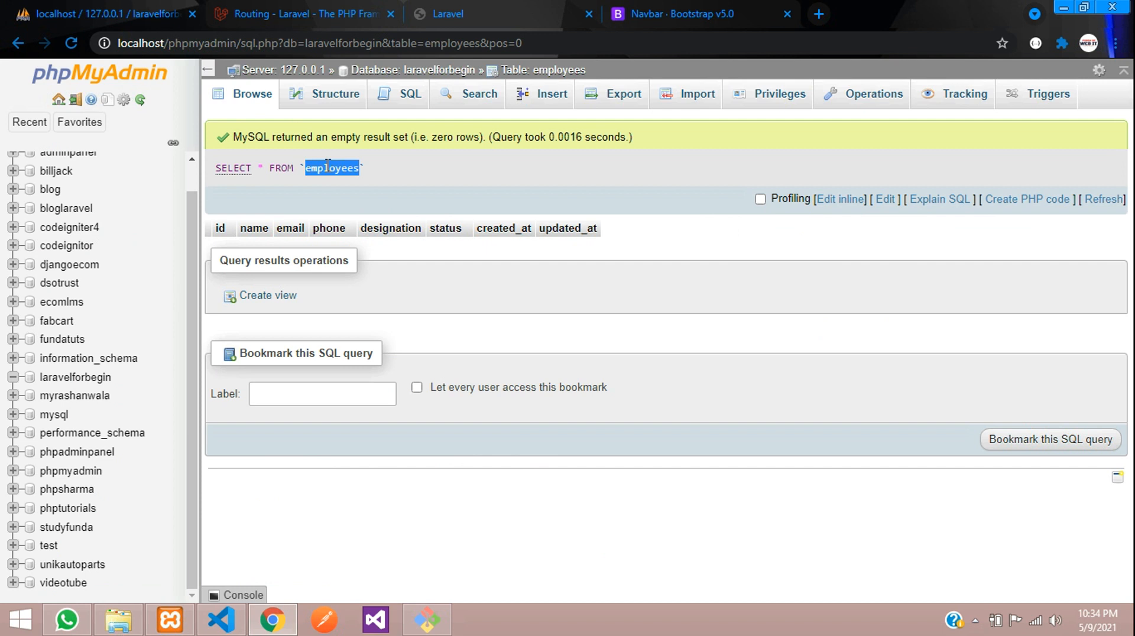
left_click(220, 620)
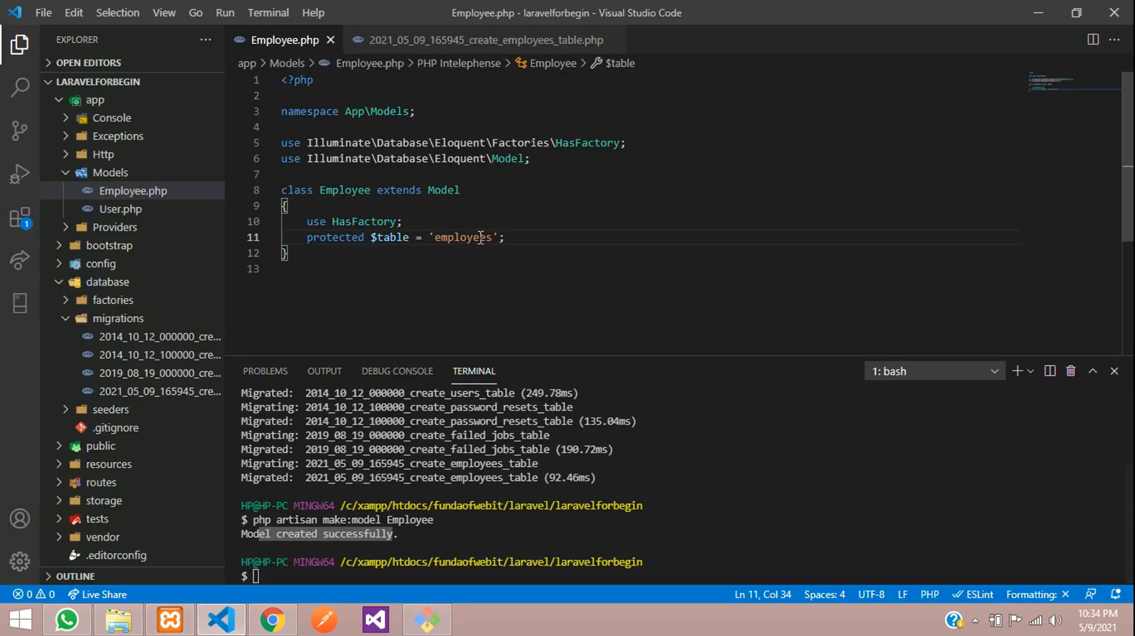
Add a protected $fillable = [''] array below the $table property in the Employee model.
key("Enter")
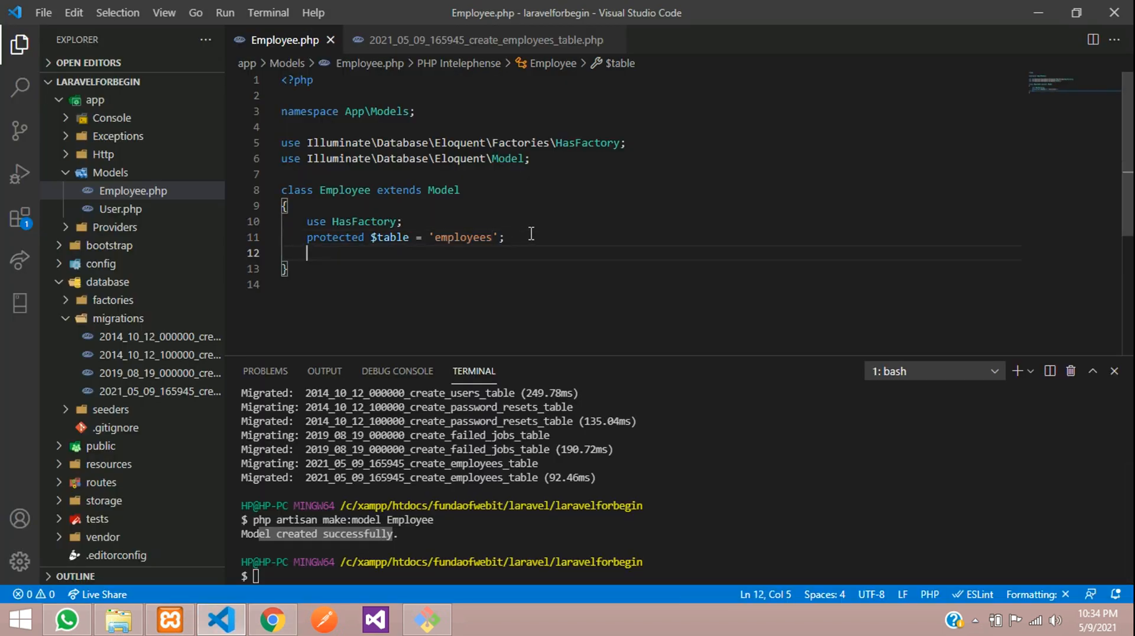
type("protect")
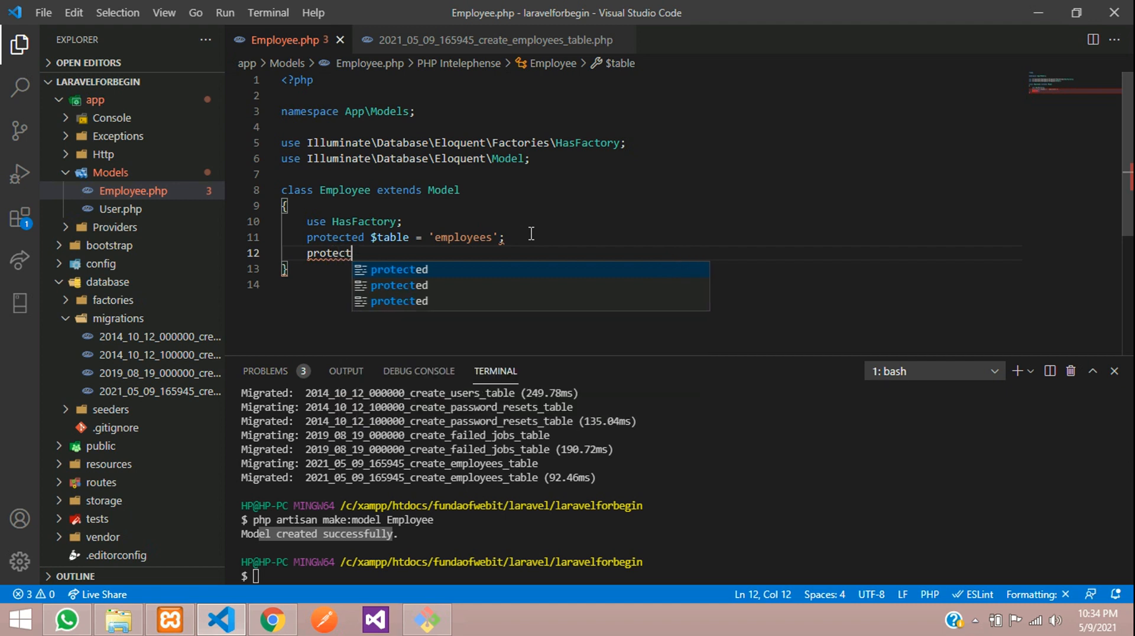
type("ed $fill")
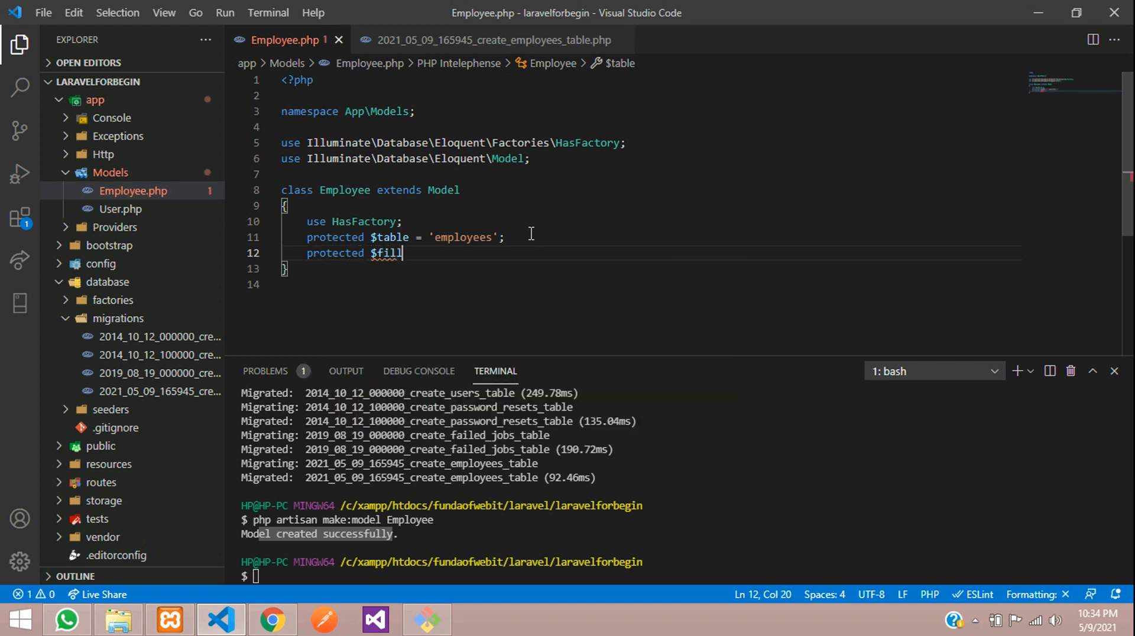
type("able =")
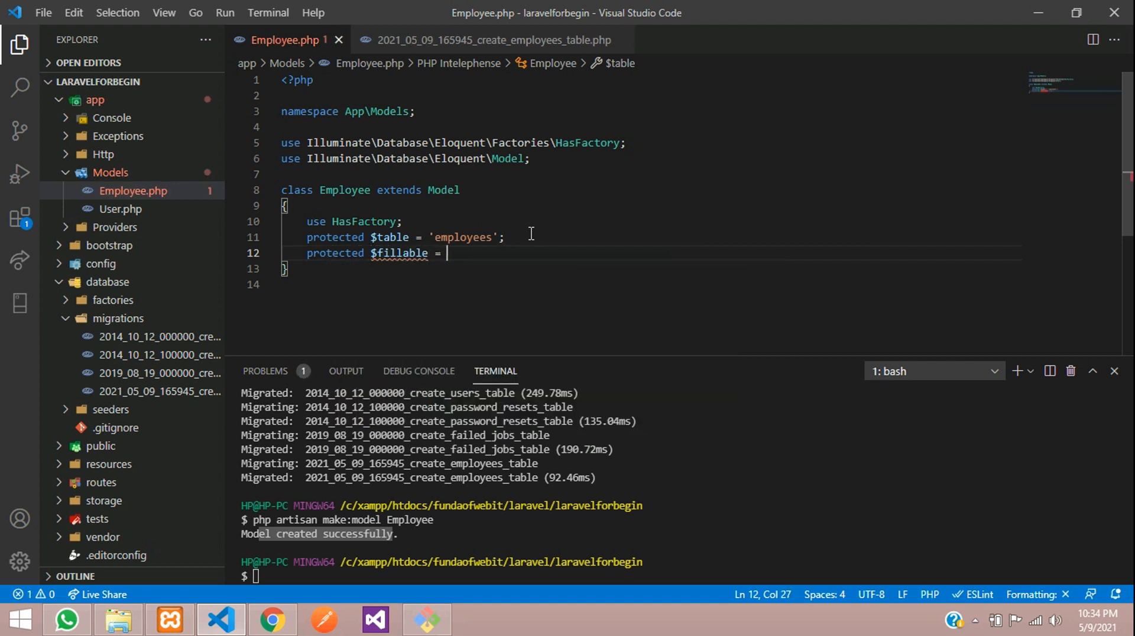
type("[];")
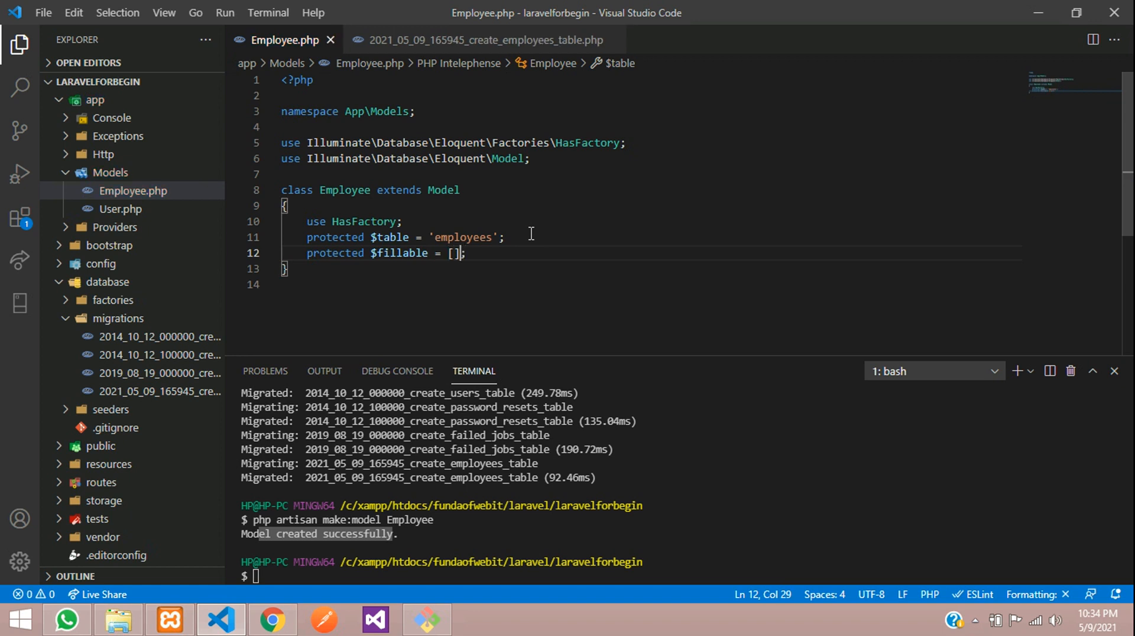
type("''")
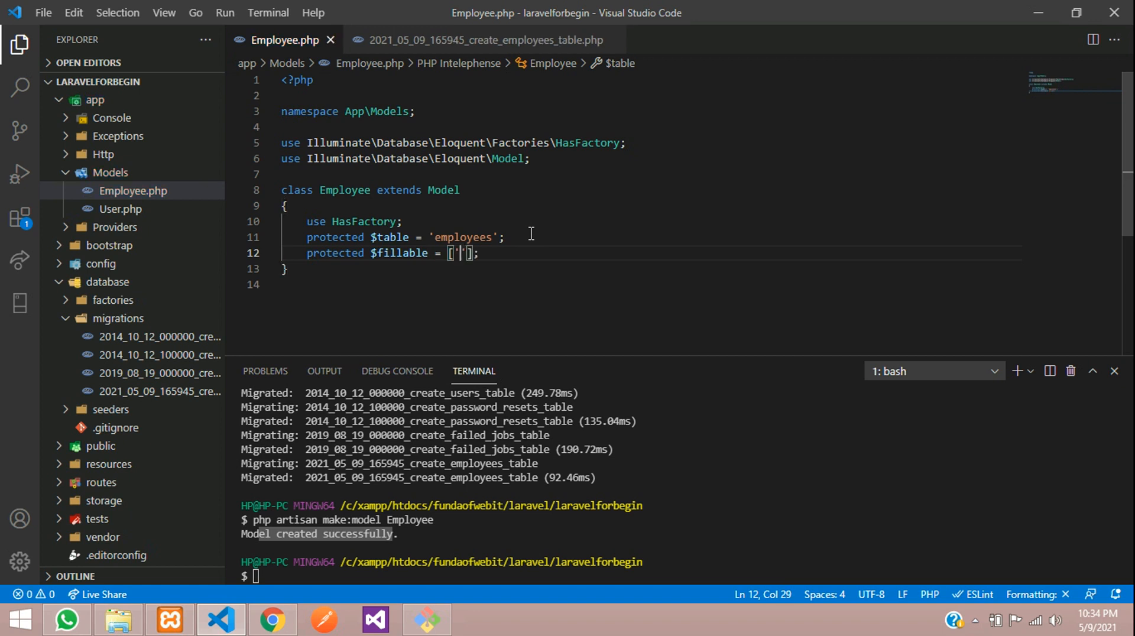
List fields such as phone in $fillable, checking employees column names in phpMyAdmin.
left_click(273, 619)
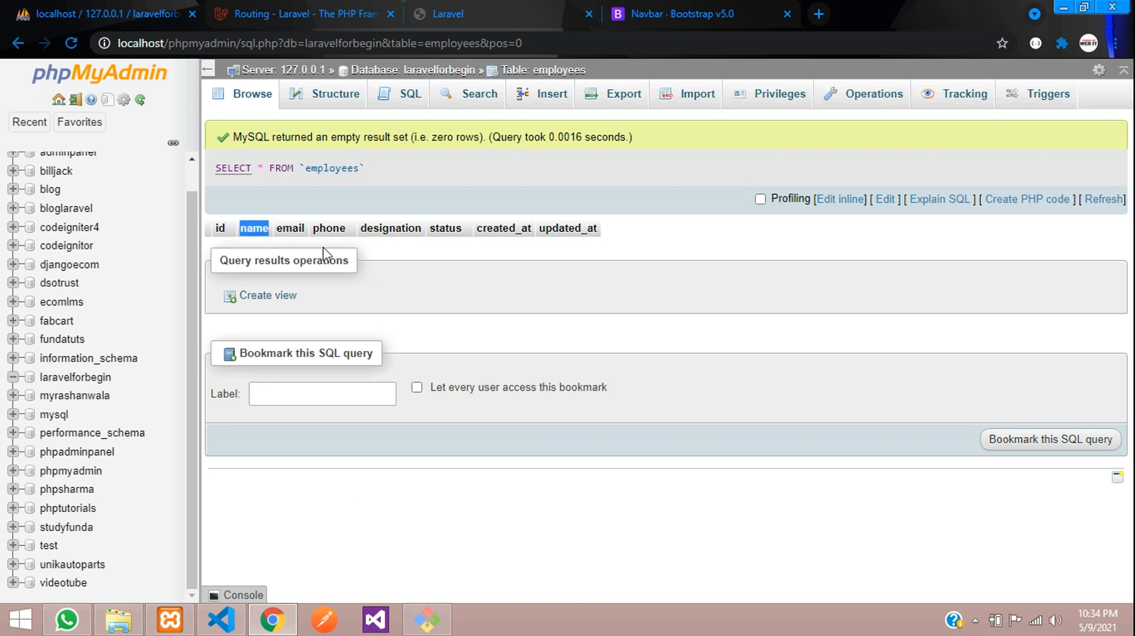
left_click(220, 620)
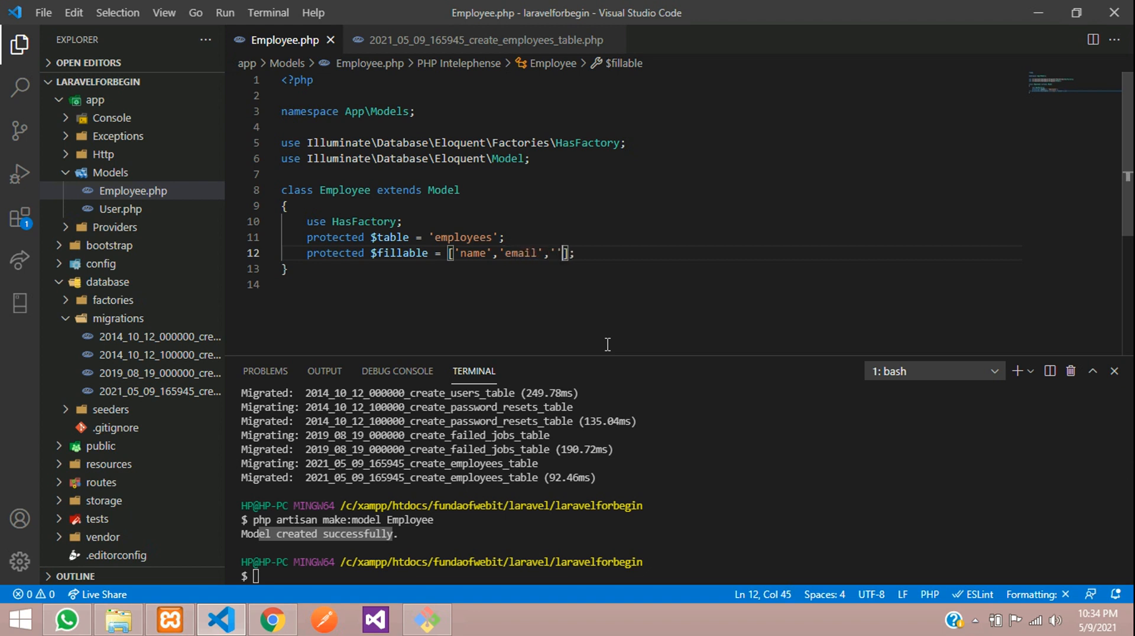
type("phone")
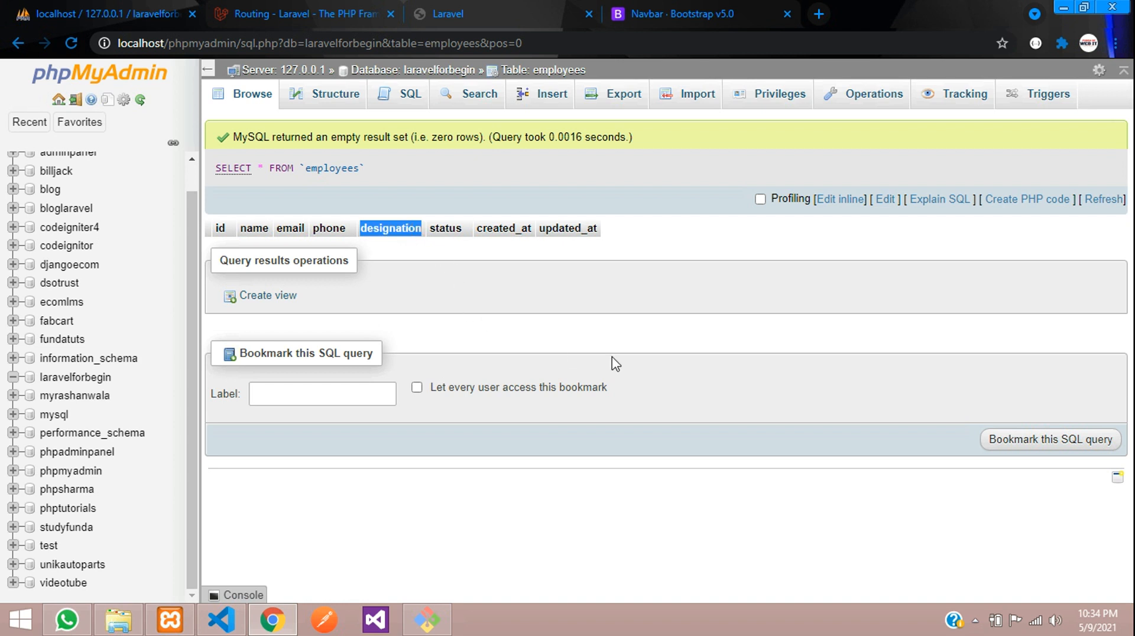
left_click(220, 619)
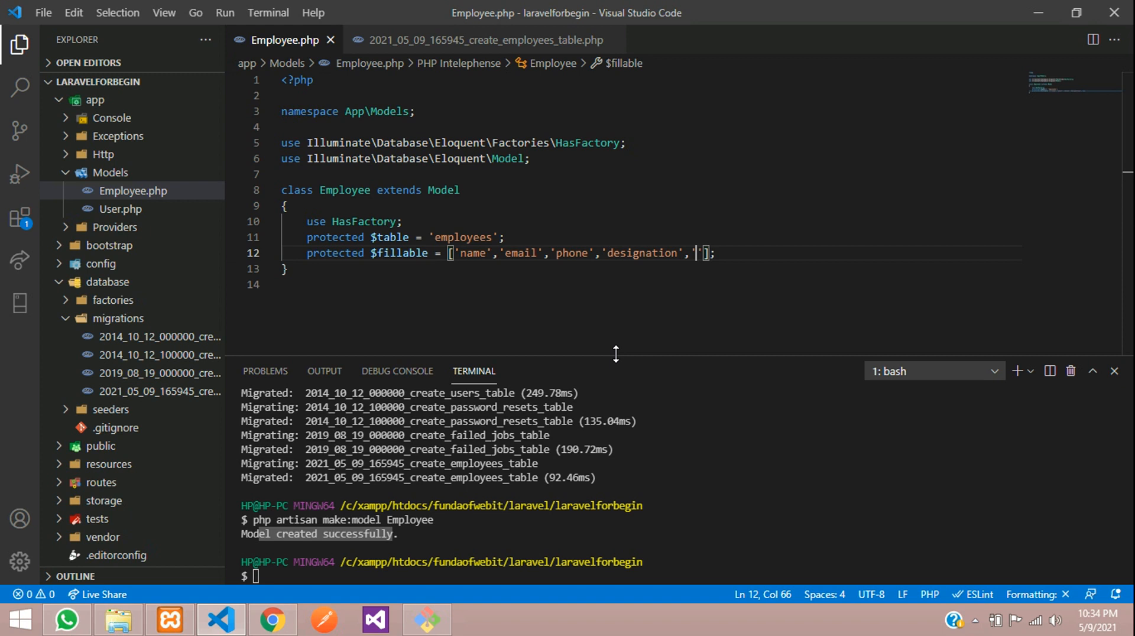
left_click(272, 620)
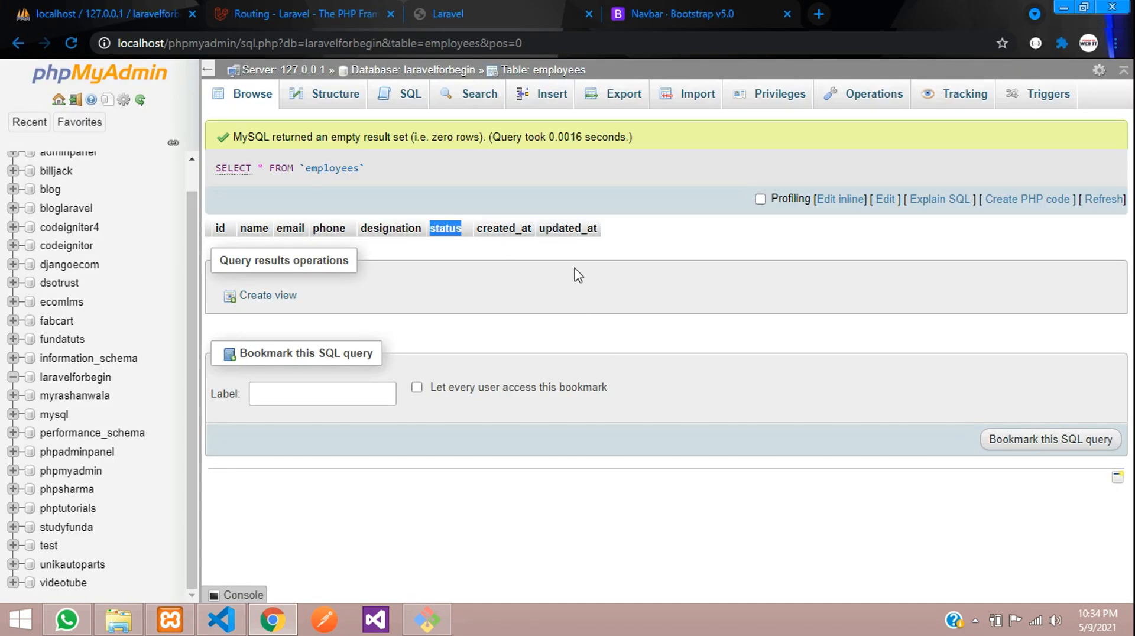
mouse_move(495, 244)
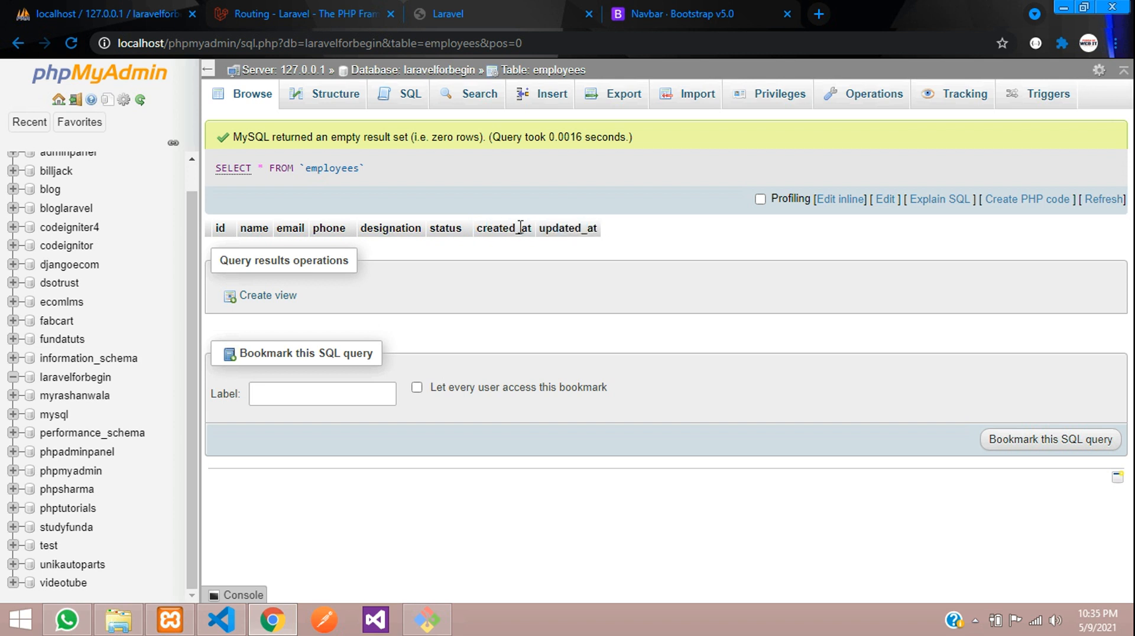
mouse_move(550, 229)
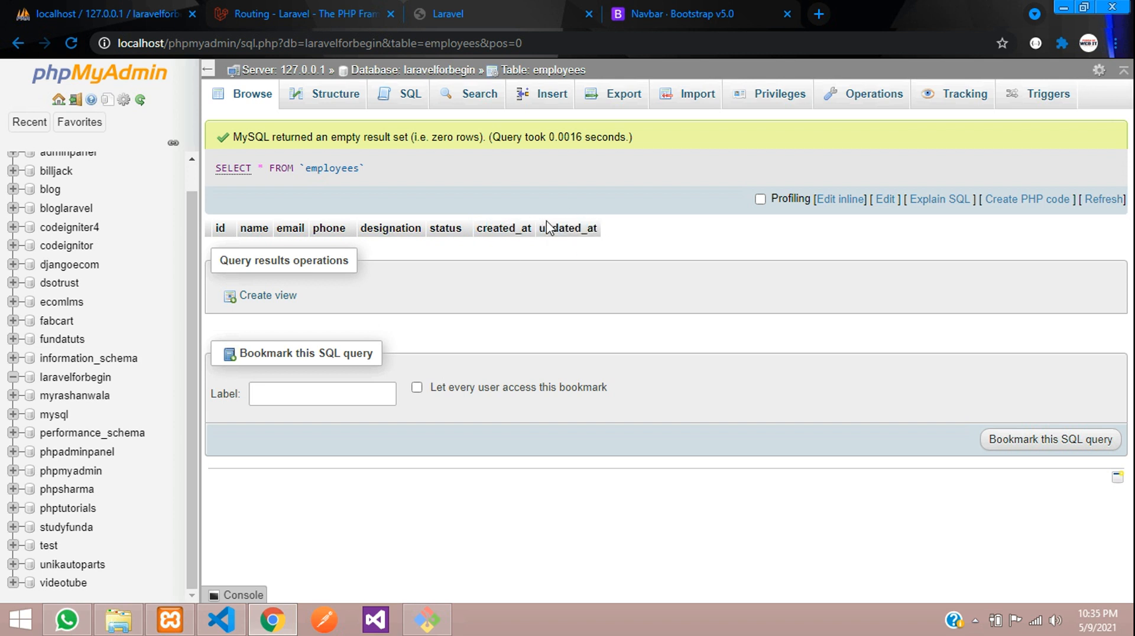
mouse_move(515, 230)
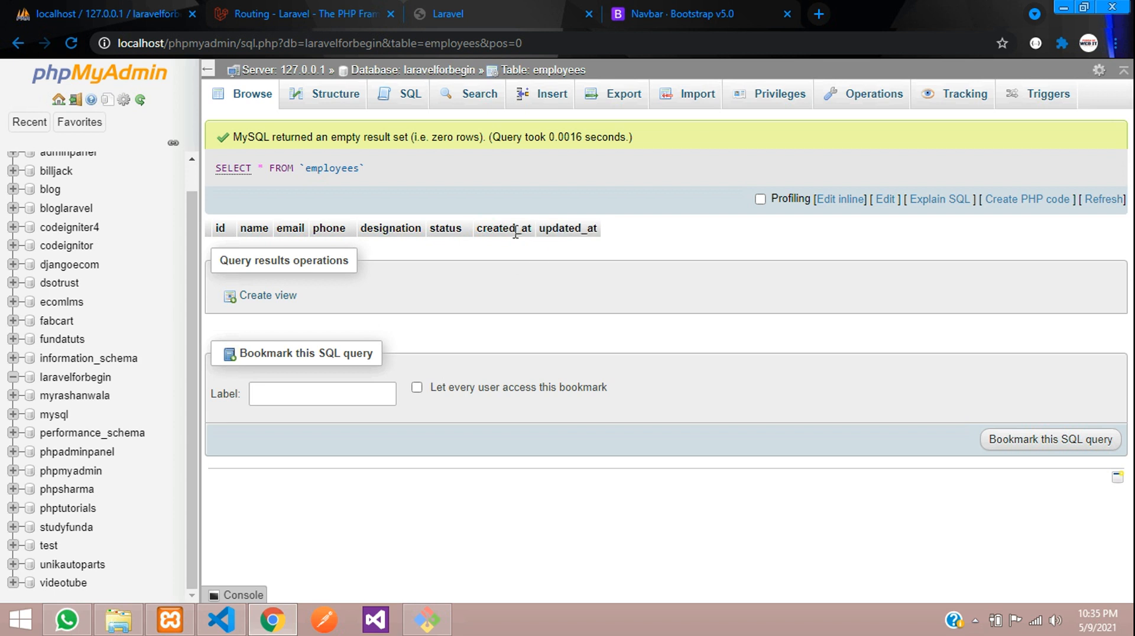
mouse_move(510, 269)
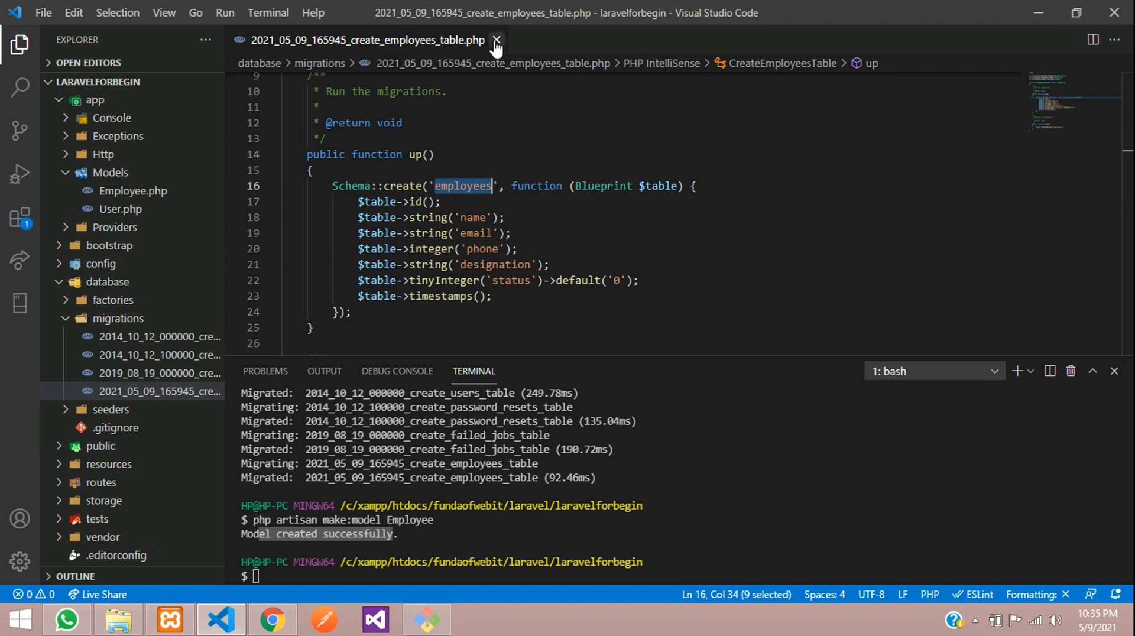
Close the create_employees_table migration tab and maximize the terminal panel.
left_click(498, 40)
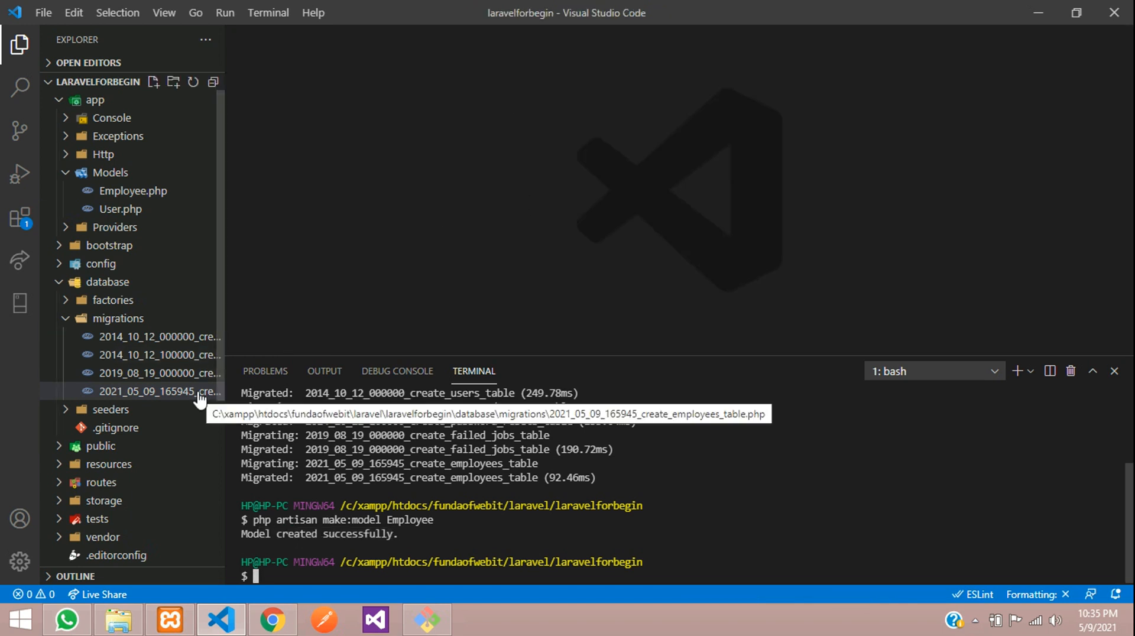
mouse_move(196, 385)
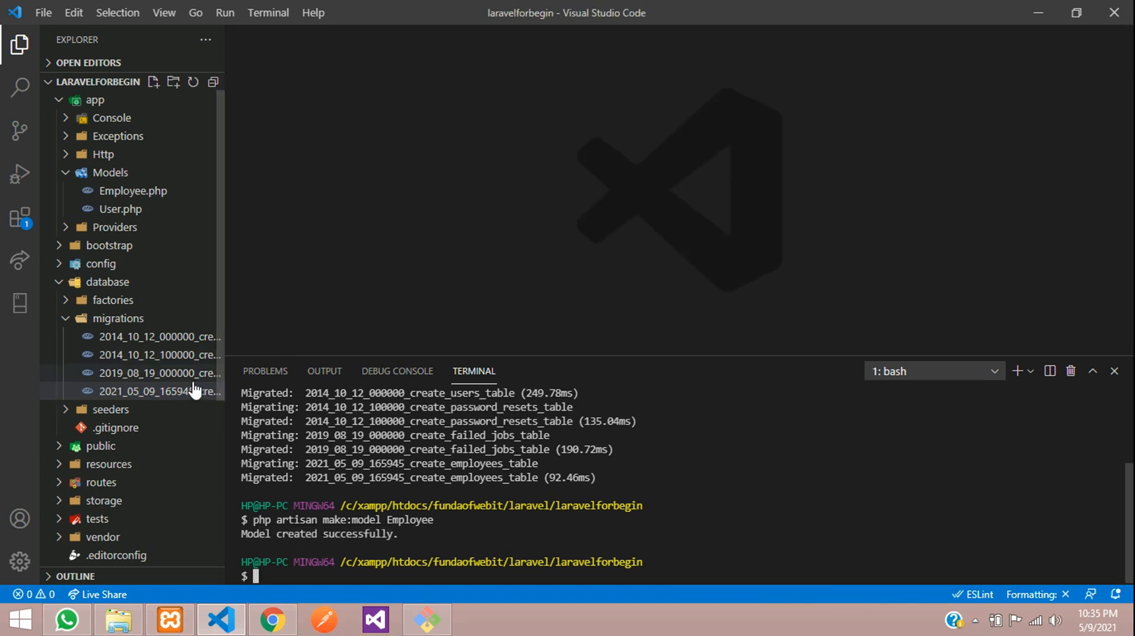
mouse_move(160, 391)
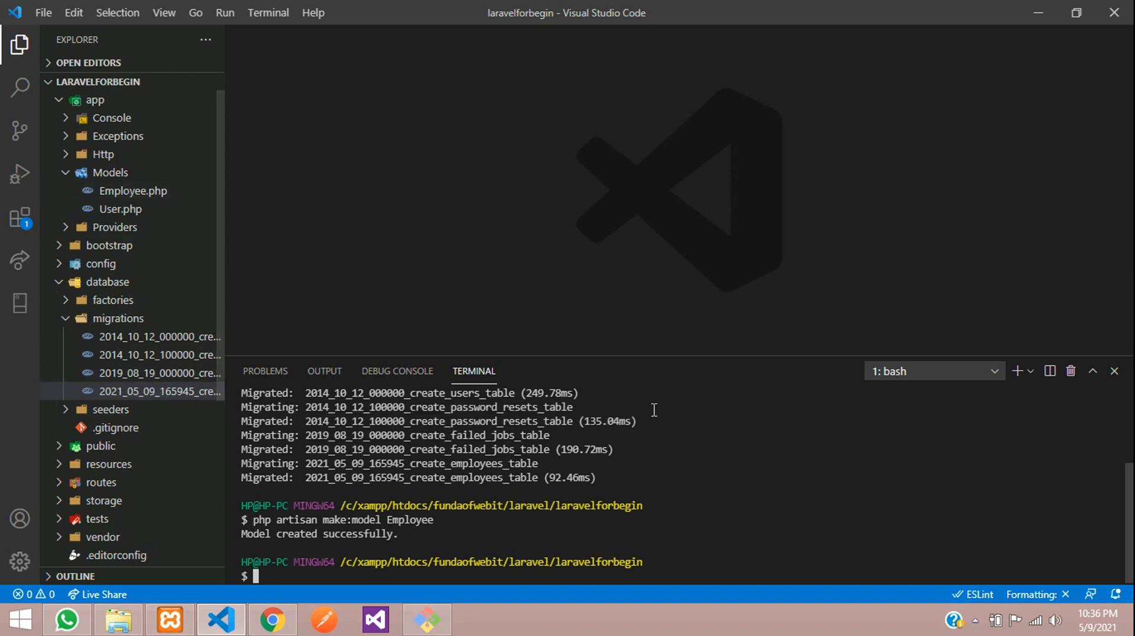
left_click(1092, 371)
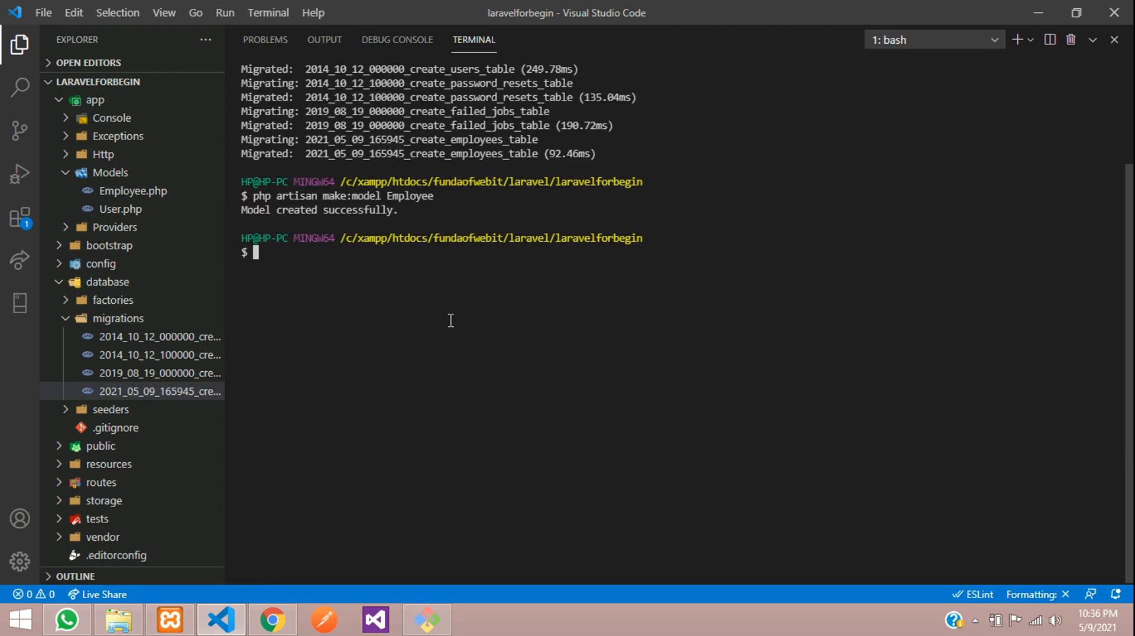
Run php artisan make:model Demo -m in the terminal.
type("php")
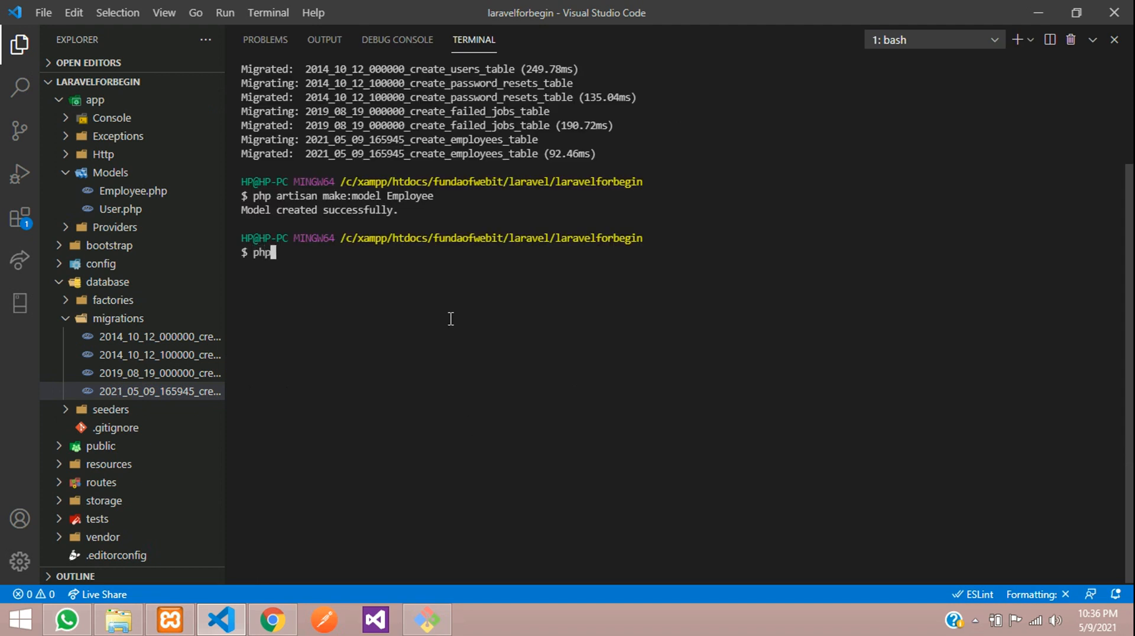
type("artisn")
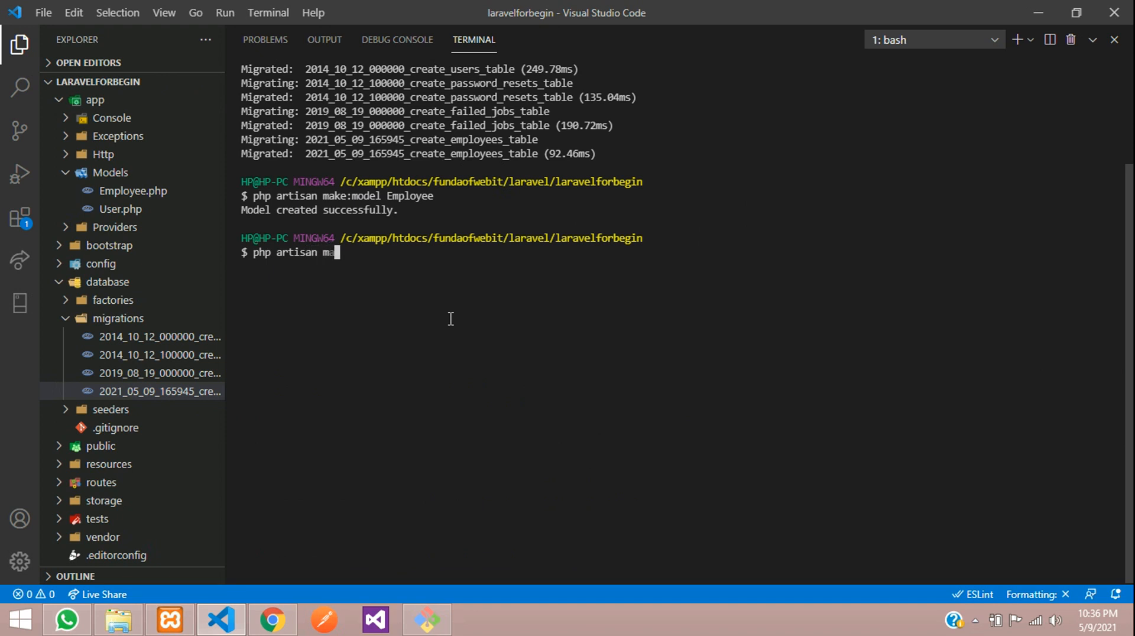
type("ke:model")
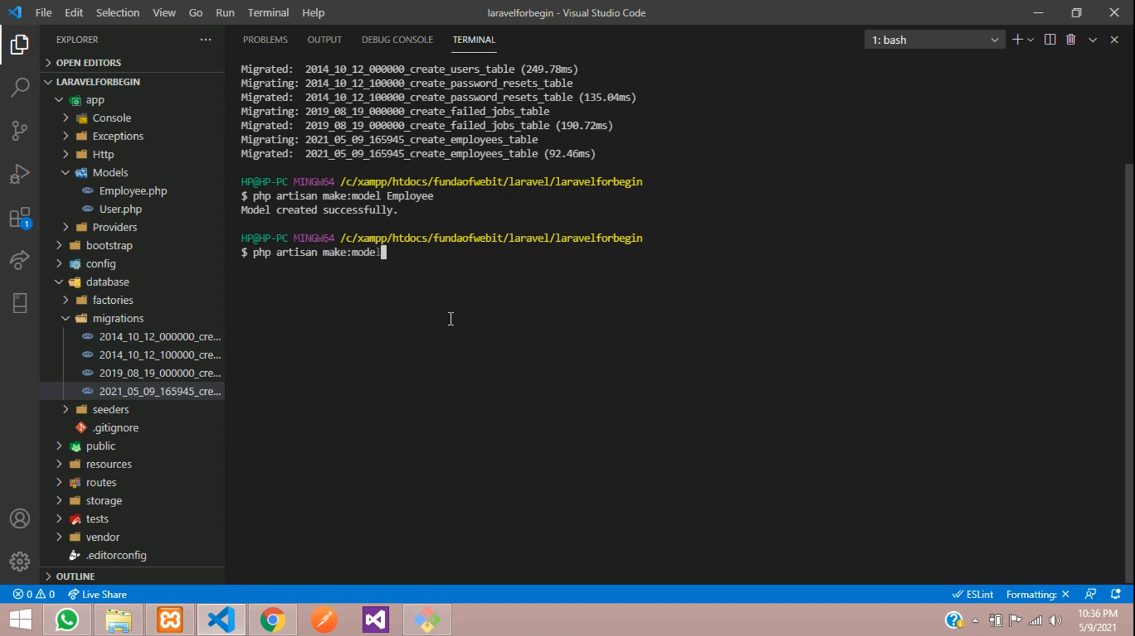
type("D")
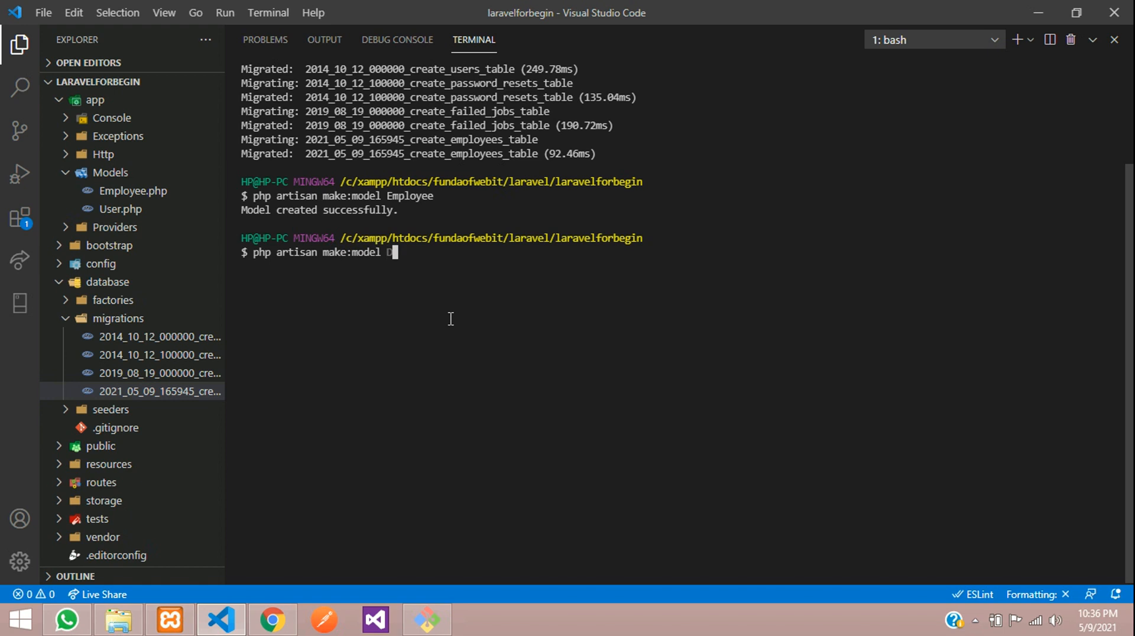
type("emo")
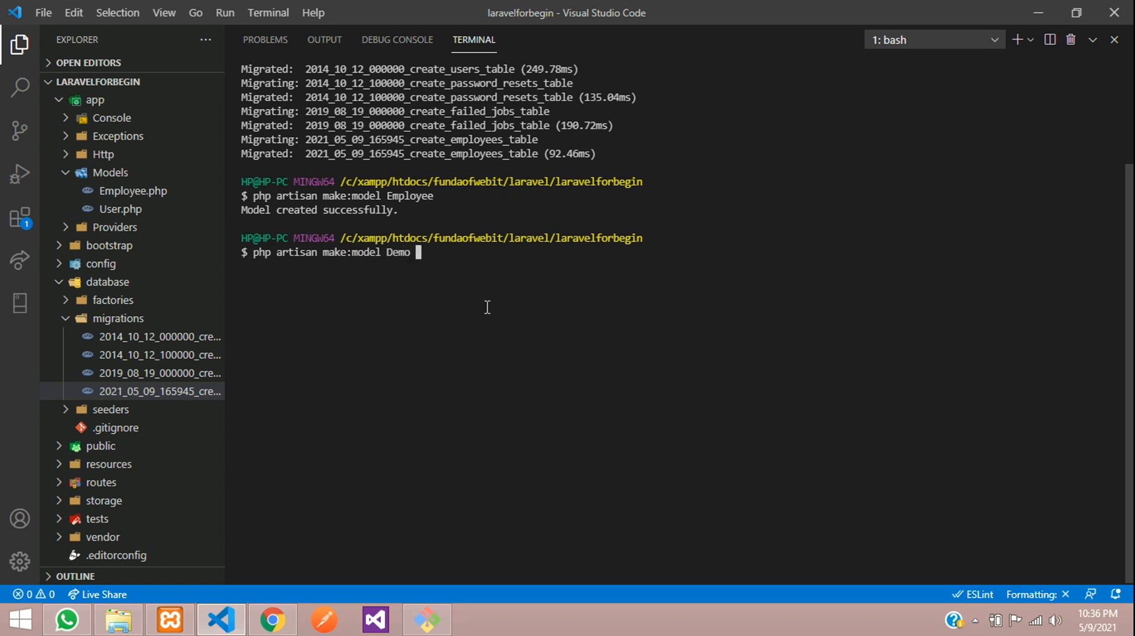
type("-m")
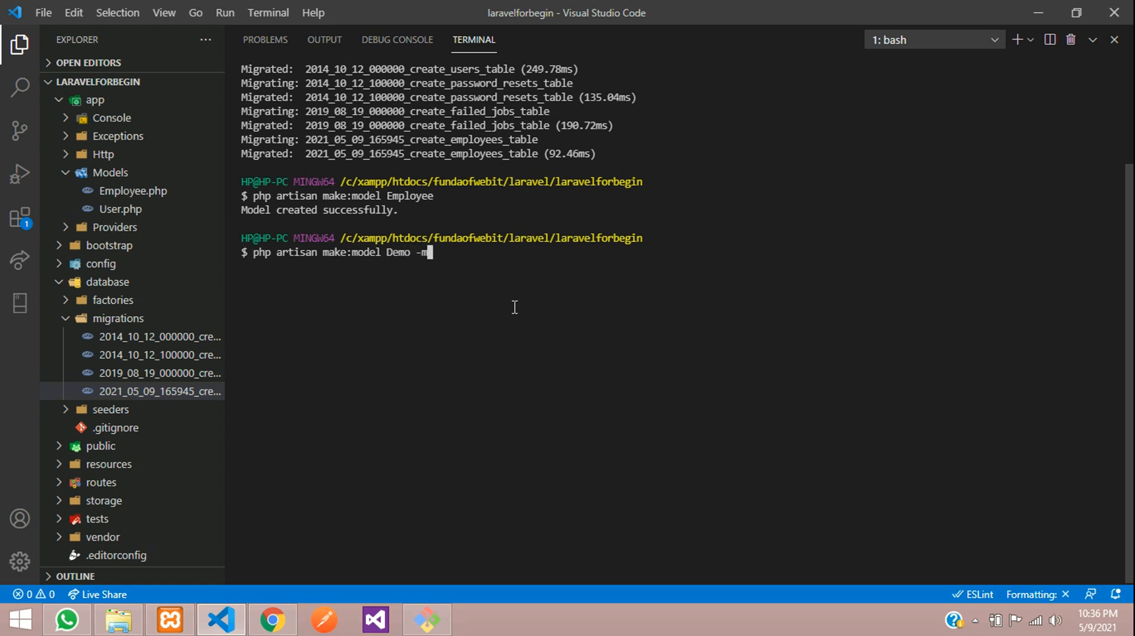
mouse_move(470, 264)
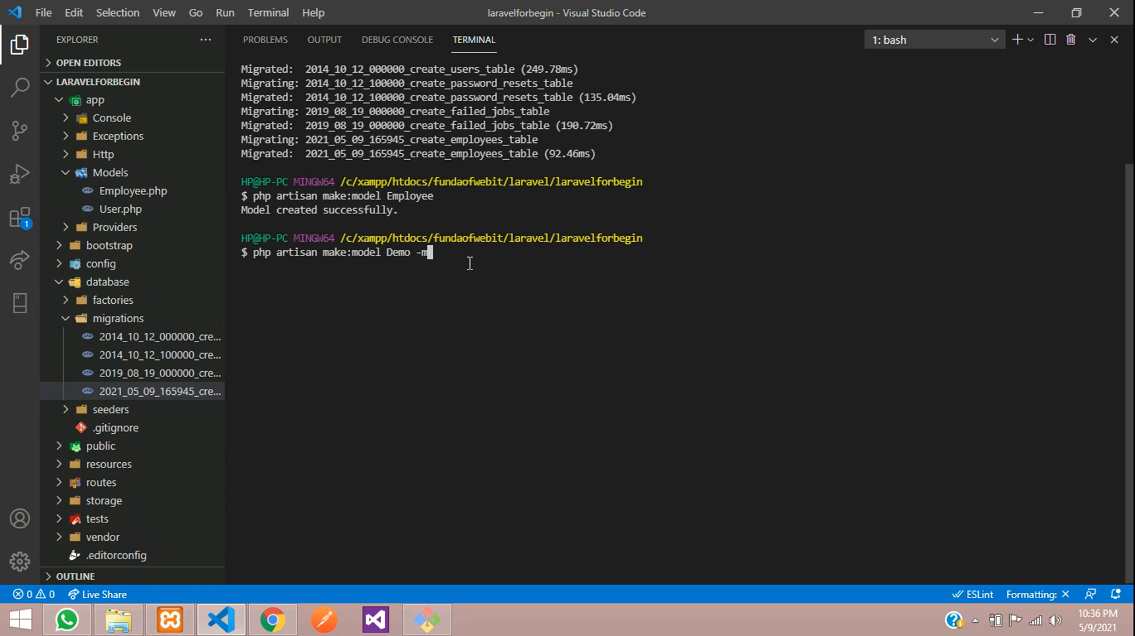
mouse_move(490, 260)
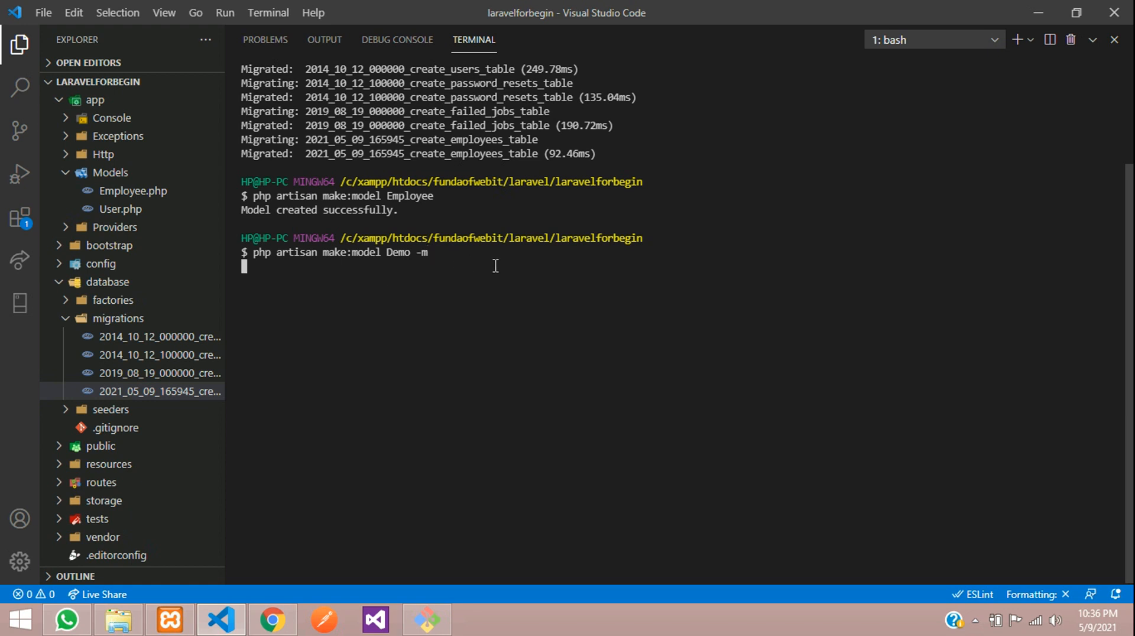
key("Enter")
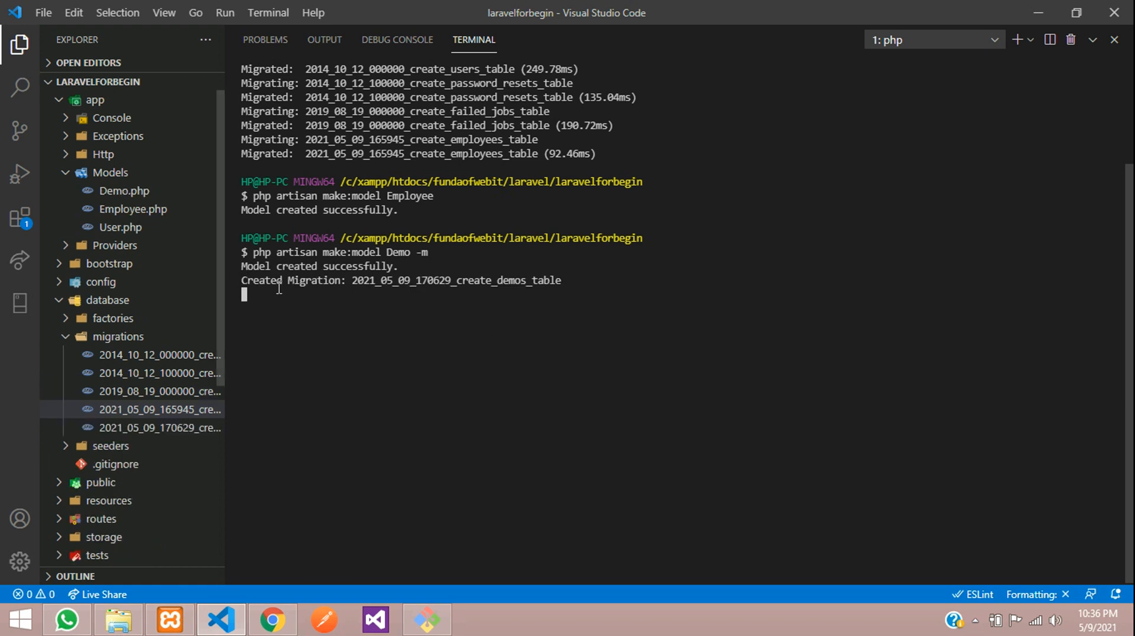
mouse_move(345, 288)
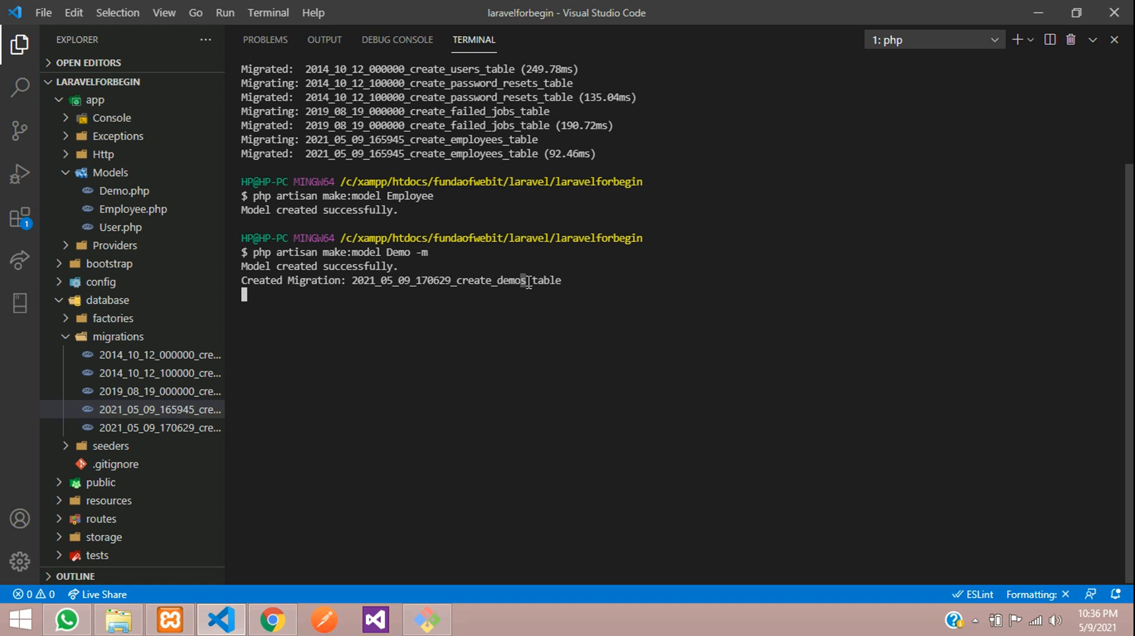
mouse_move(516, 281)
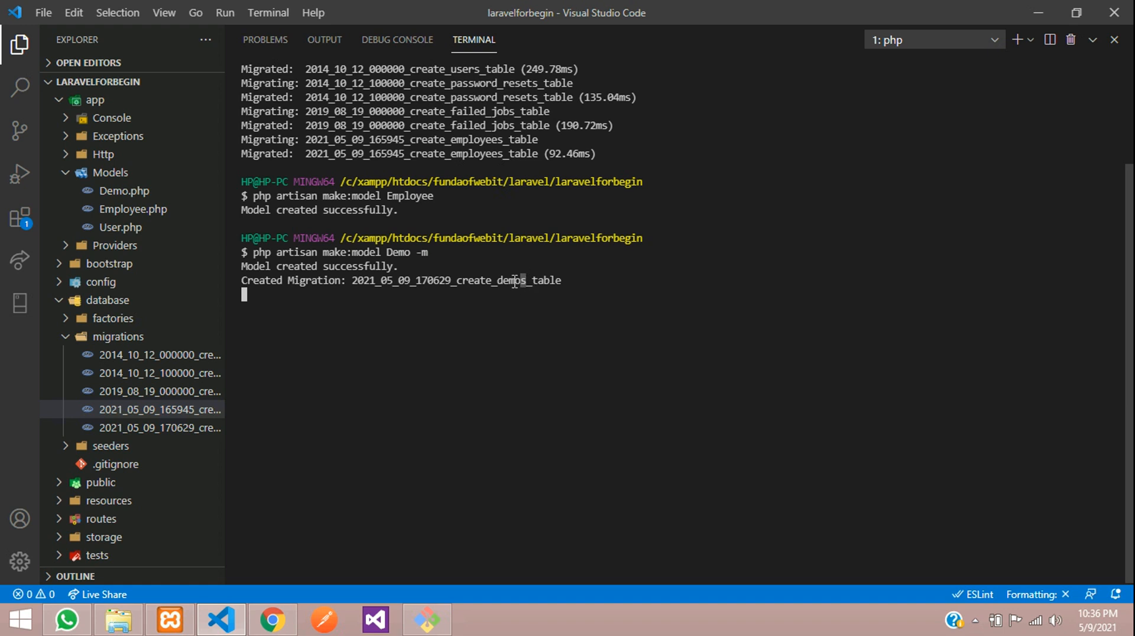
mouse_move(1092, 39)
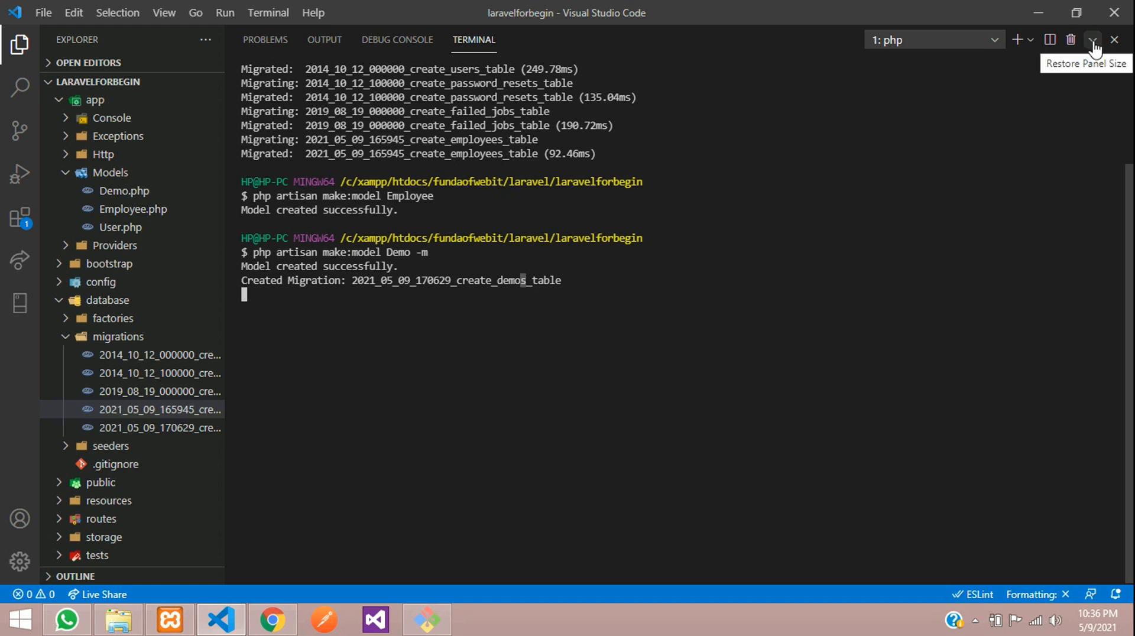
Restore the terminal size and open Demo.php and the create_demos_table migration from Explorer.
left_click(1094, 39)
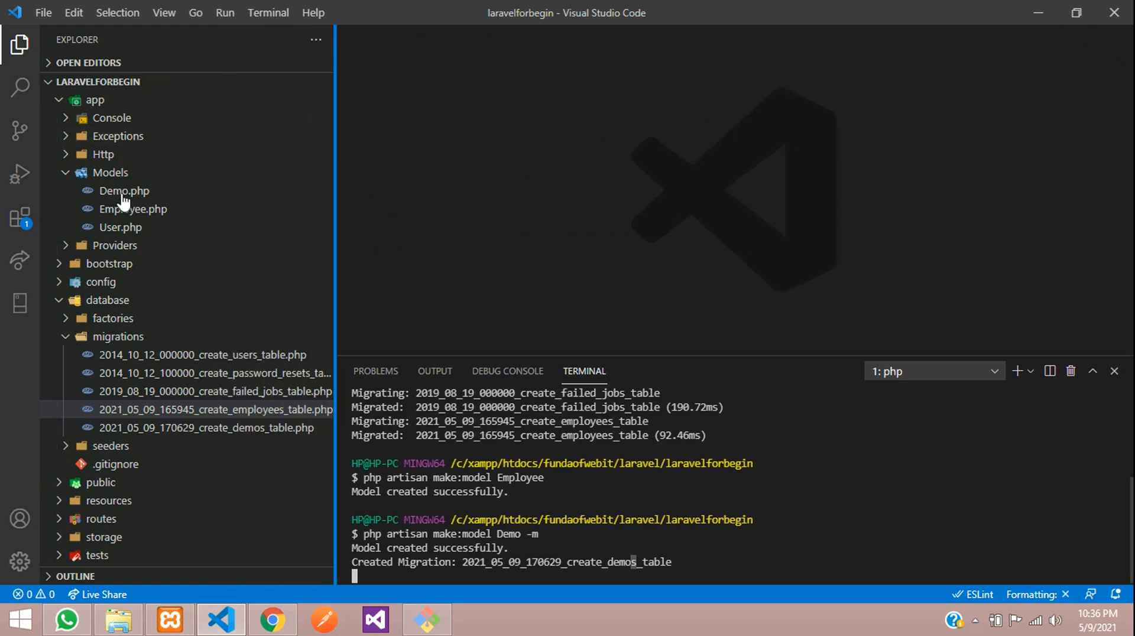
left_click(123, 190)
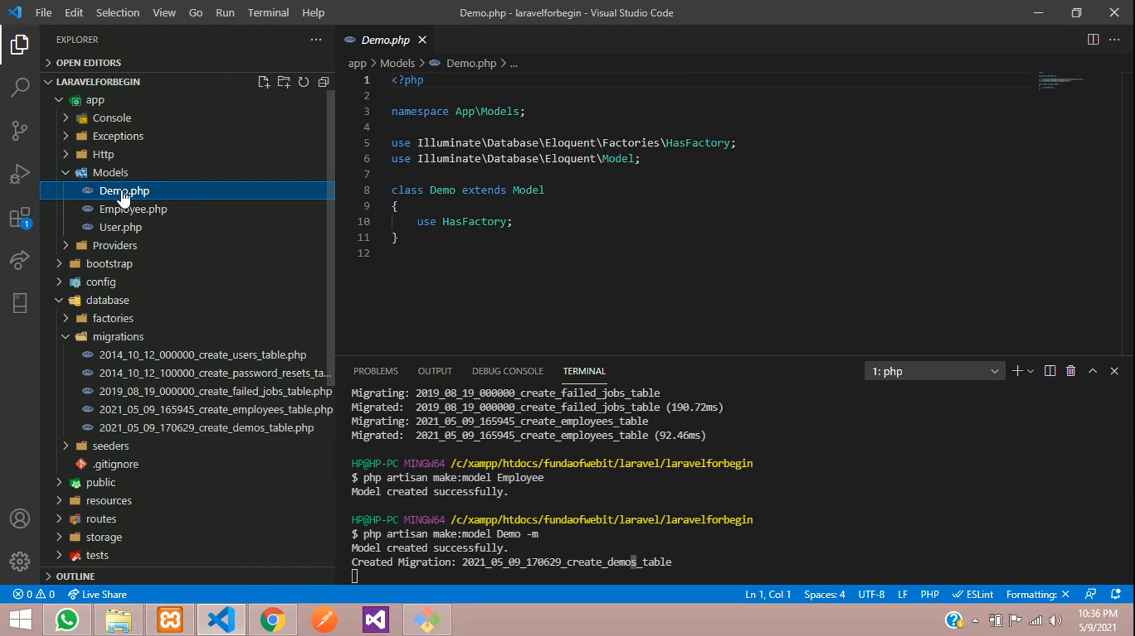
left_click(207, 428)
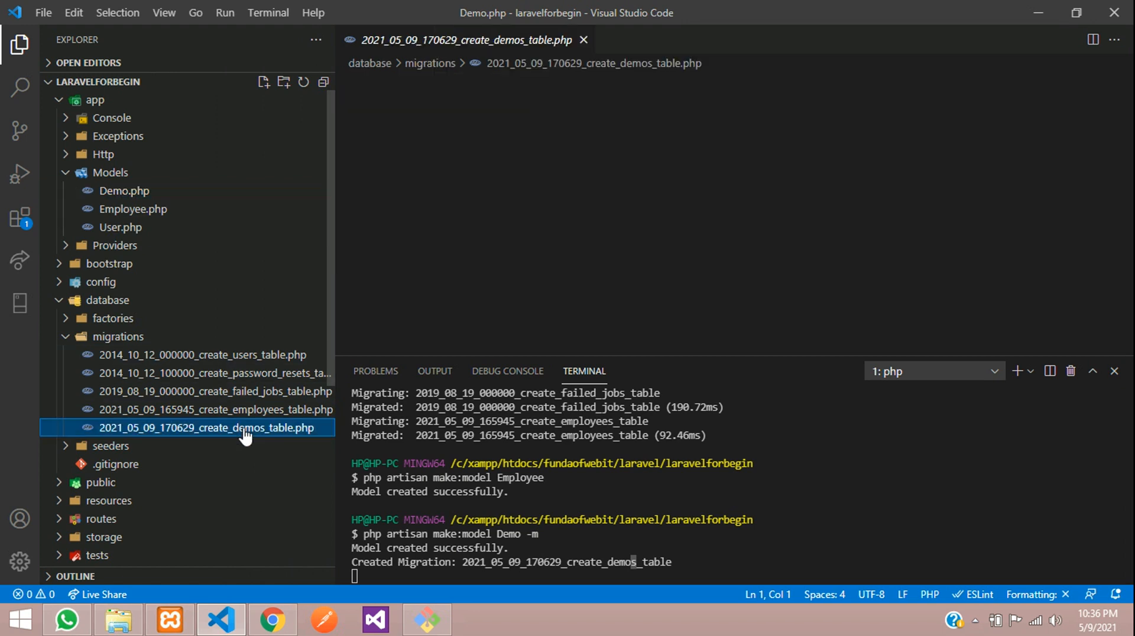
double_click(206, 428)
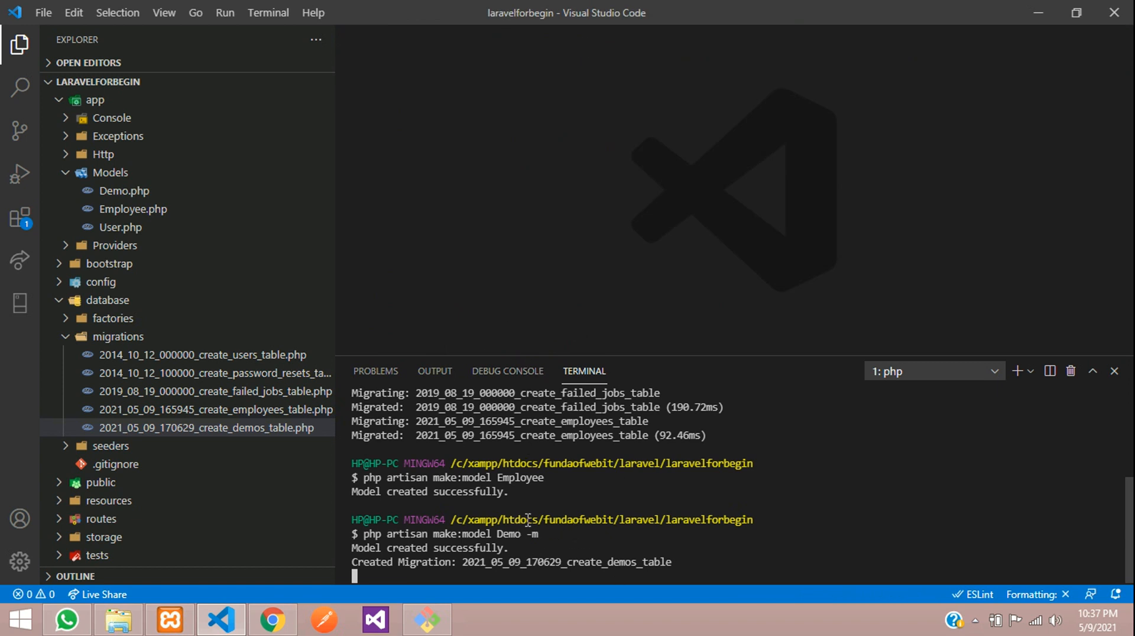
mouse_move(548, 520)
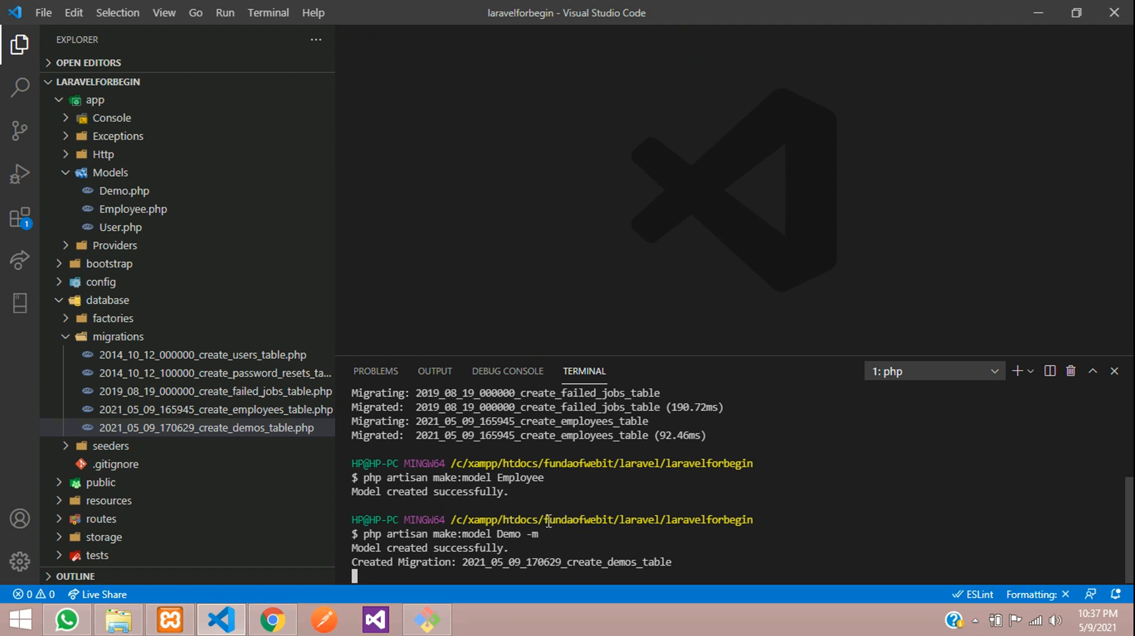